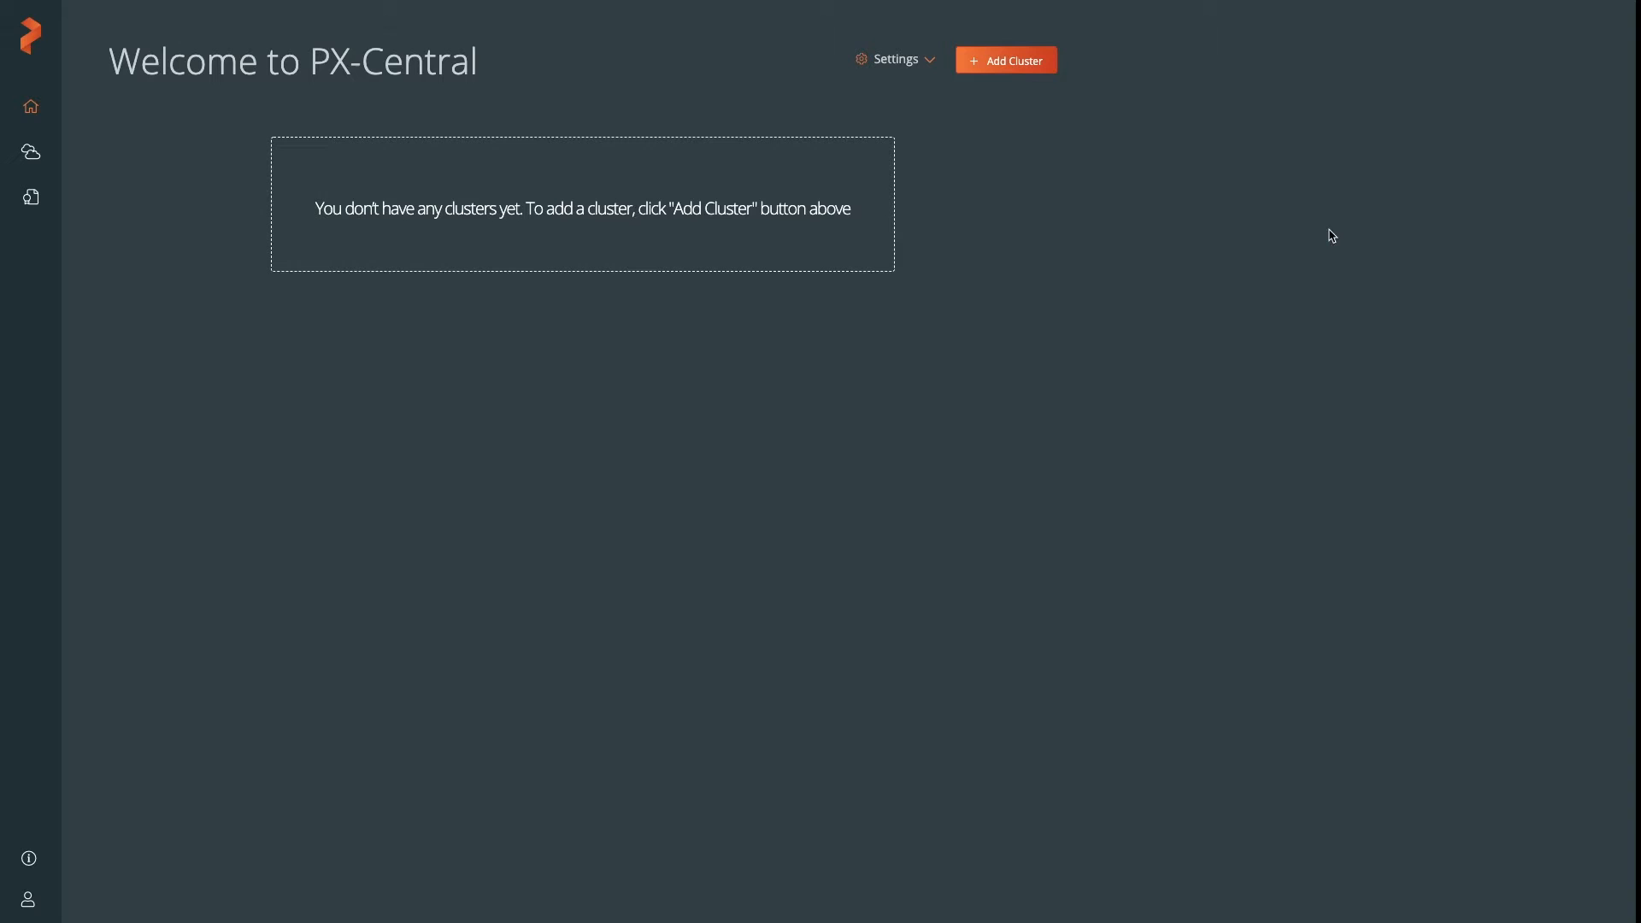
{"action": "mouse_move", "coordinate": [609, 250]}
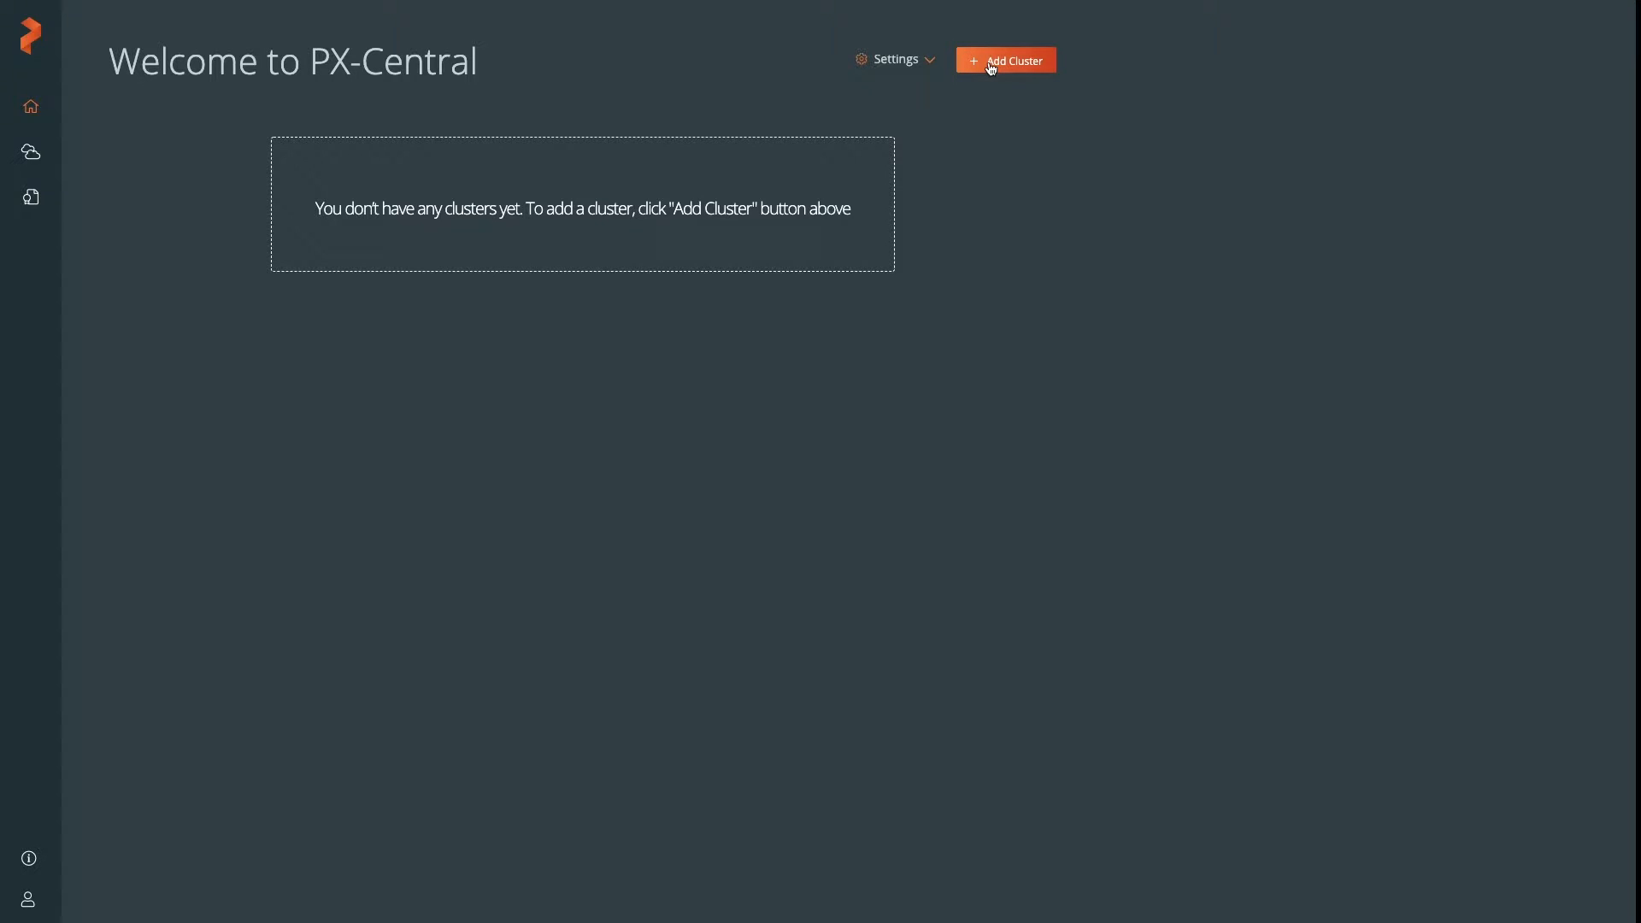
Start a new cluster named kubernetes-1 and load the kubeconfig.conf file for it
{"action": "left_click", "coordinate": [1005, 60]}
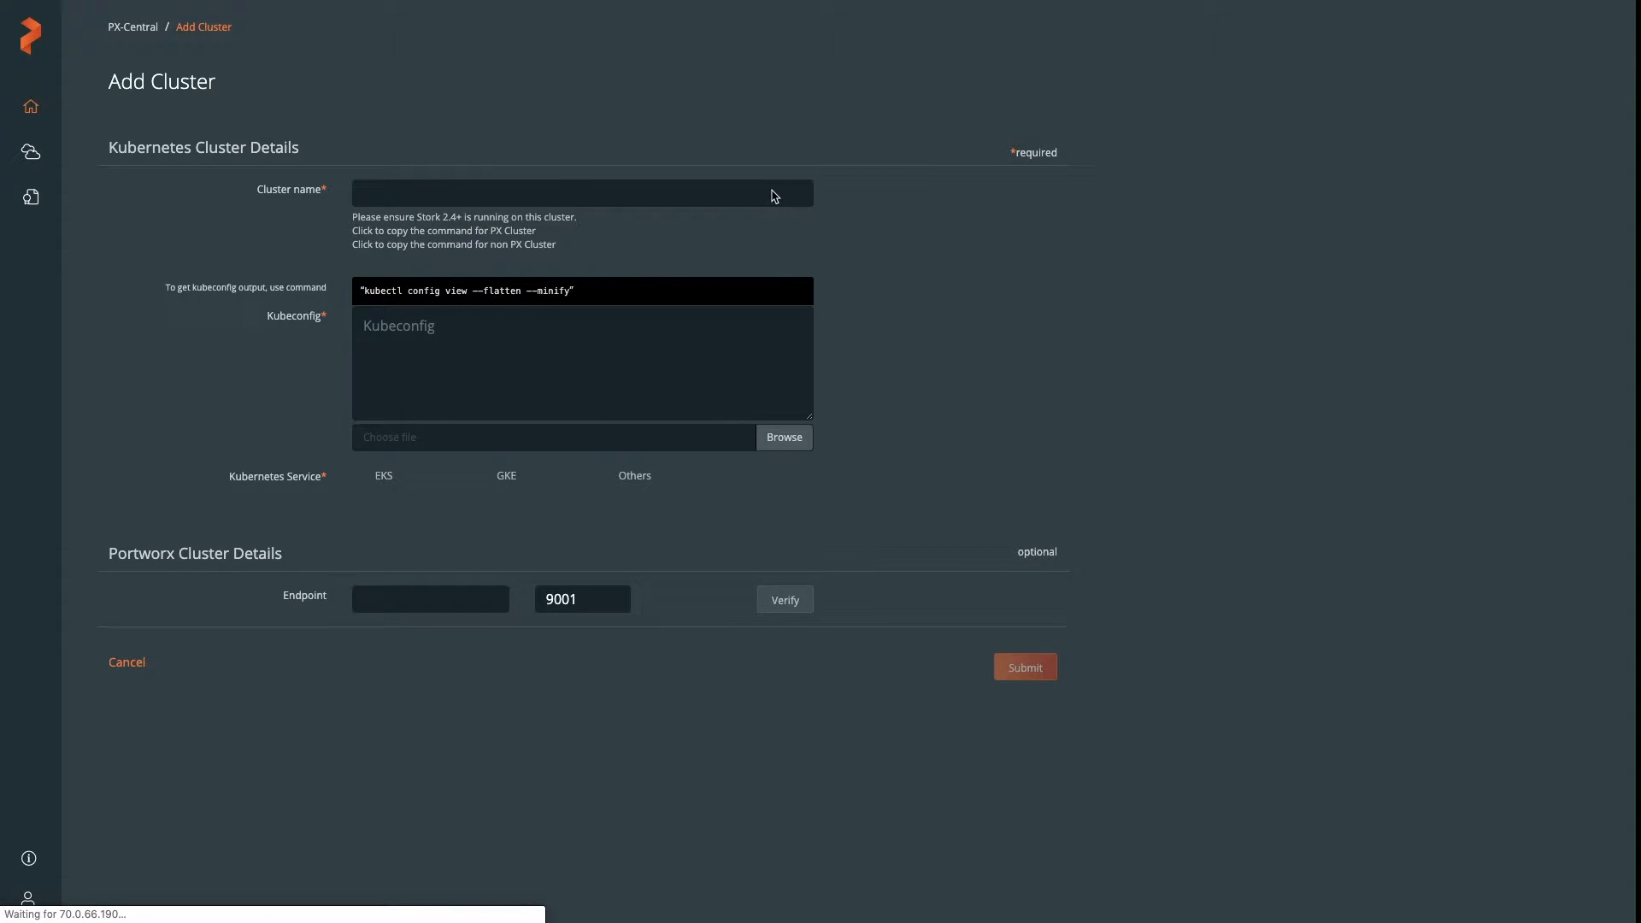
{"action": "type", "text": "kubernetes-1"}
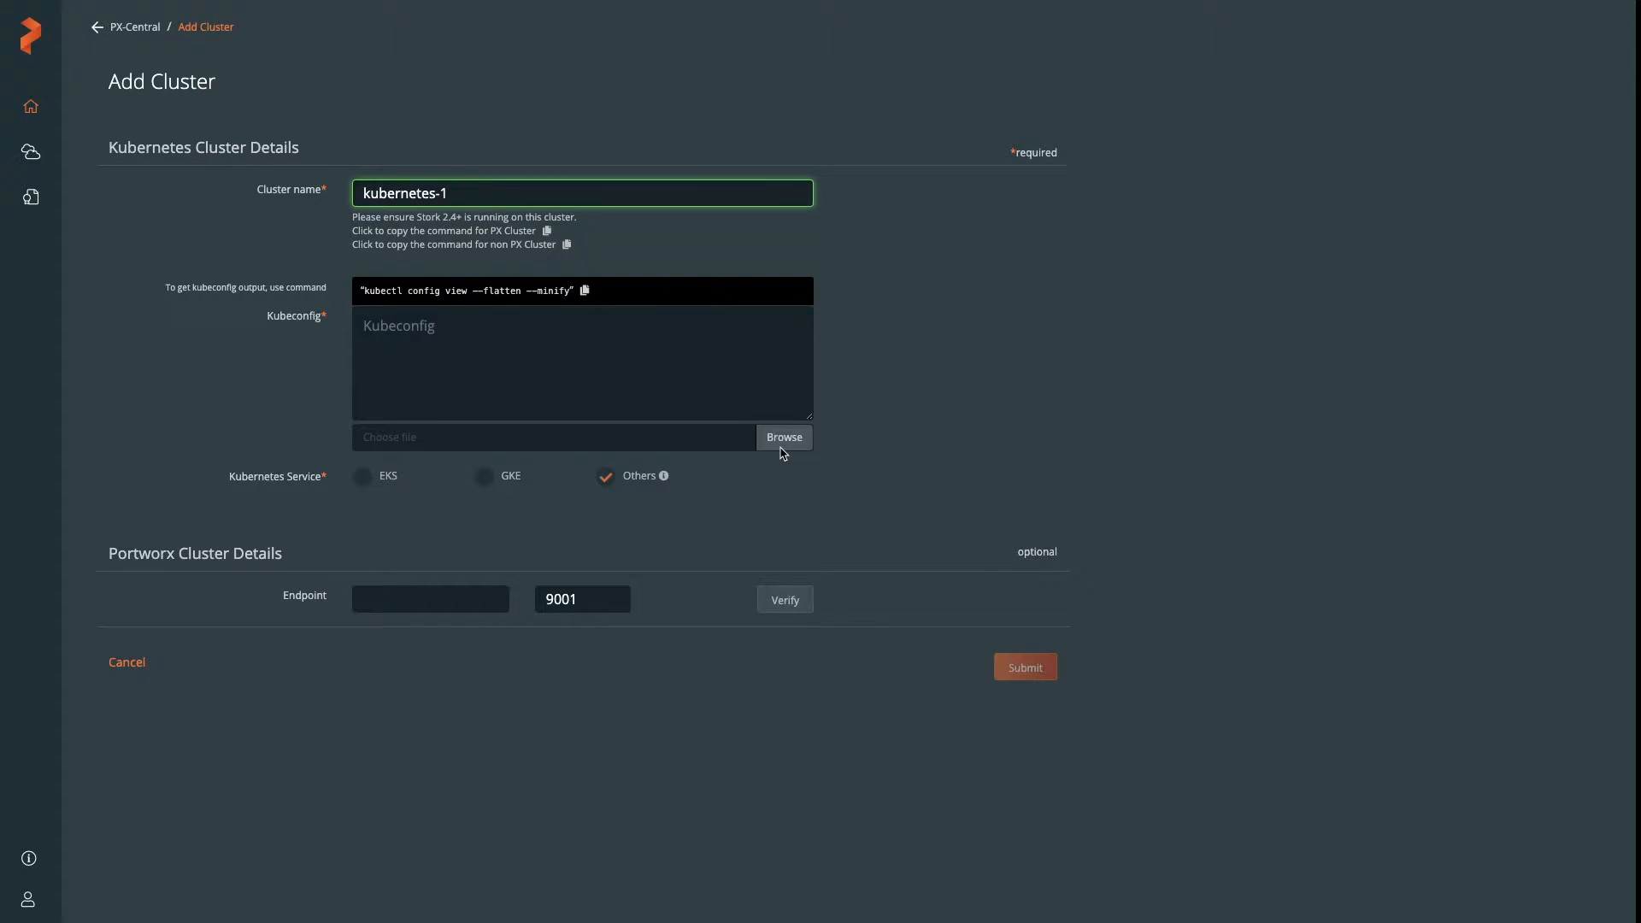
{"action": "left_click", "coordinate": [785, 436]}
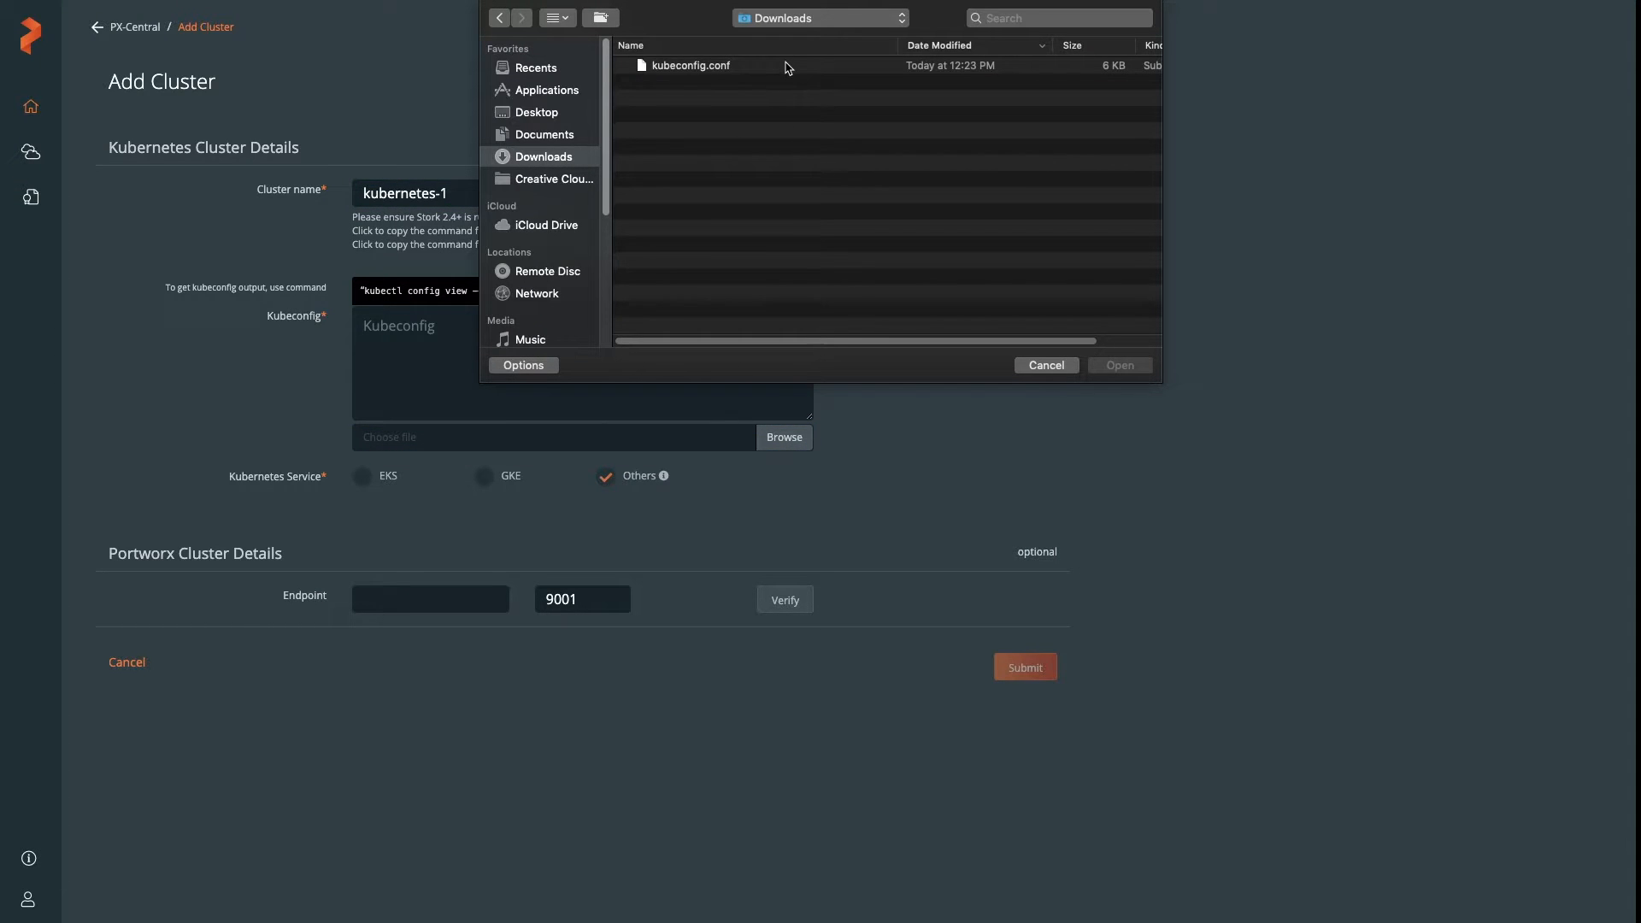
{"action": "left_click", "coordinate": [689, 65]}
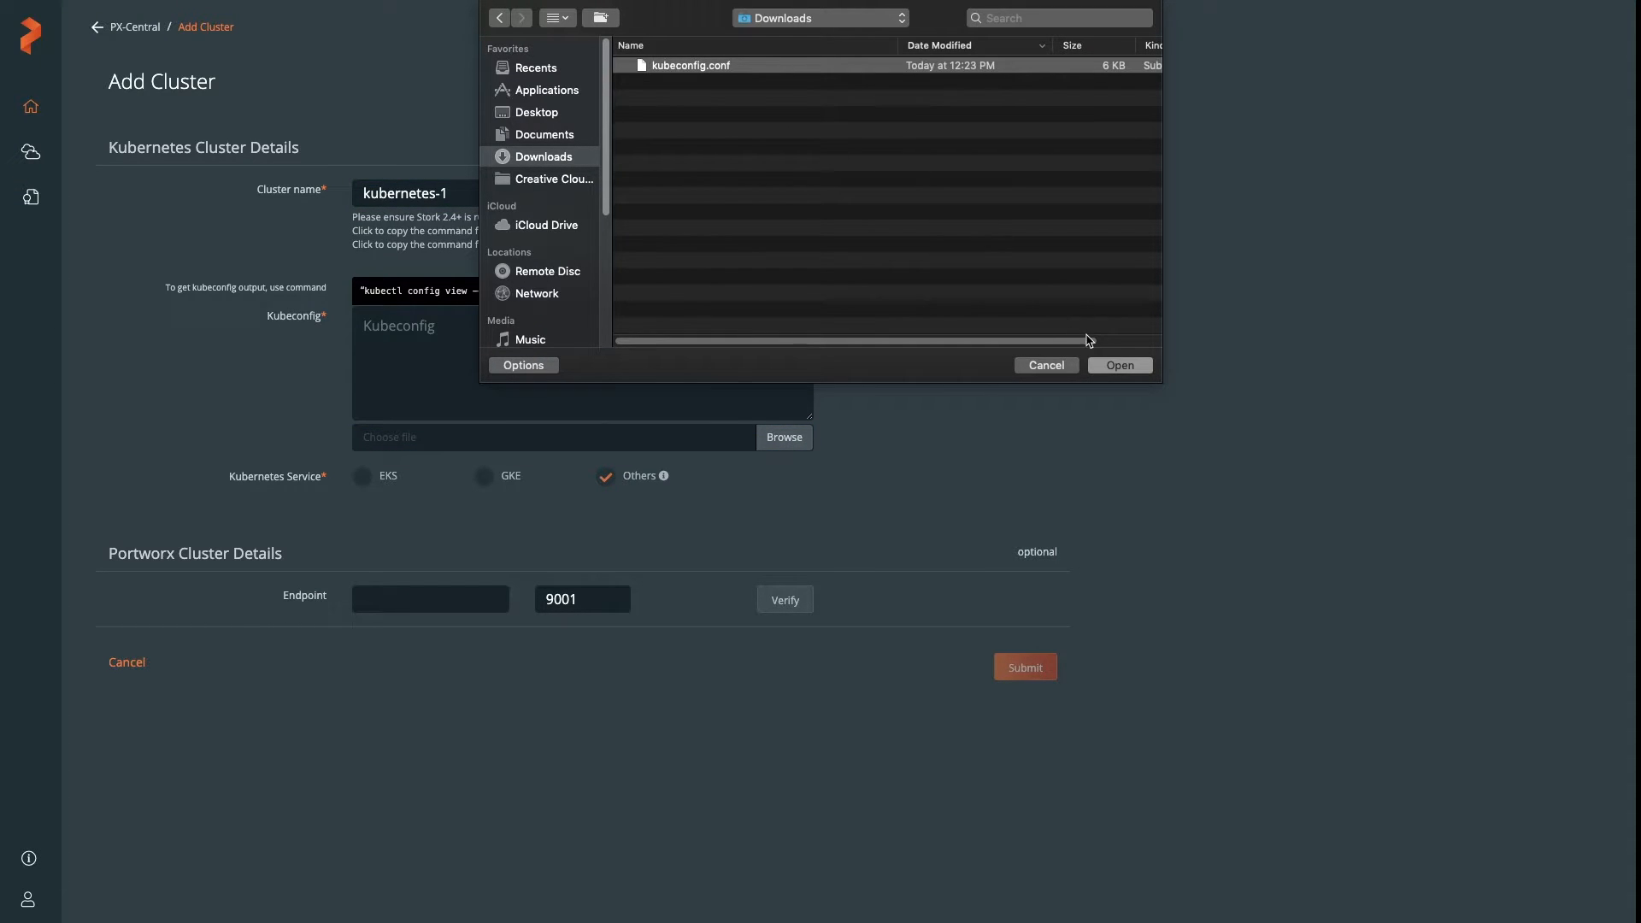
{"action": "left_click", "coordinate": [1119, 366]}
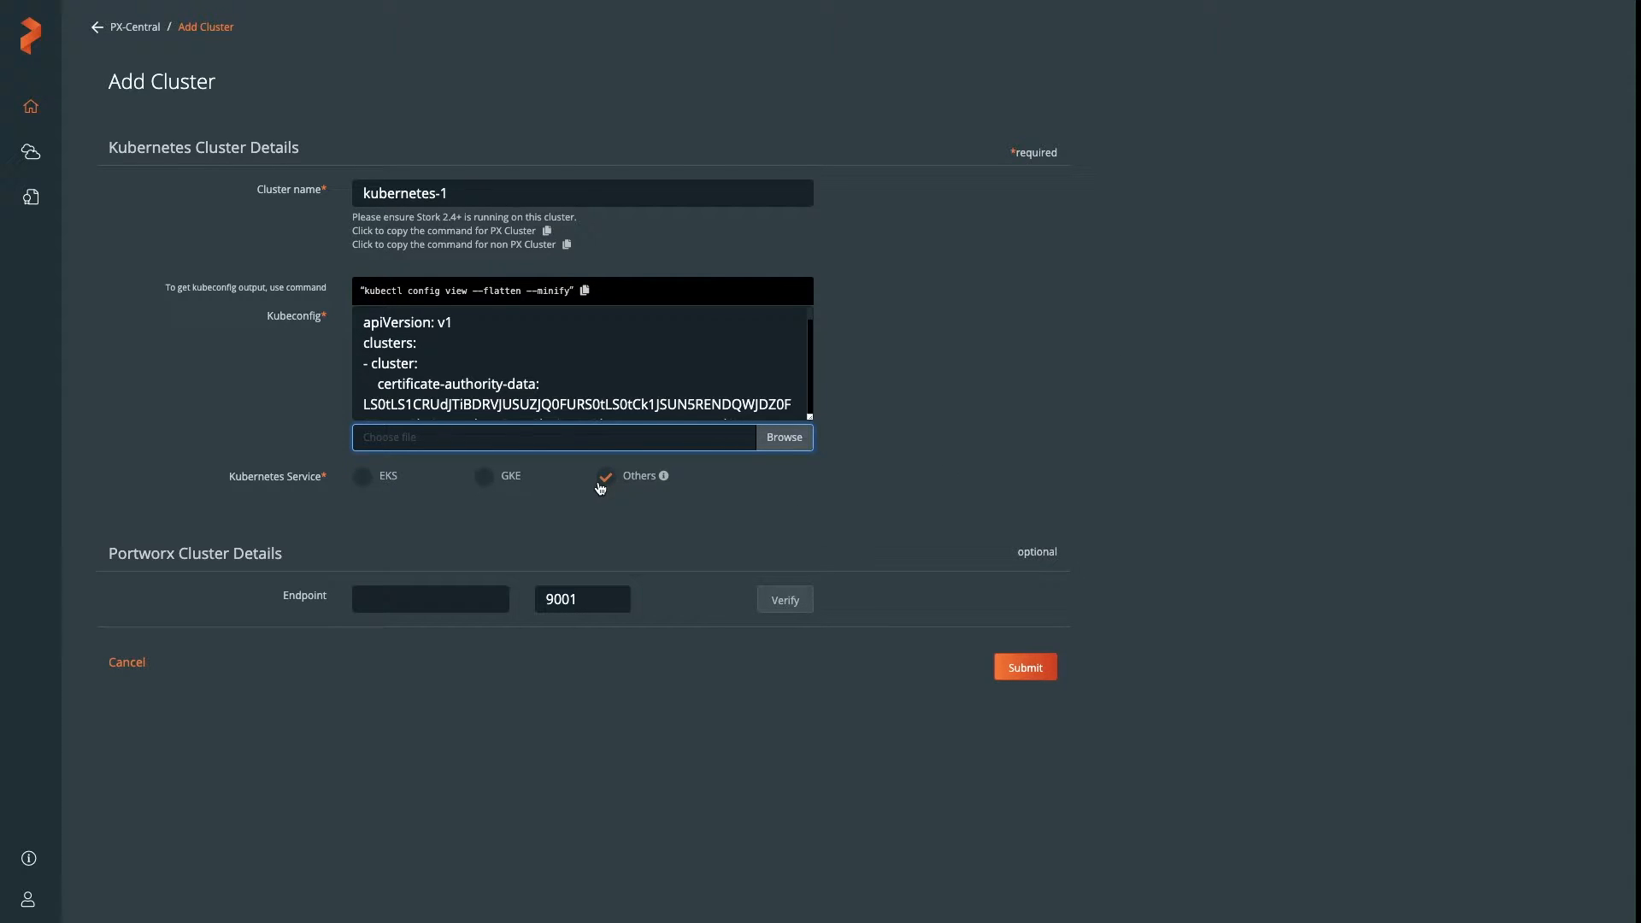
{"action": "mouse_move", "coordinate": [600, 514]}
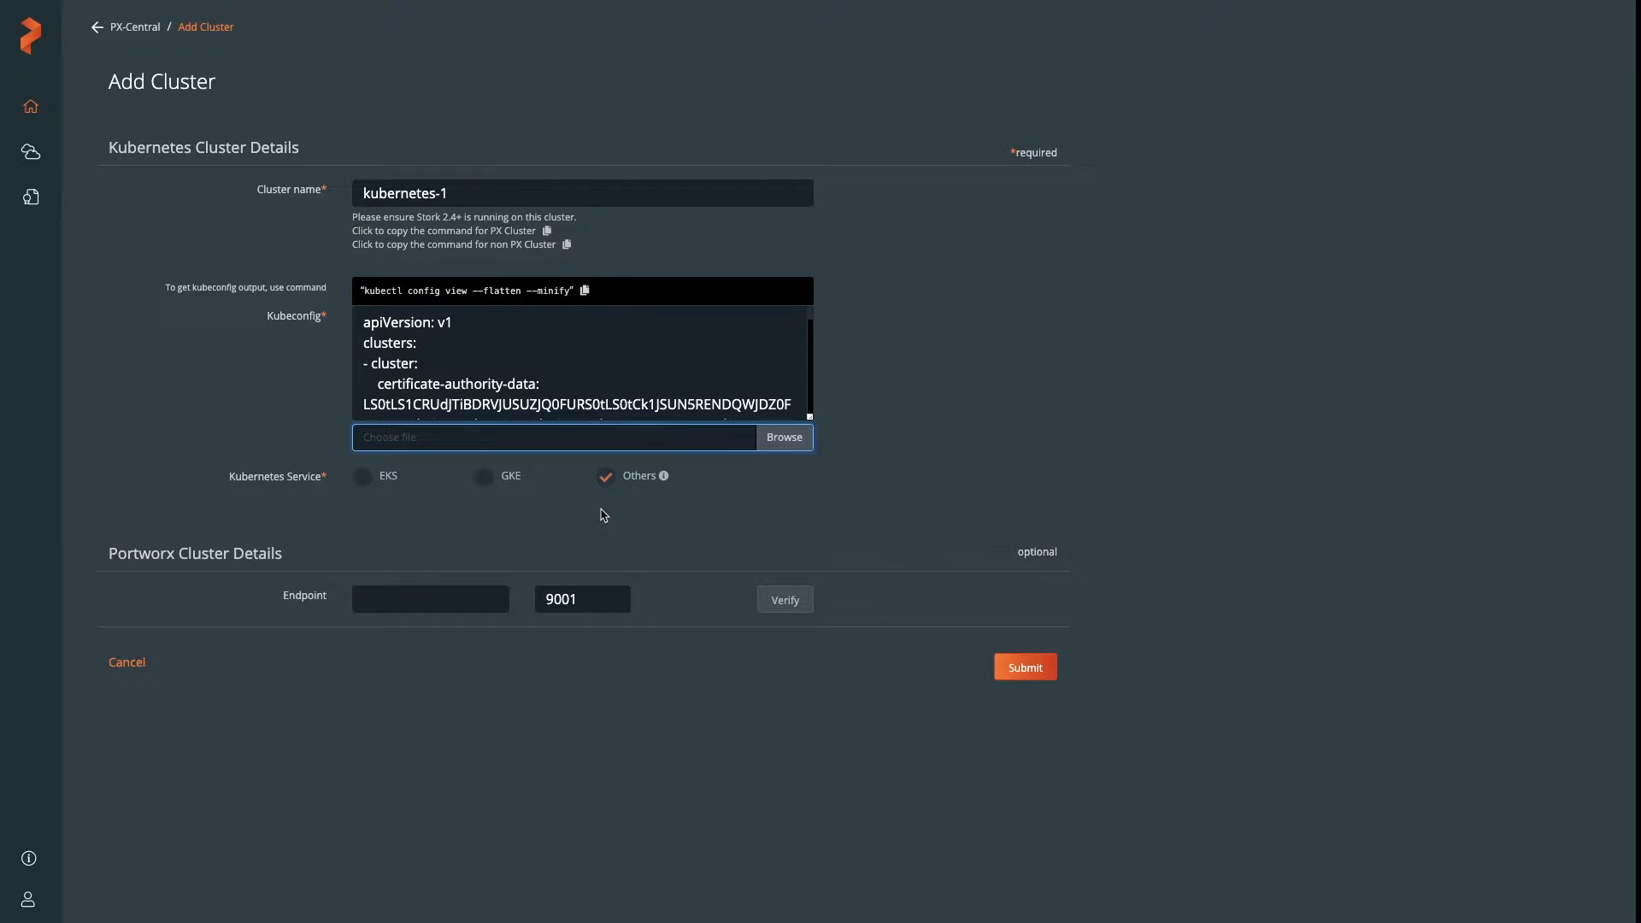
Enter Portworx endpoint 70.0.70.38, verify it, and submit the cluster
{"action": "type", "text": "70.0.70.38"}
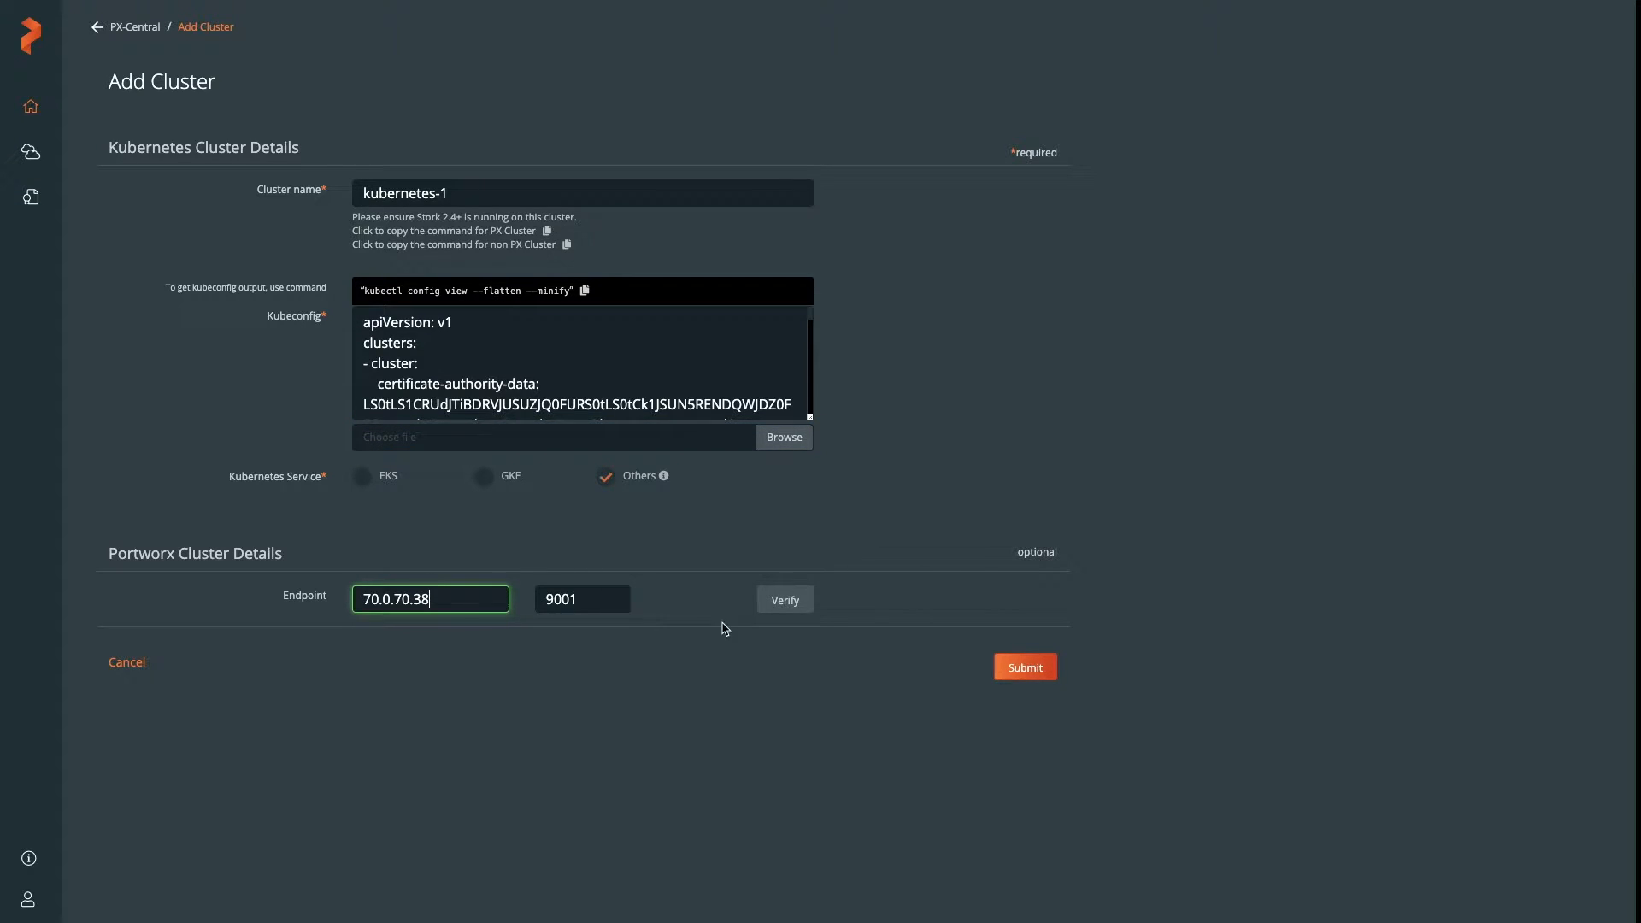
{"action": "left_click", "coordinate": [784, 600]}
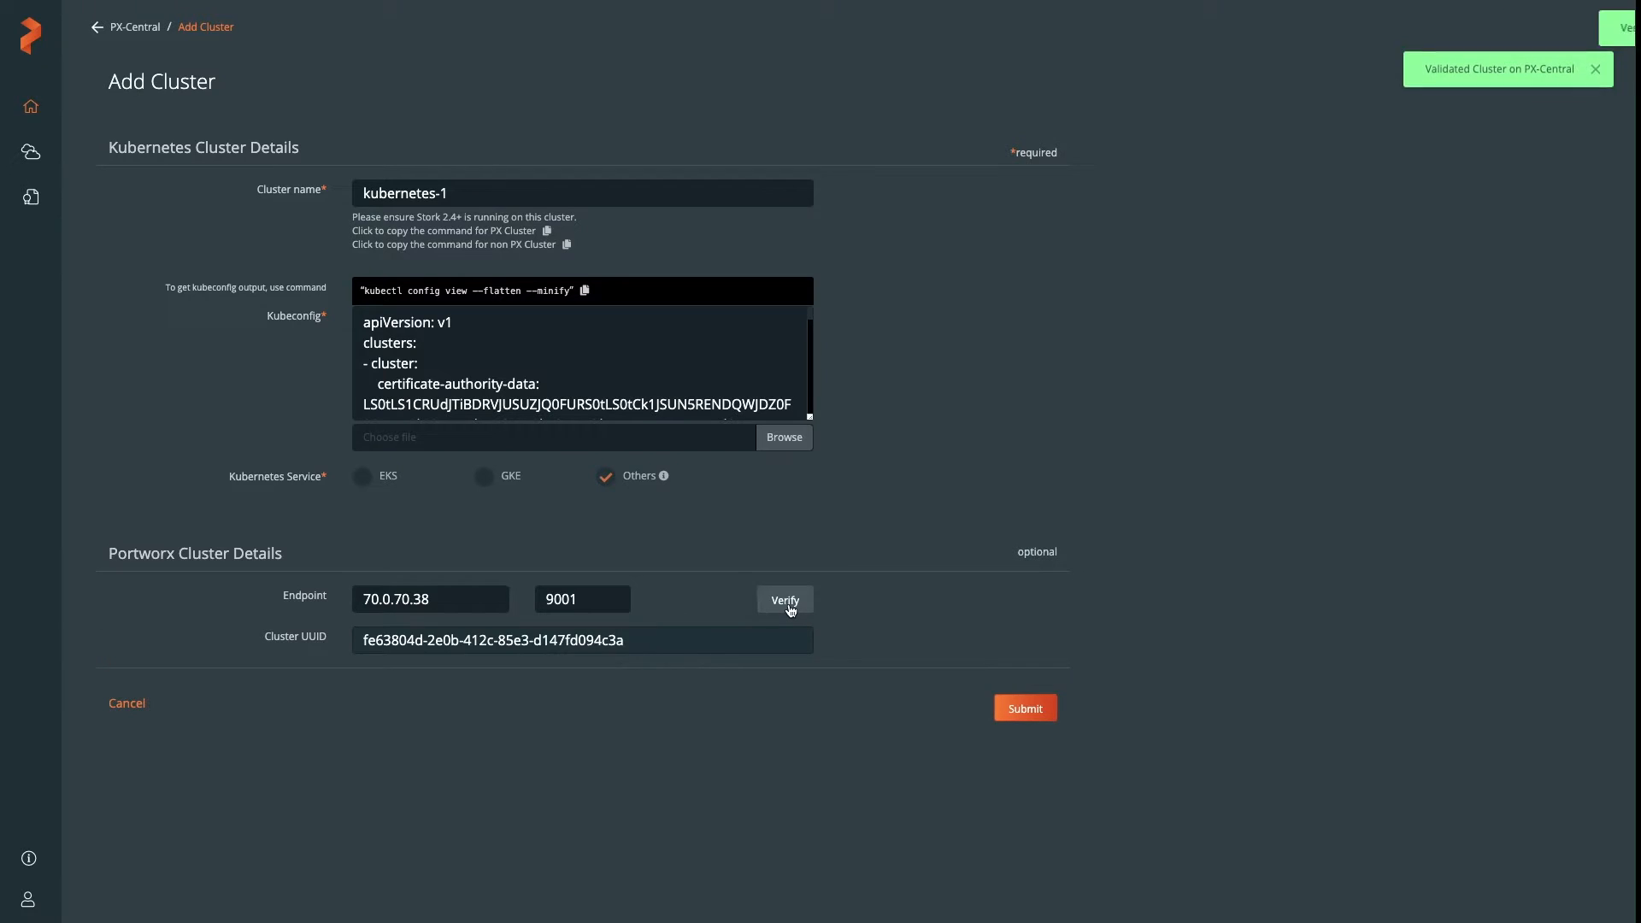
{"action": "left_click", "coordinate": [1024, 708]}
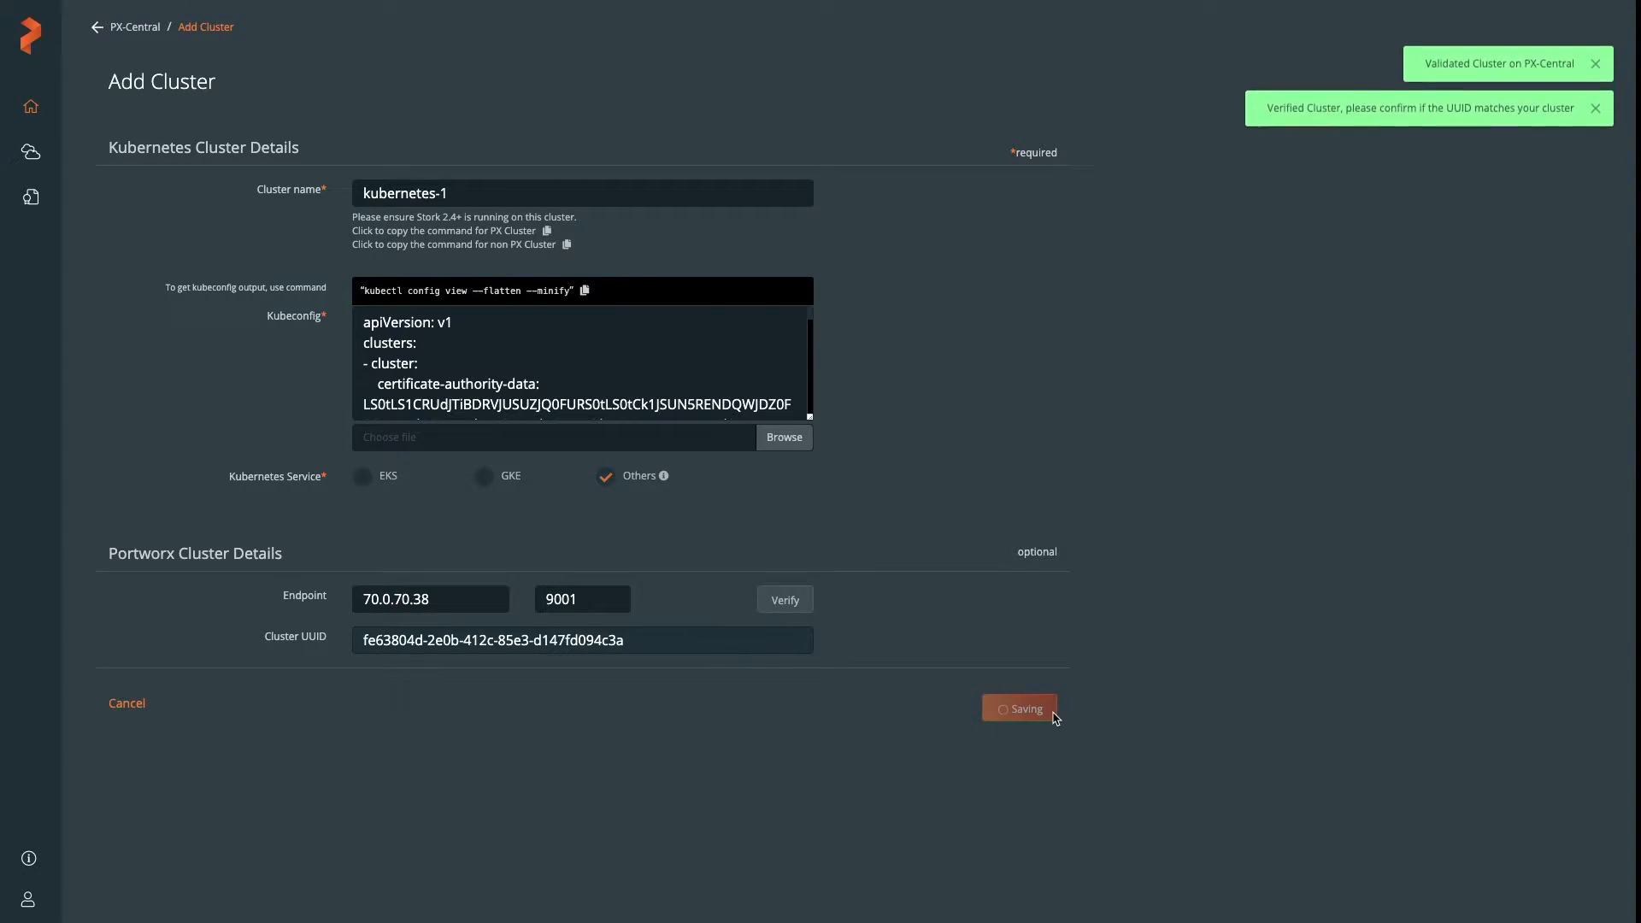
Back on the welcome page, check the options menu of the new kubernetes-1 cluster card
{"action": "left_click", "coordinate": [1020, 708]}
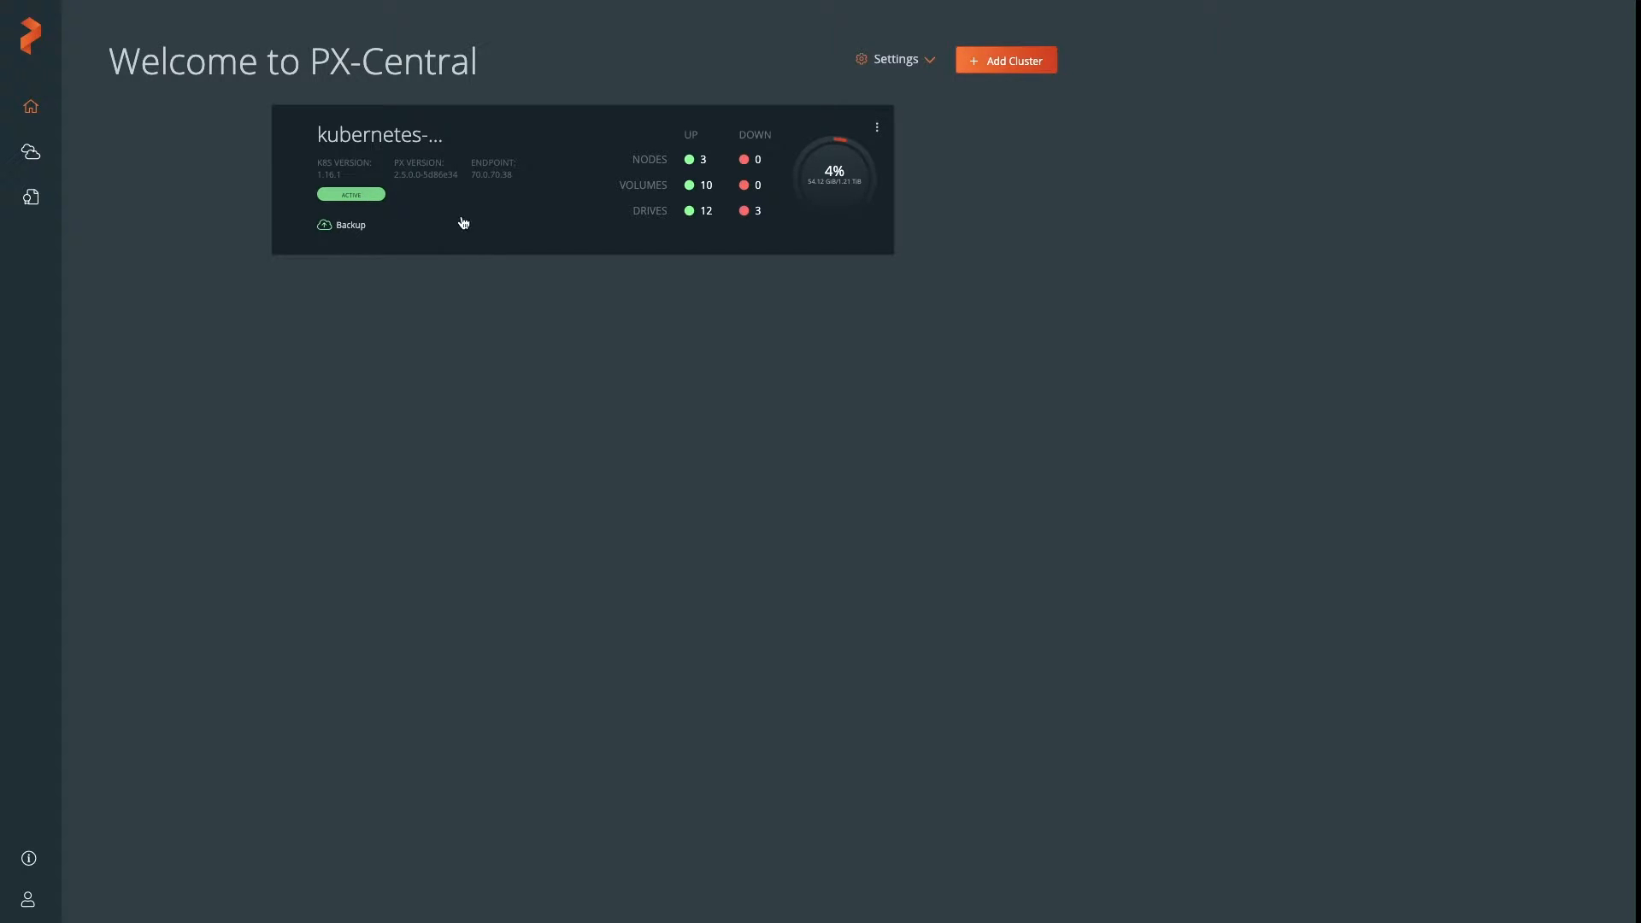
{"action": "left_click", "coordinate": [876, 127]}
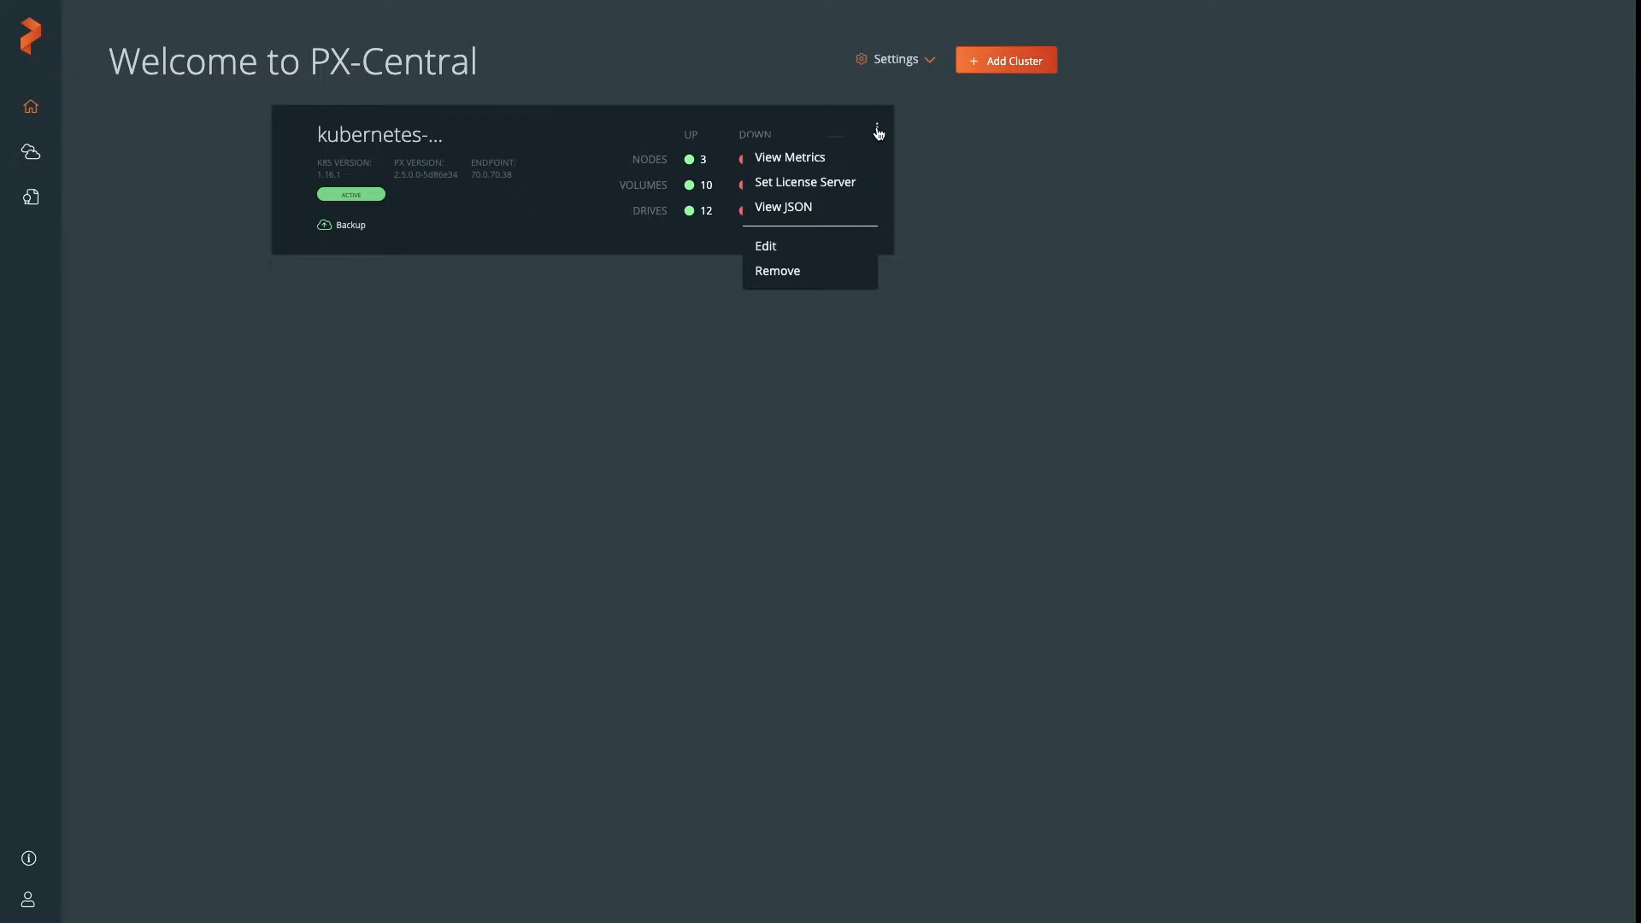
{"action": "mouse_move", "coordinate": [790, 157]}
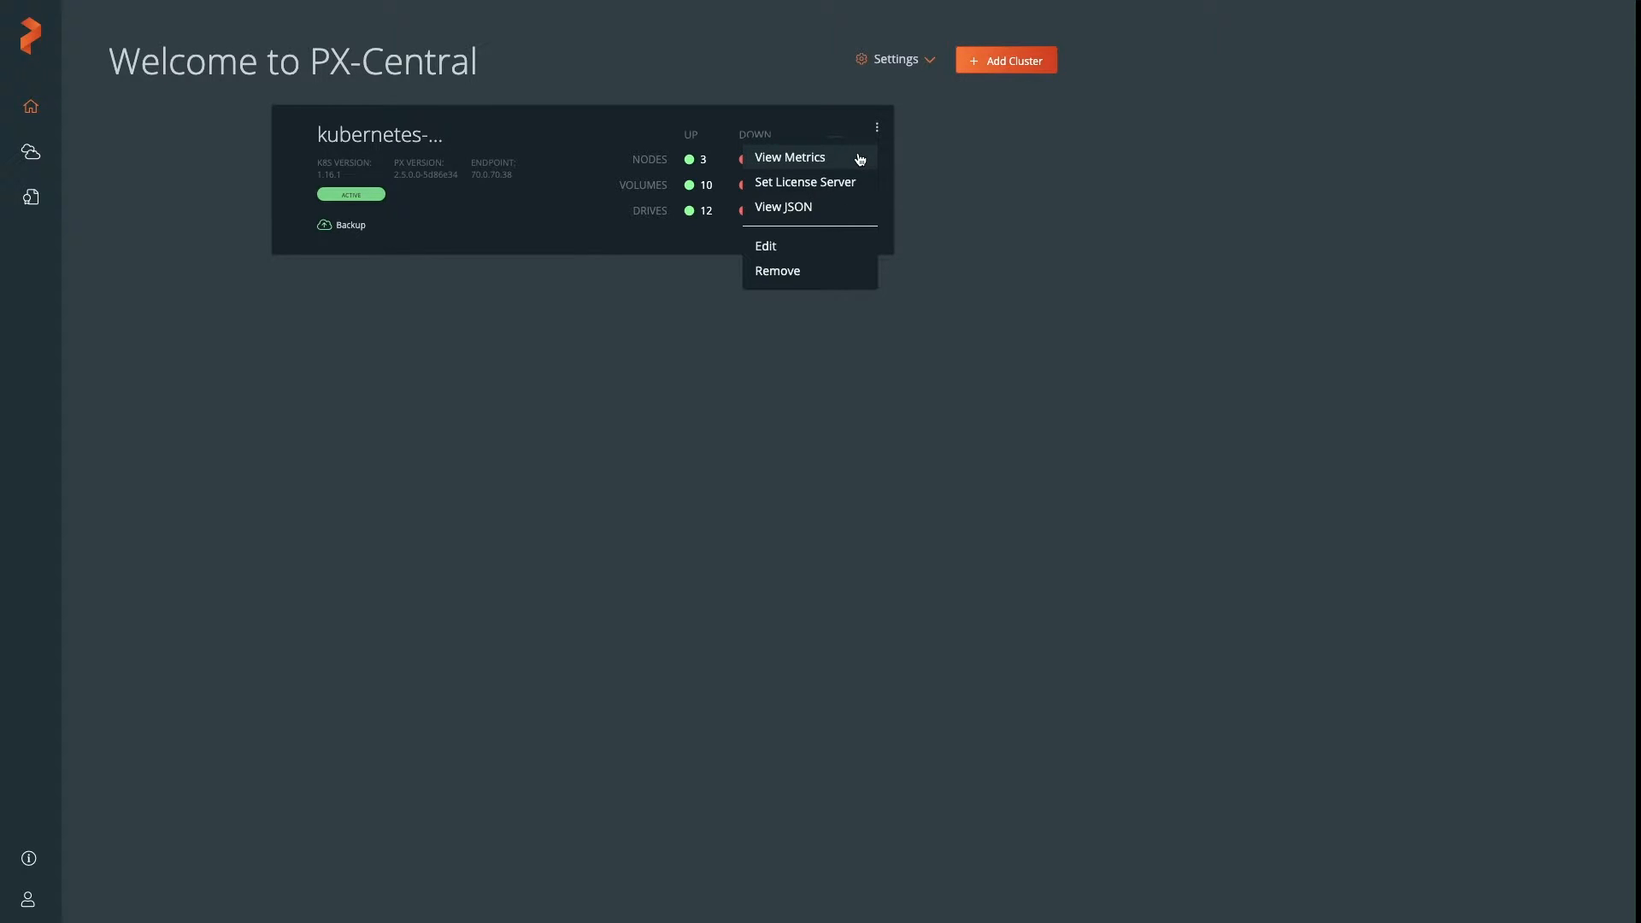
{"action": "mouse_move", "coordinate": [803, 183]}
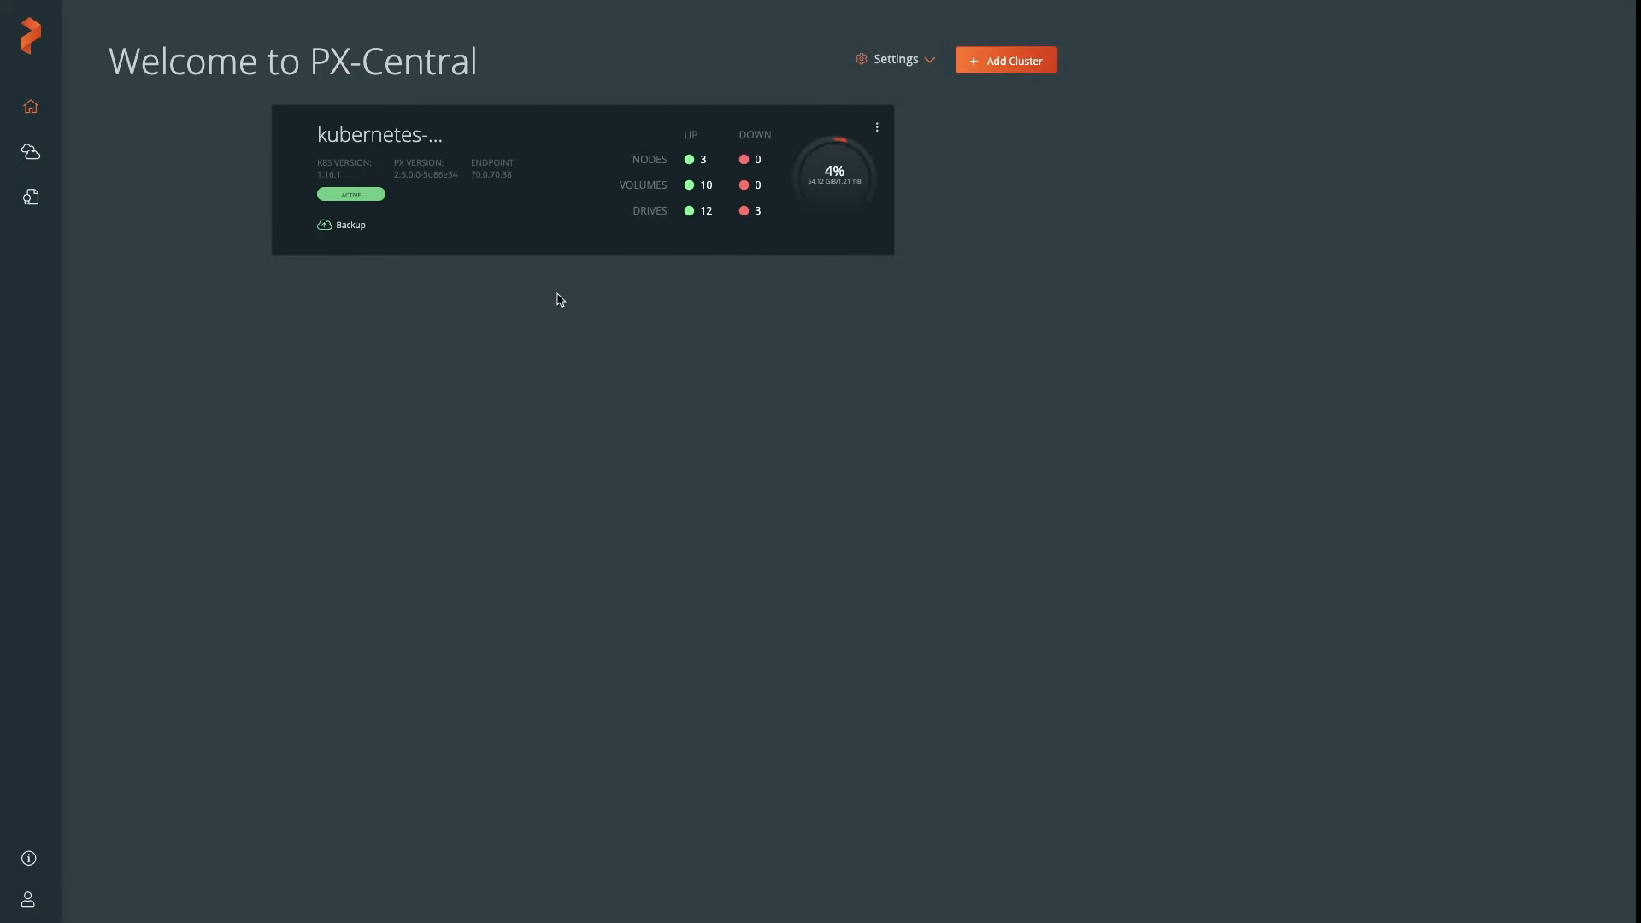
{"action": "mouse_move", "coordinate": [340, 226]}
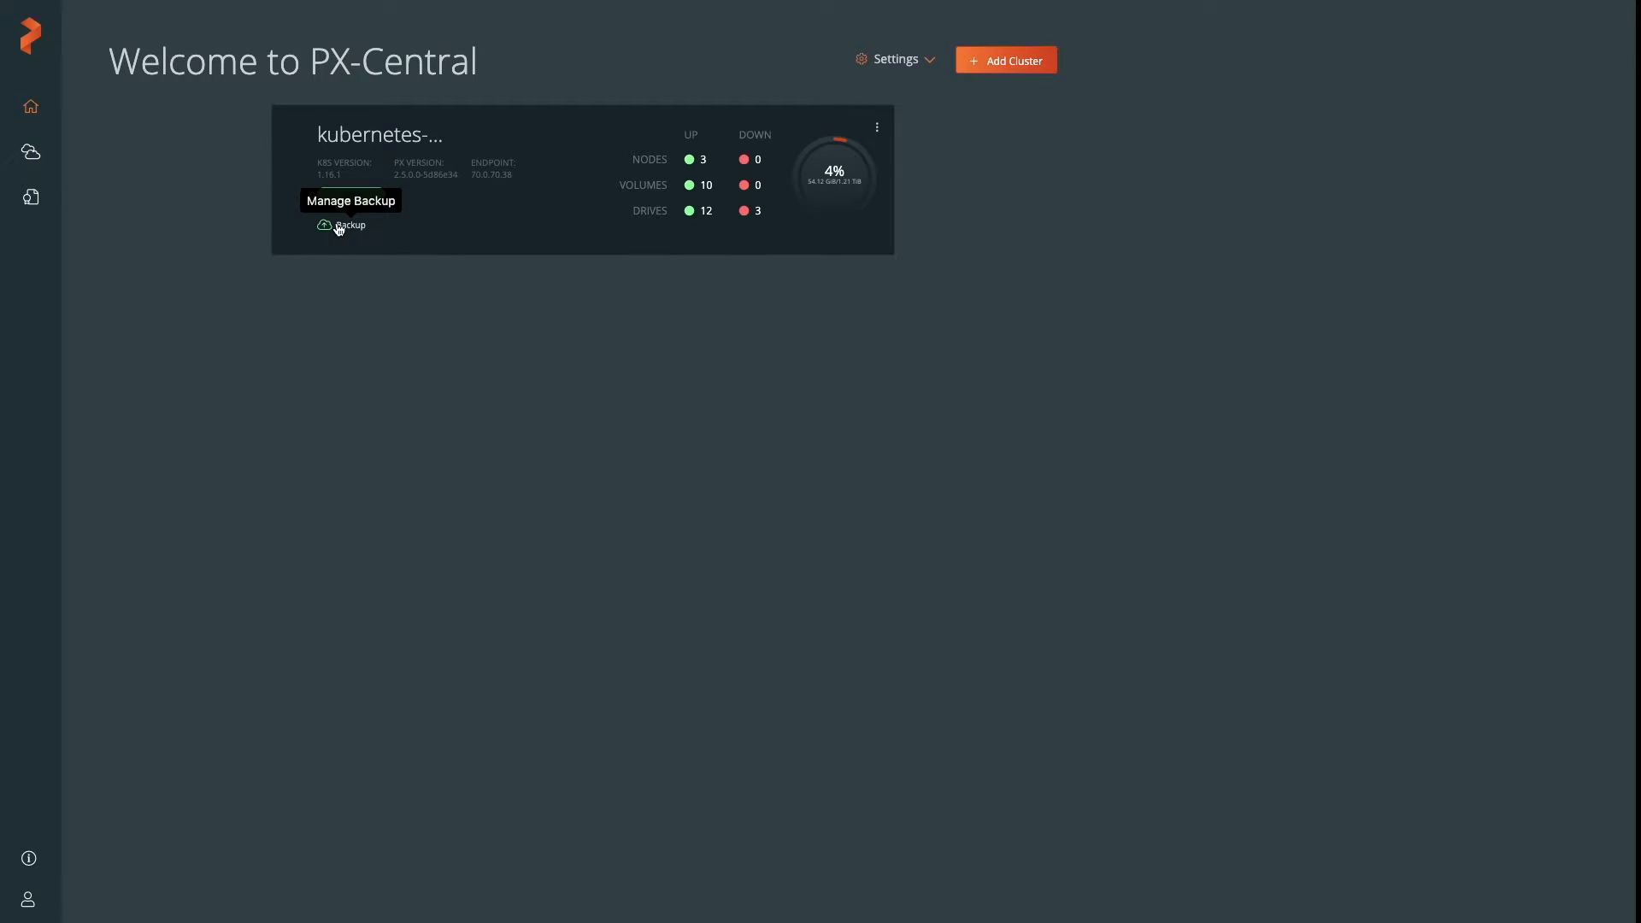
Filter kubernetes-1 applications by label app:pxc-cortex-cassandra, start a backup, then cancel it
{"action": "left_click", "coordinate": [349, 225]}
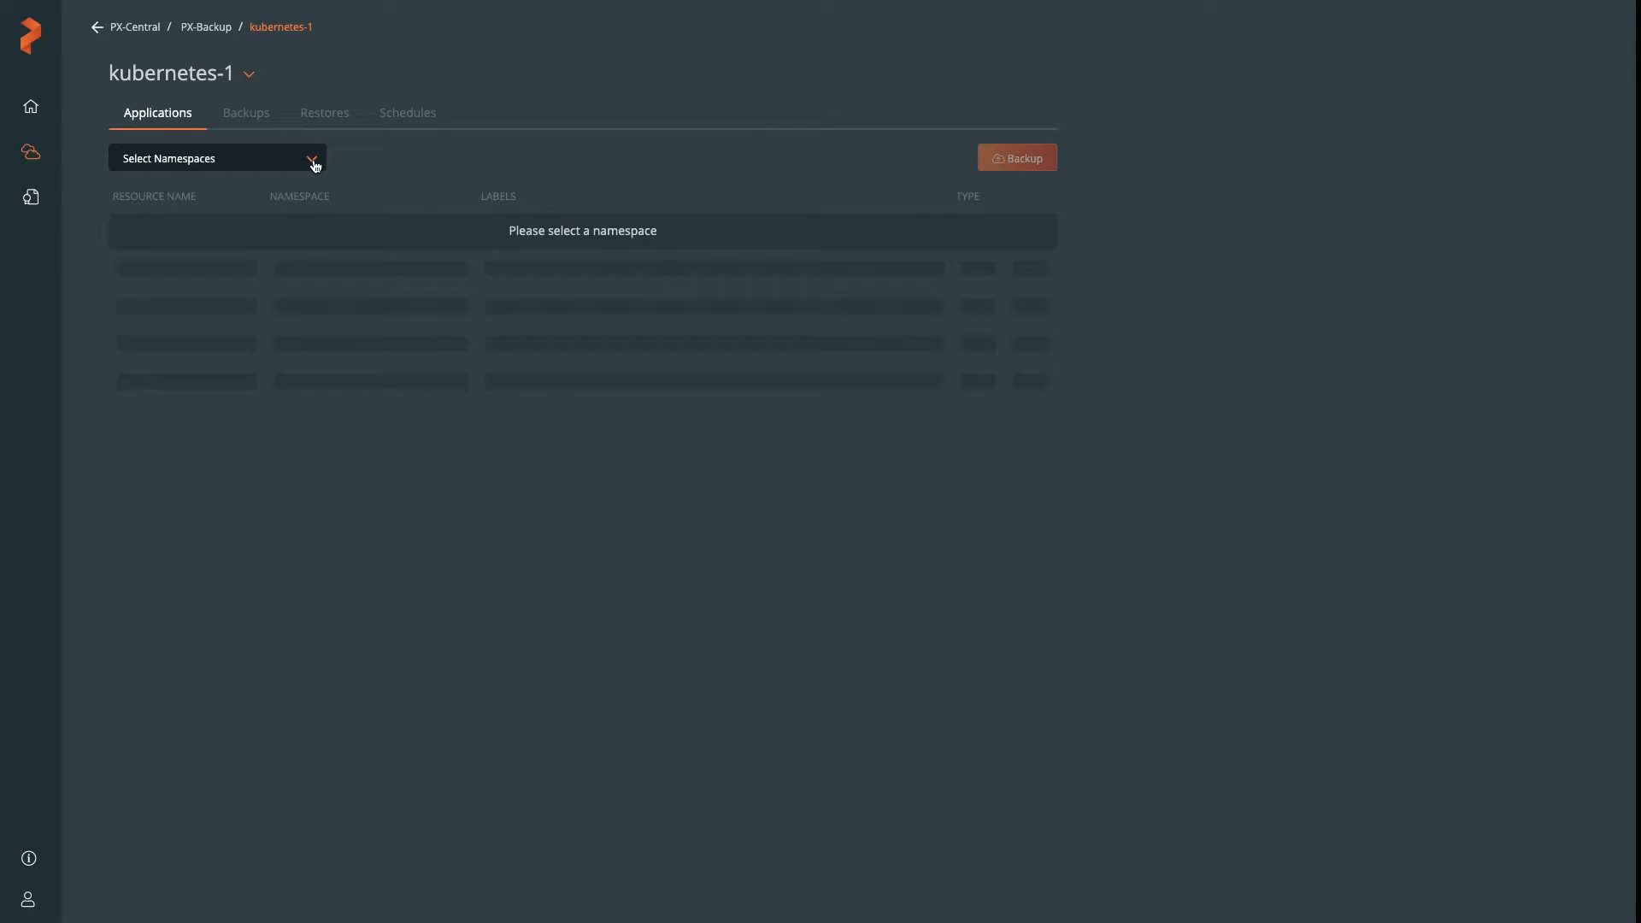
{"action": "left_click", "coordinate": [217, 158]}
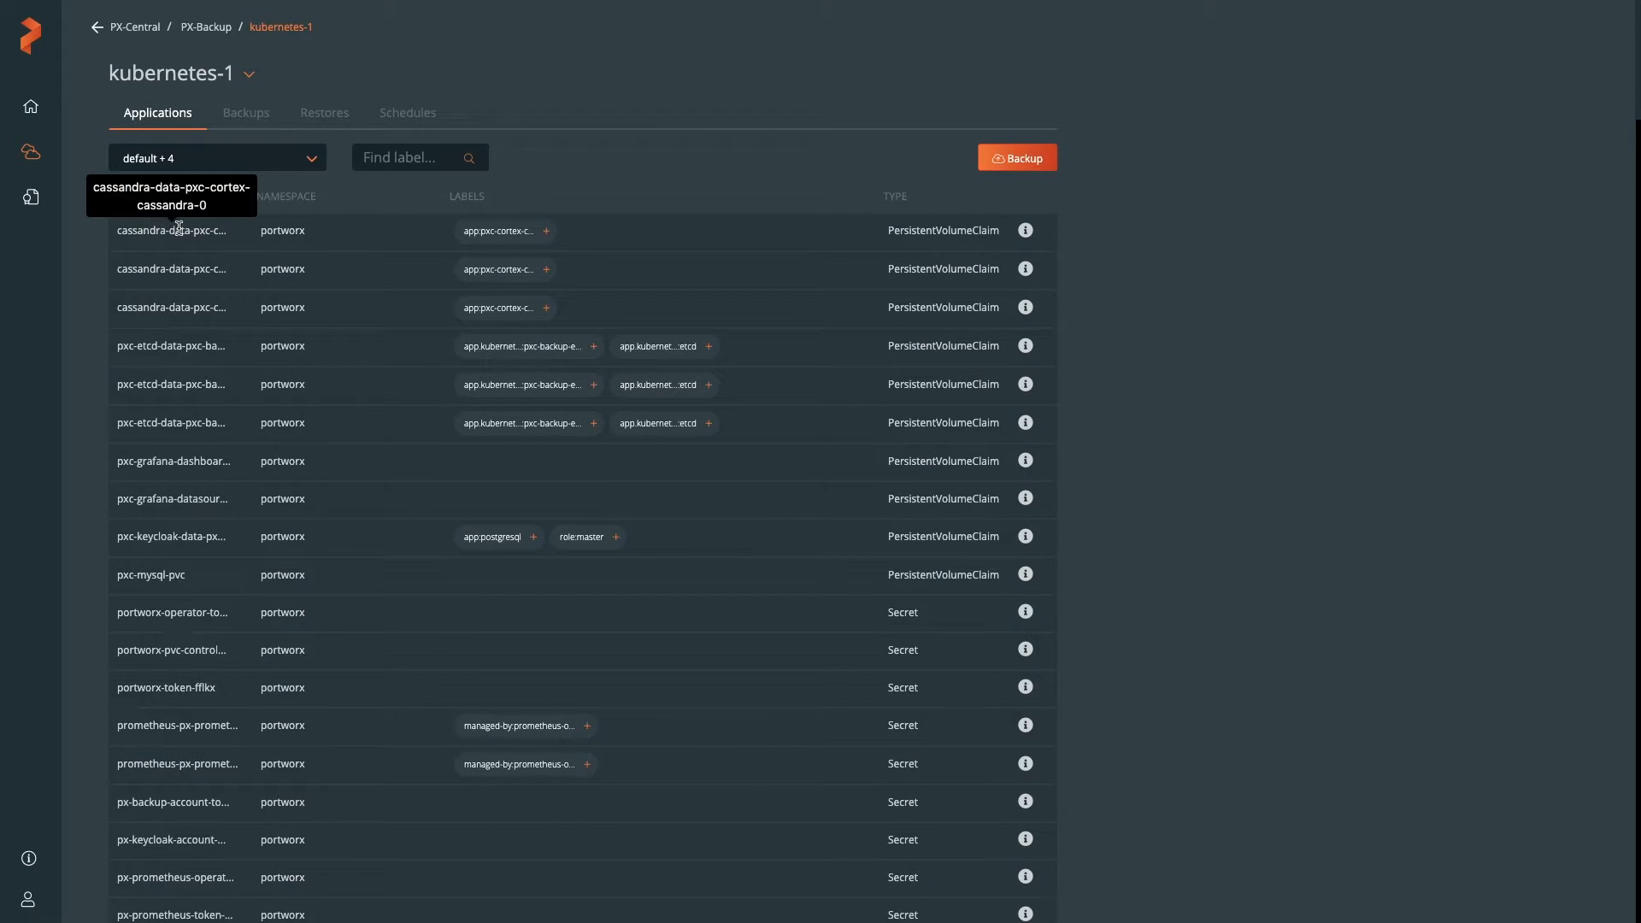
{"action": "left_click", "coordinate": [498, 231]}
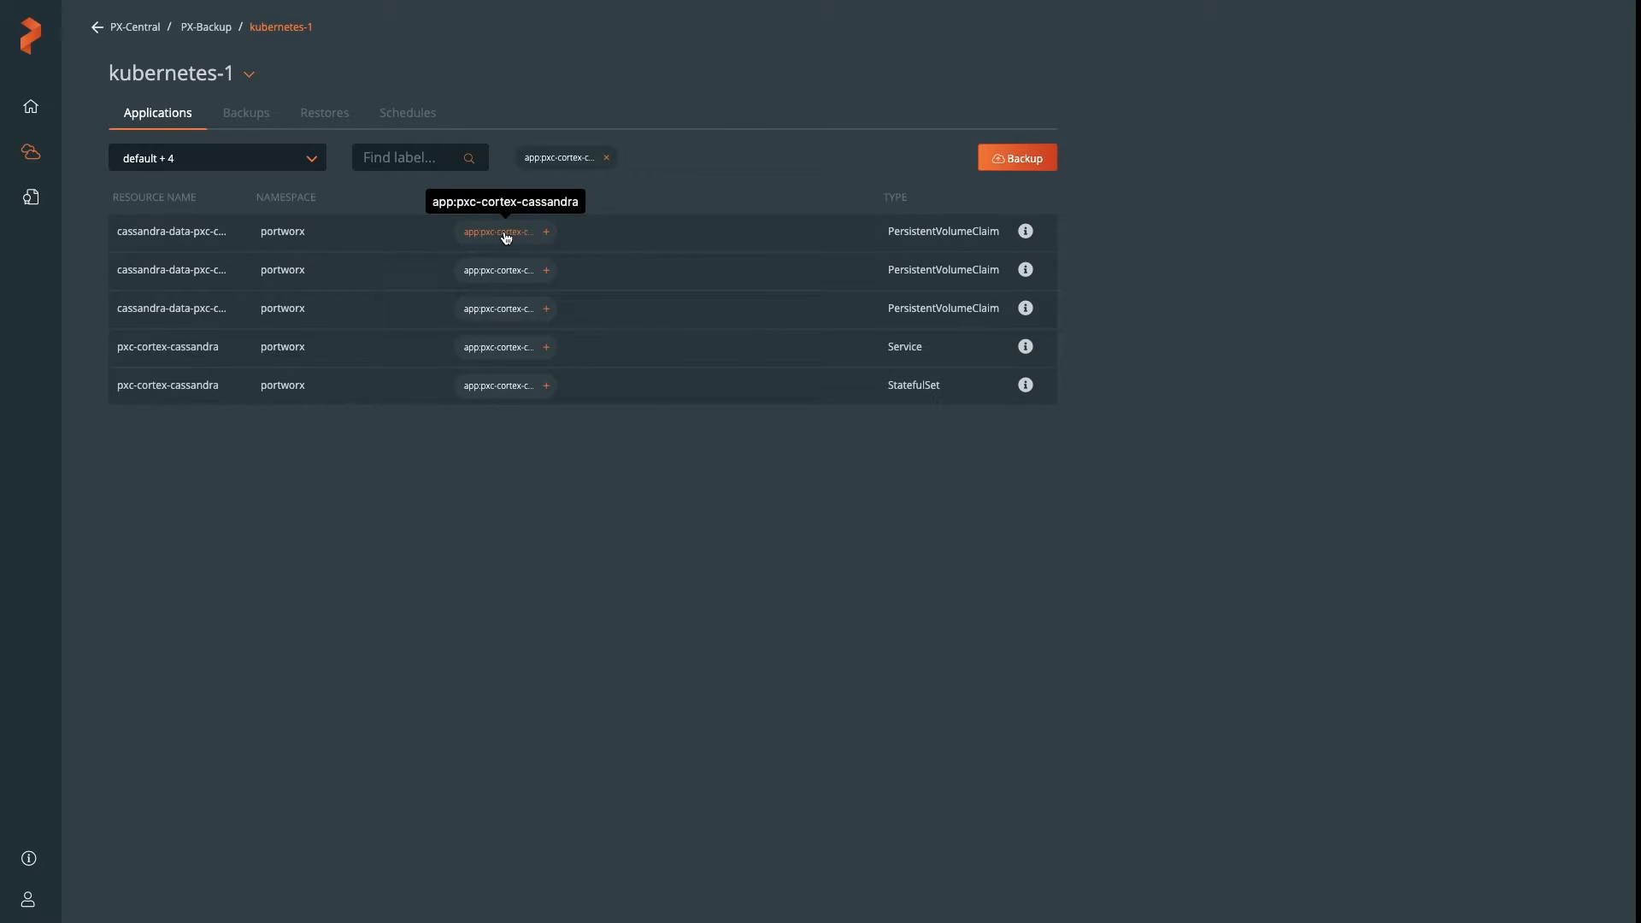
{"action": "left_click", "coordinate": [1016, 157]}
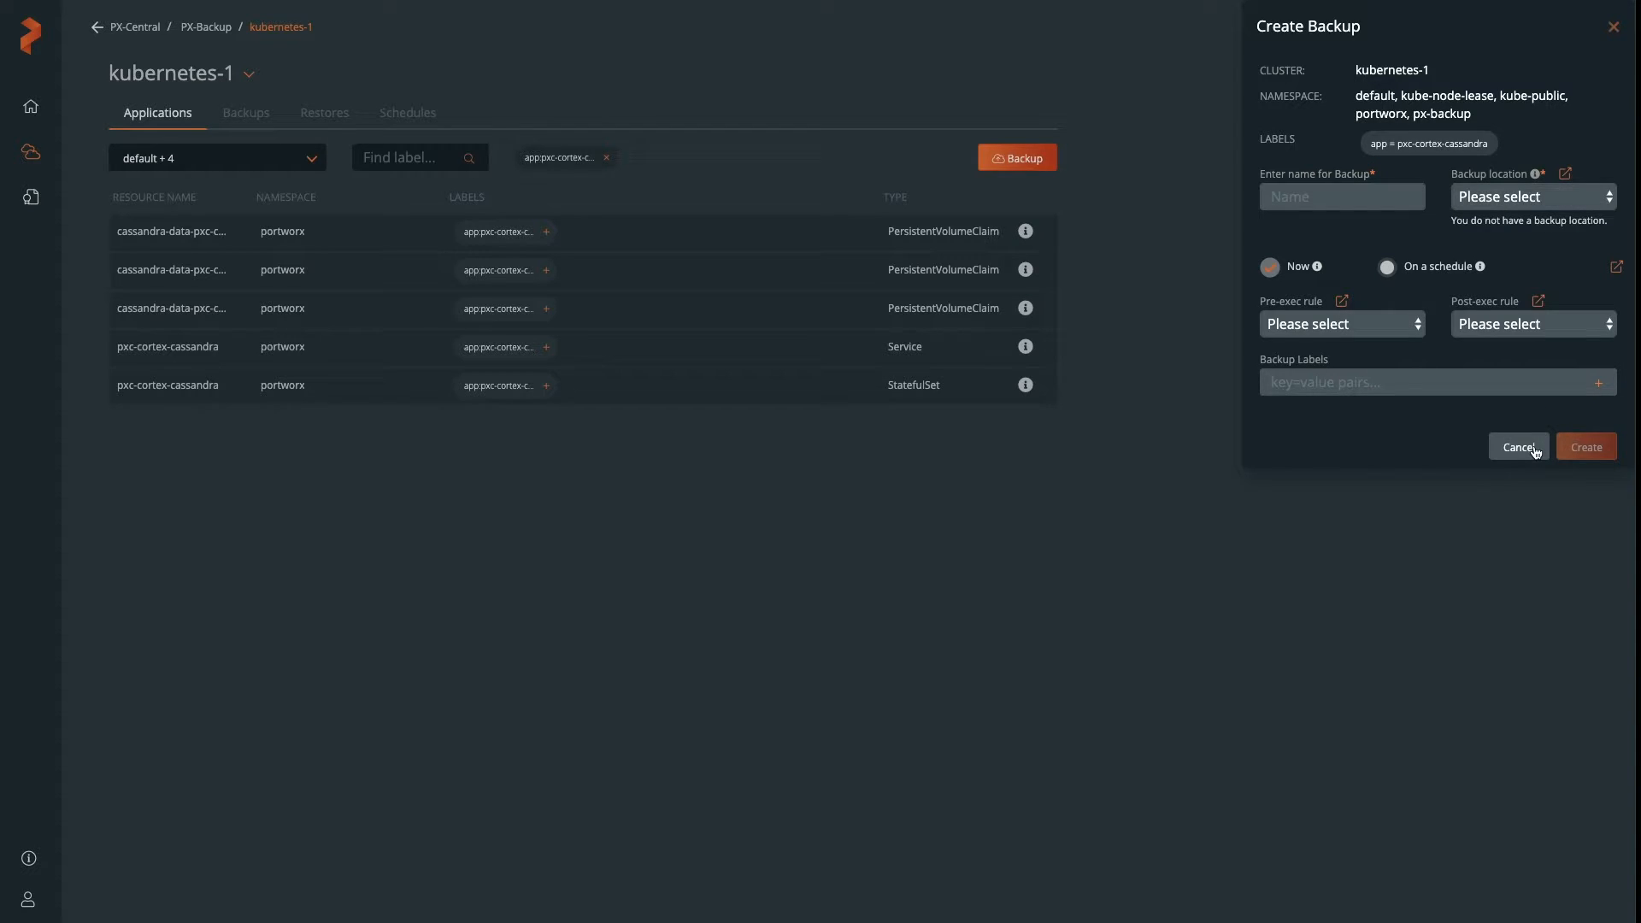
{"action": "left_click", "coordinate": [1517, 446]}
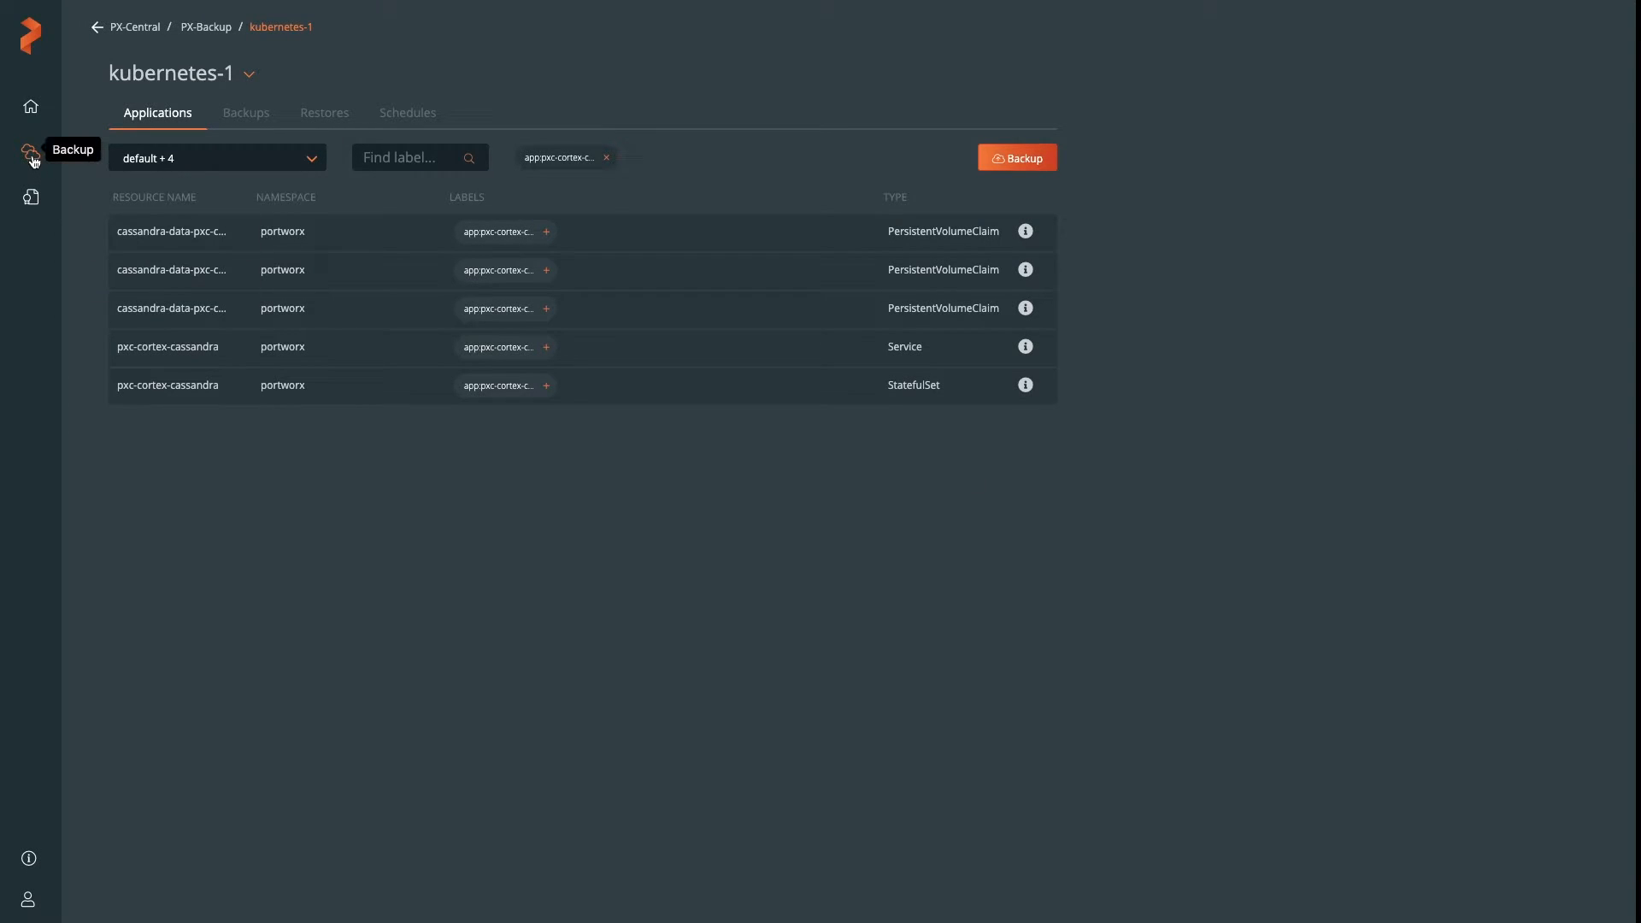
Navigate from the welcome page to Settings > Cloud Settings
{"action": "left_click", "coordinate": [31, 106]}
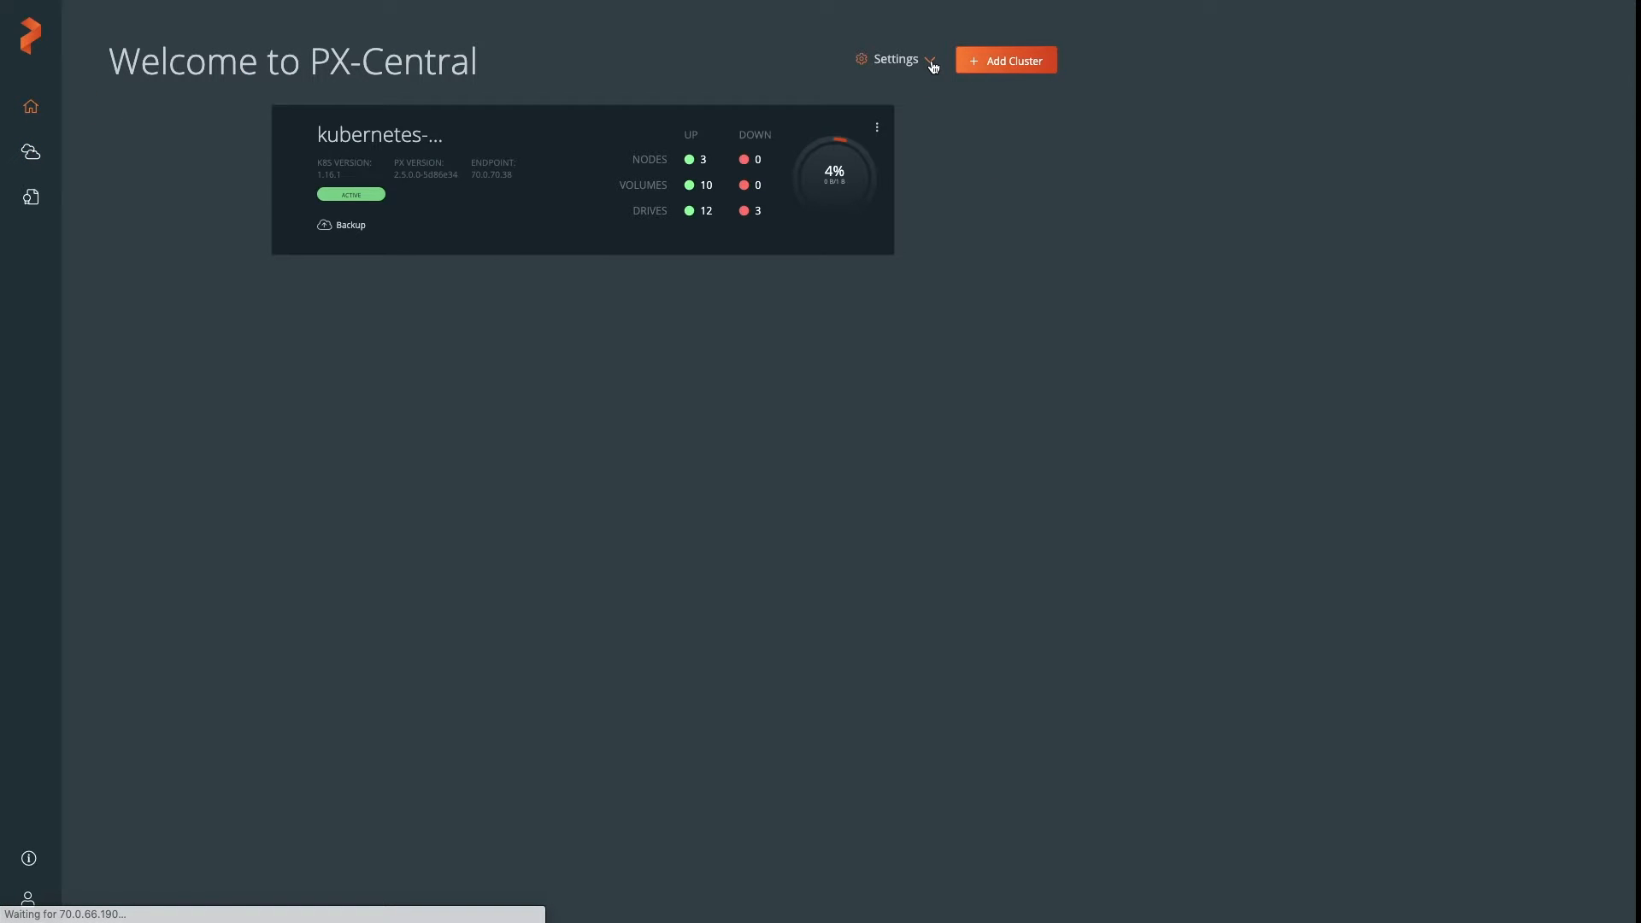
{"action": "left_click", "coordinate": [895, 60]}
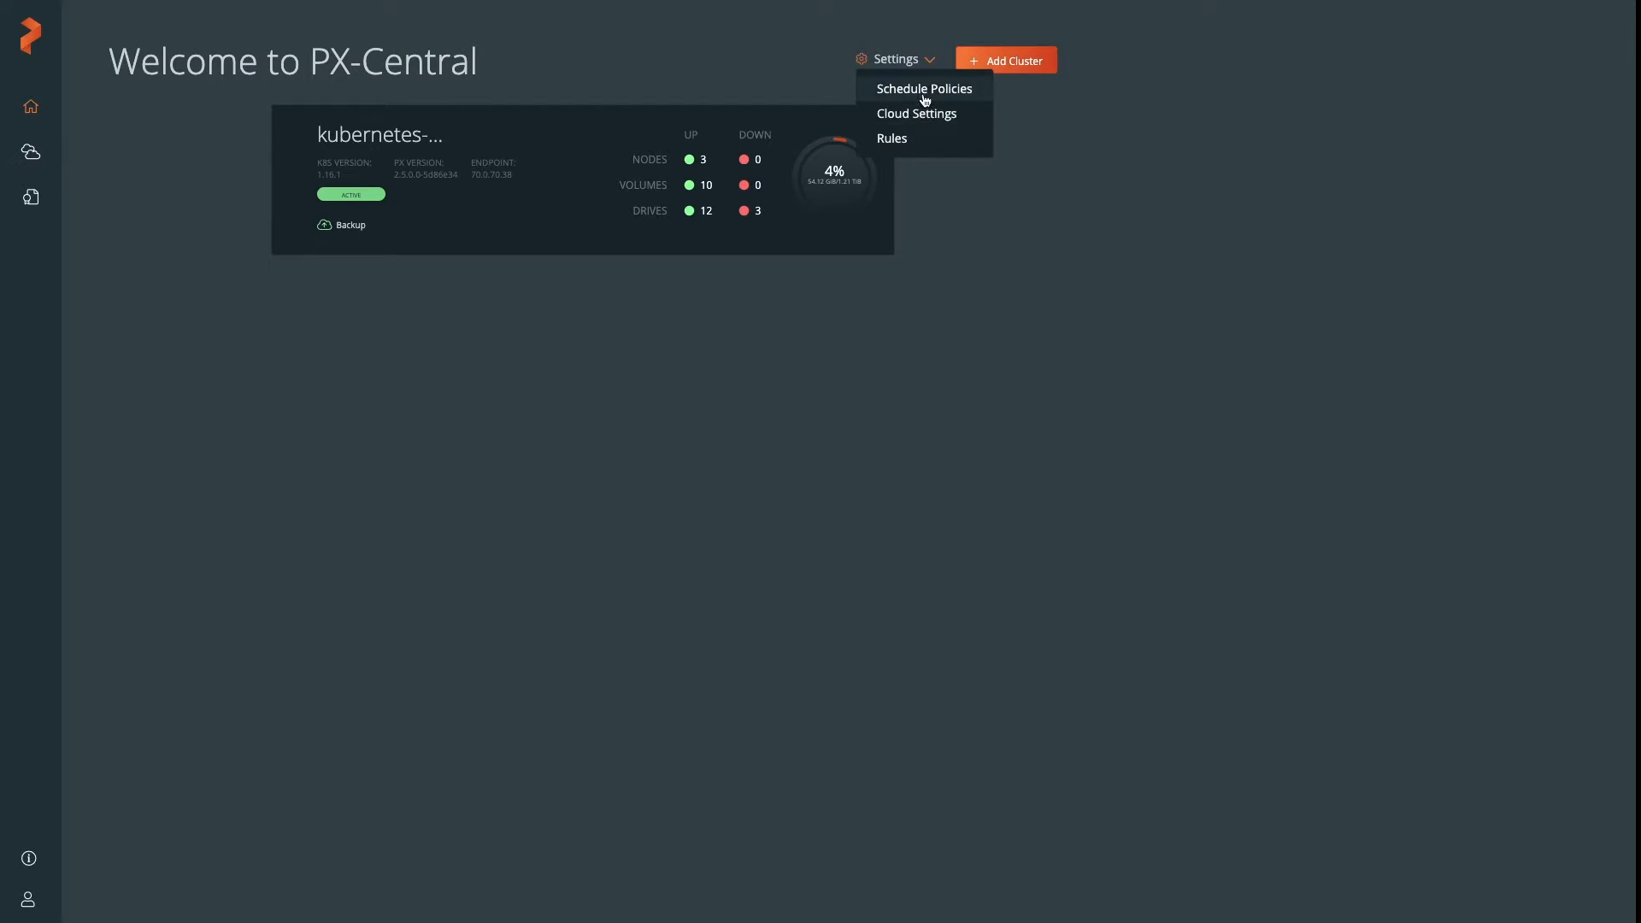
{"action": "left_click", "coordinate": [914, 112]}
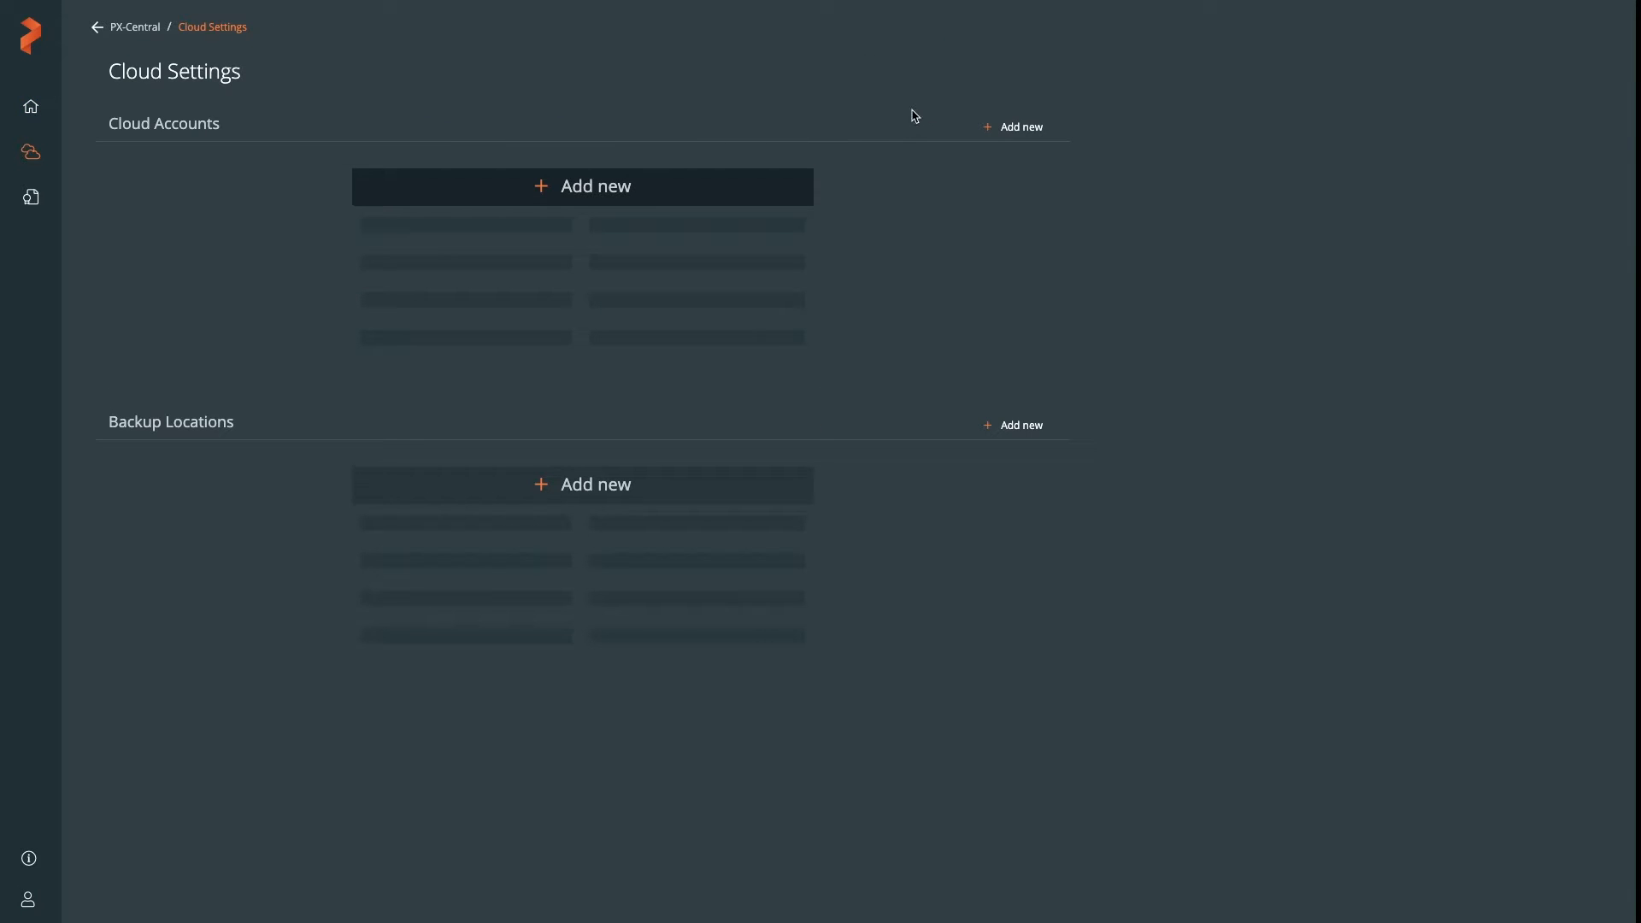
Add an AWS / S3 Compliant Object Store cloud account named s3backups with its keys
{"action": "left_click", "coordinate": [581, 186]}
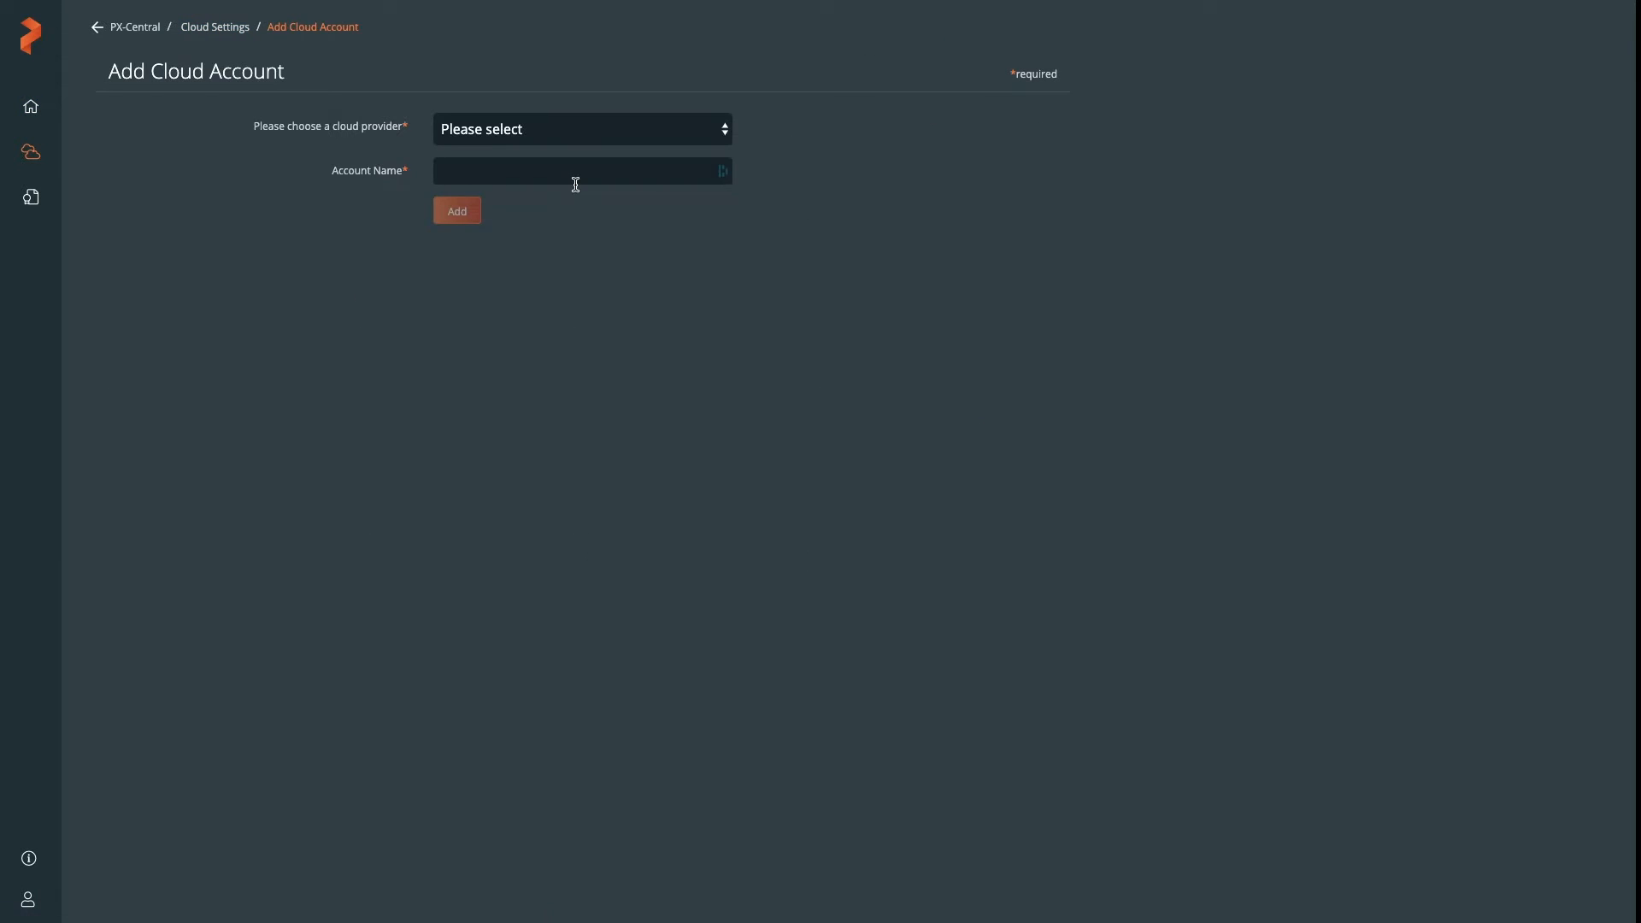
{"action": "left_click", "coordinate": [581, 129]}
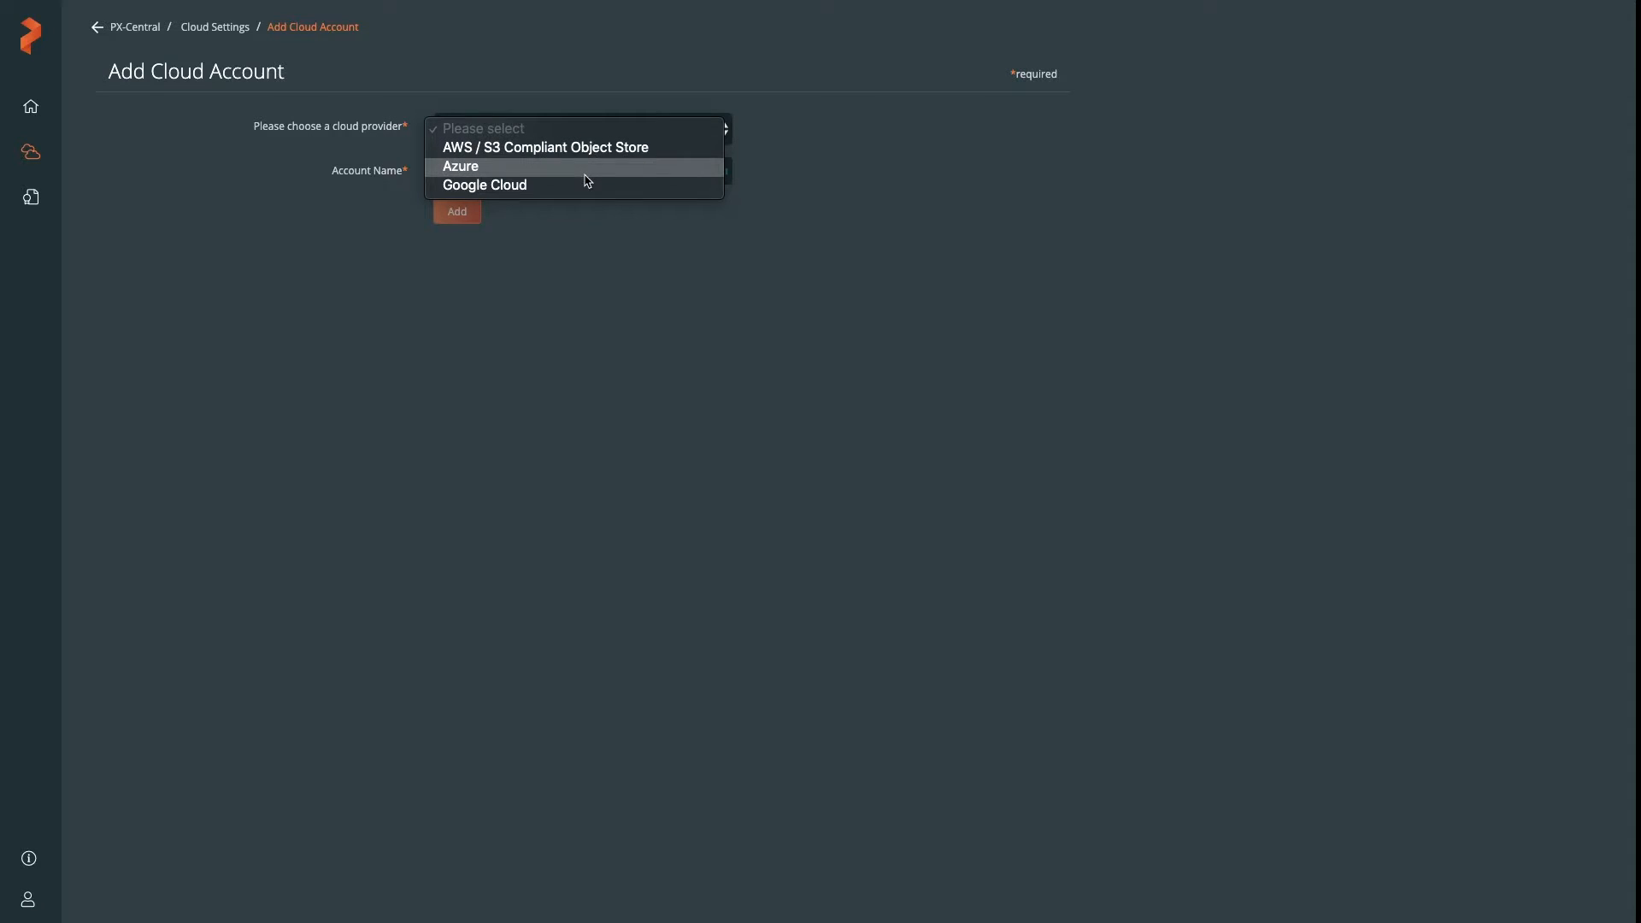
{"action": "left_click", "coordinate": [546, 147]}
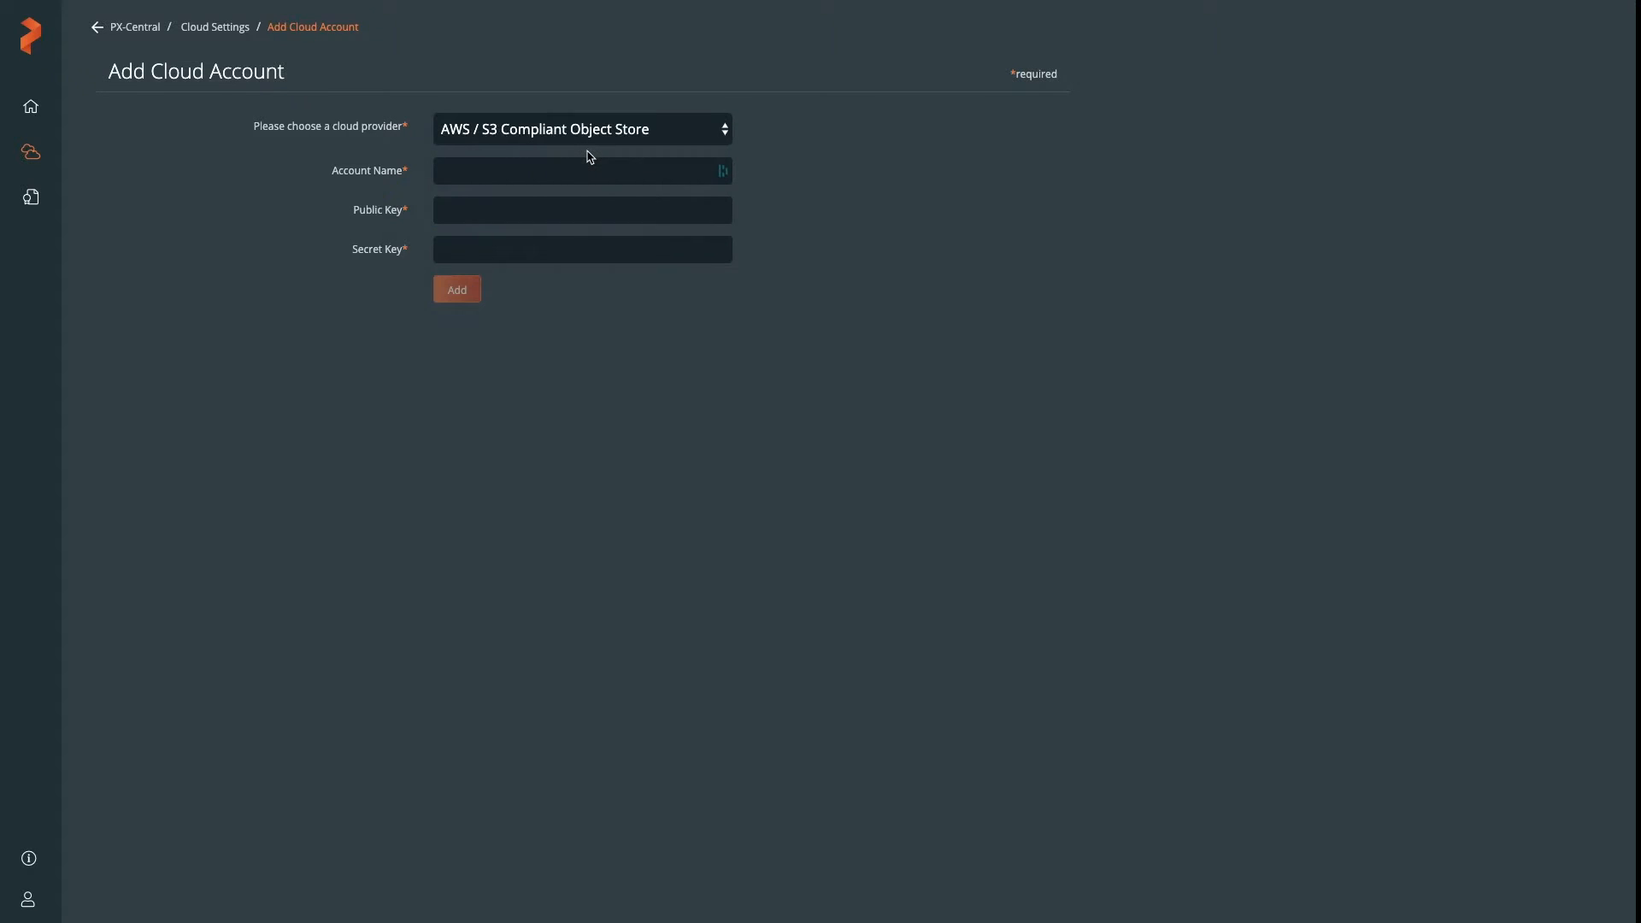
{"action": "type", "text": "s3"}
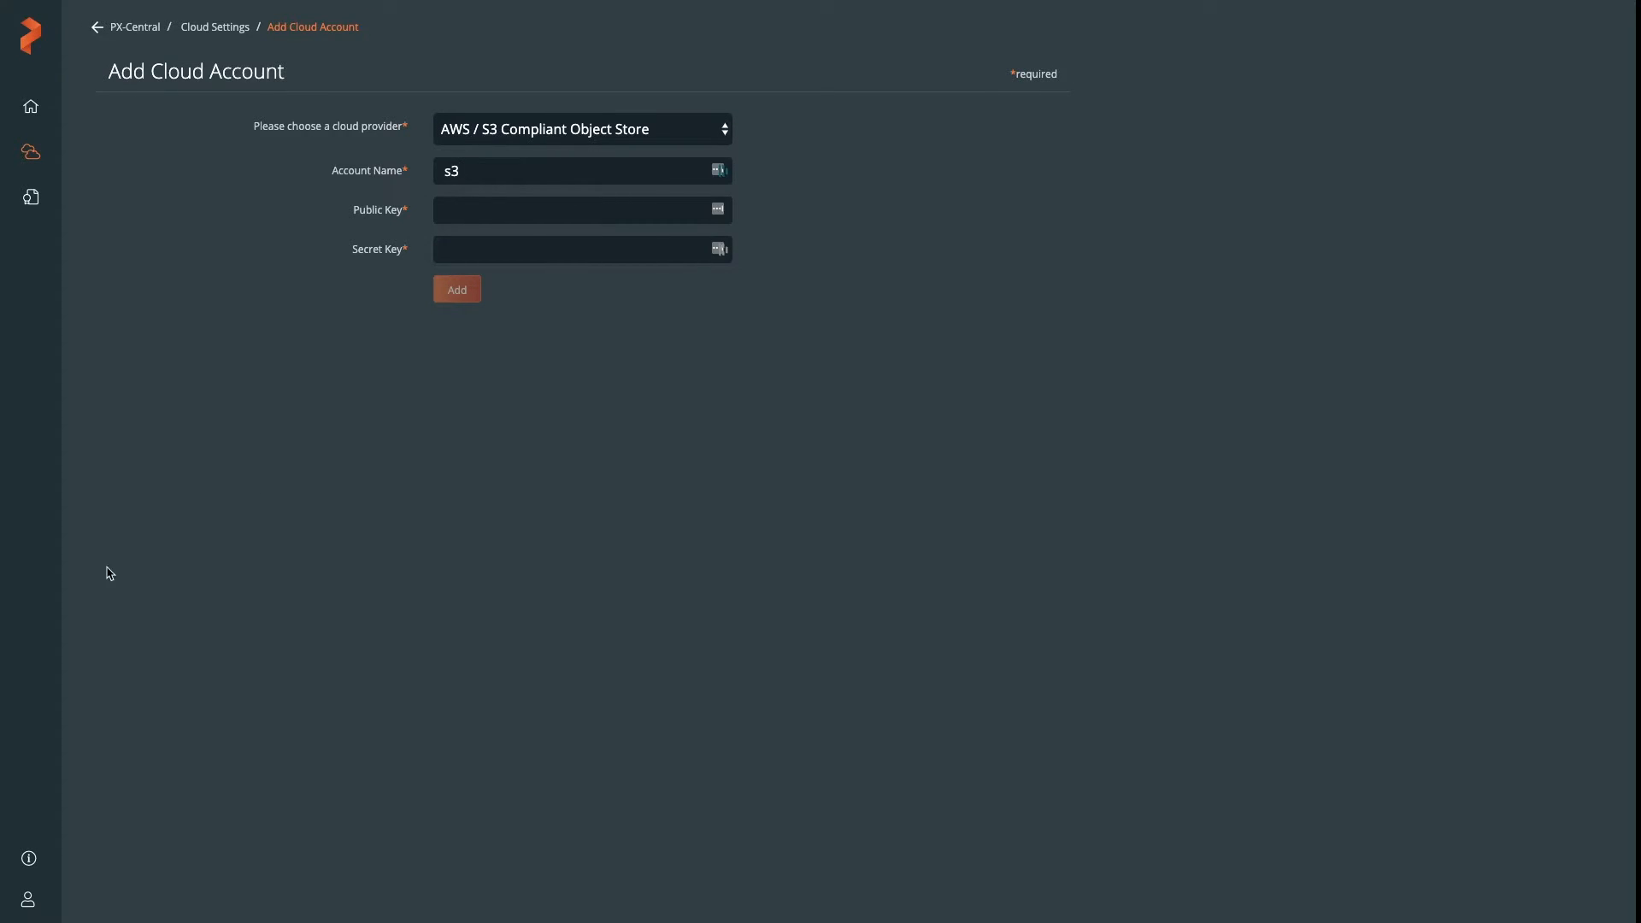
{"action": "type", "text": "backups"}
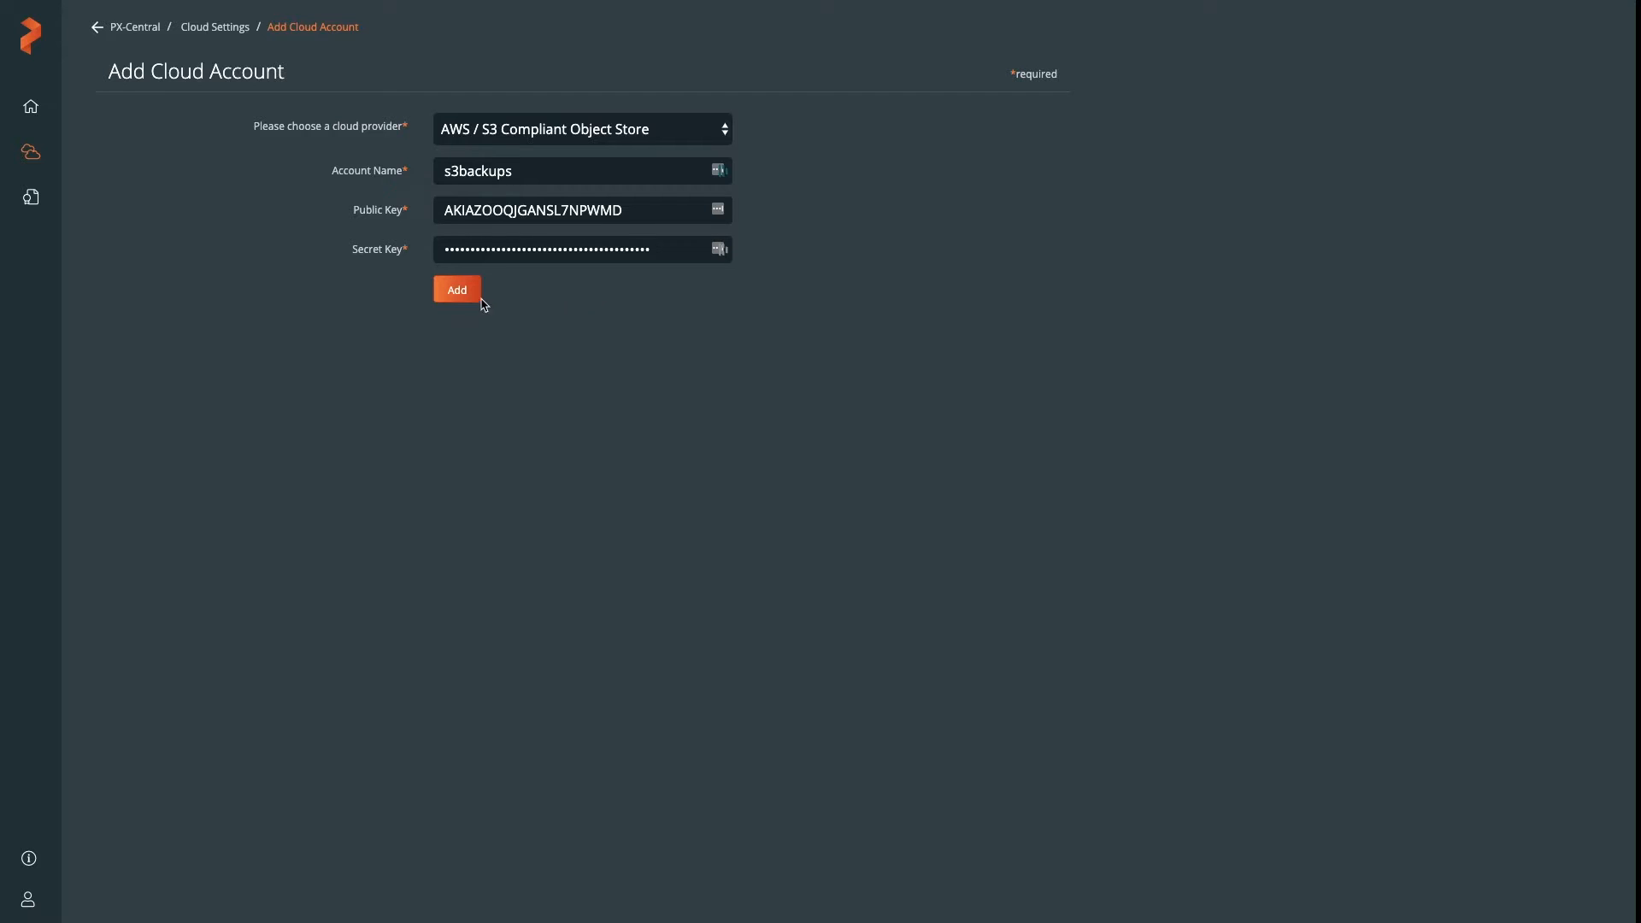
{"action": "left_click", "coordinate": [457, 291]}
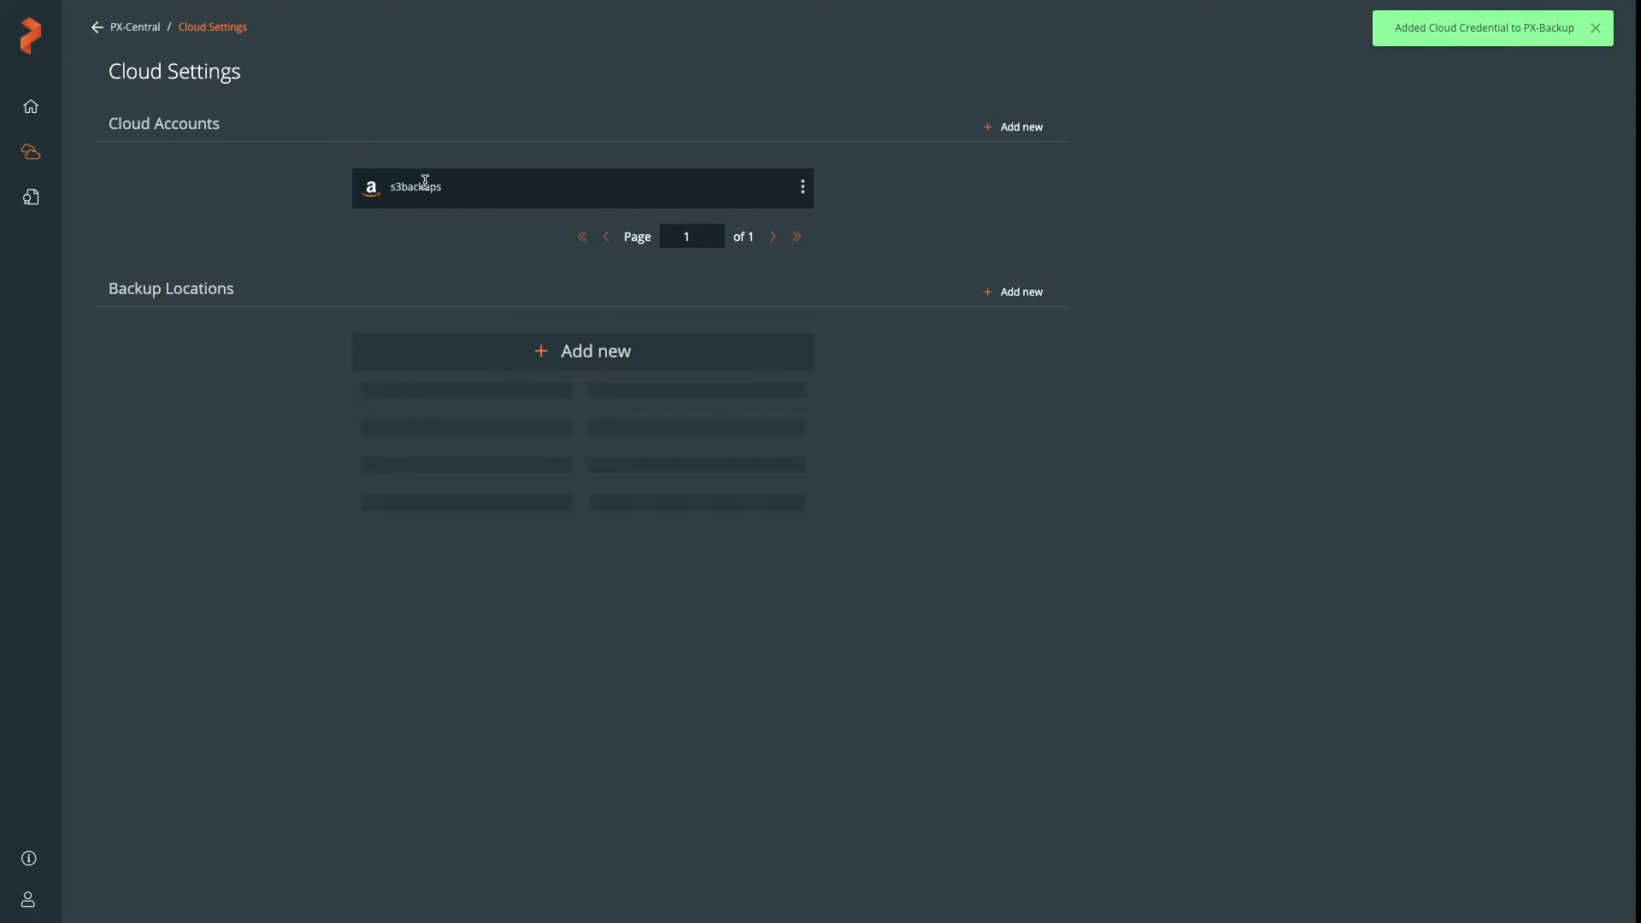
{"action": "mouse_move", "coordinate": [439, 298]}
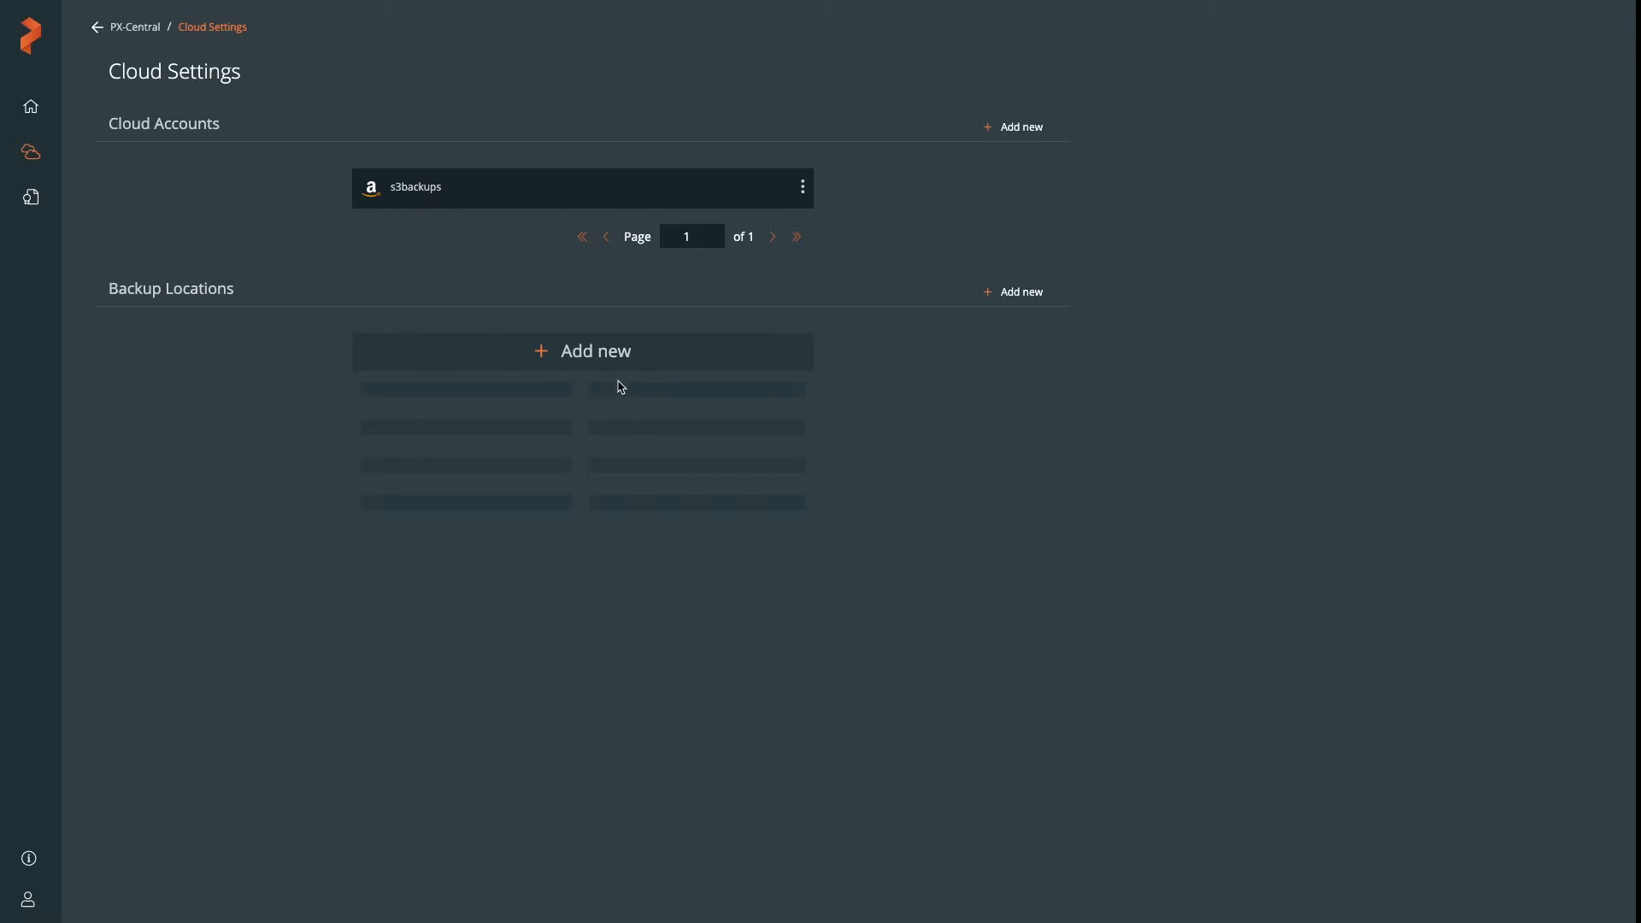
Start backup location s3-backup-storage on the s3backups cloud account
{"action": "left_click", "coordinate": [583, 351]}
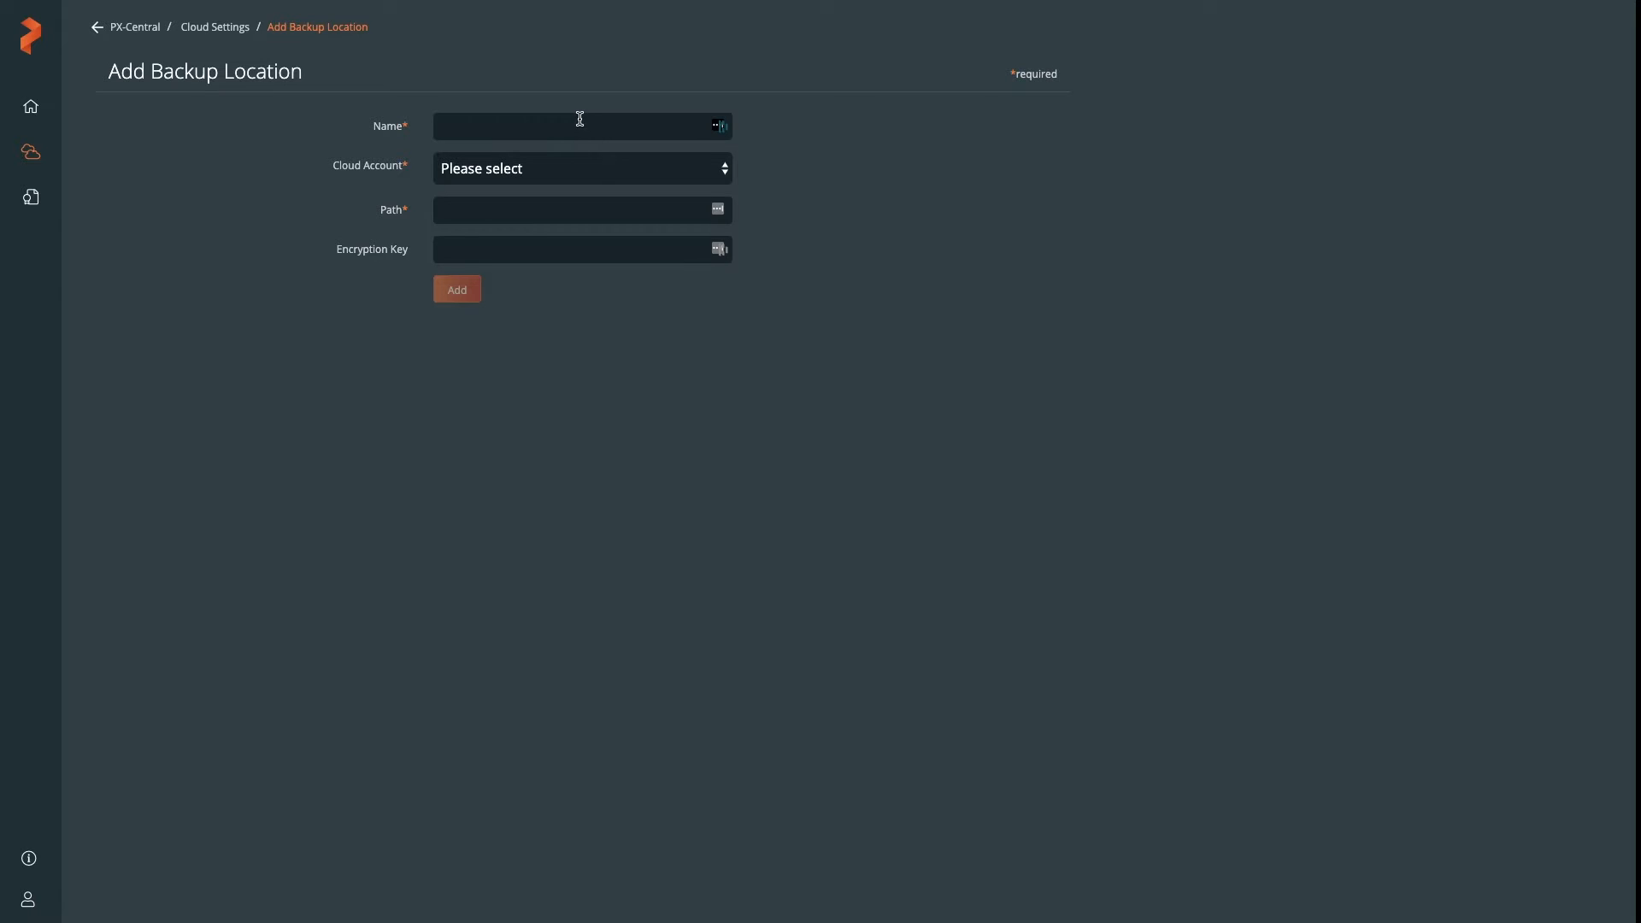
{"action": "type", "text": "s3-backup"}
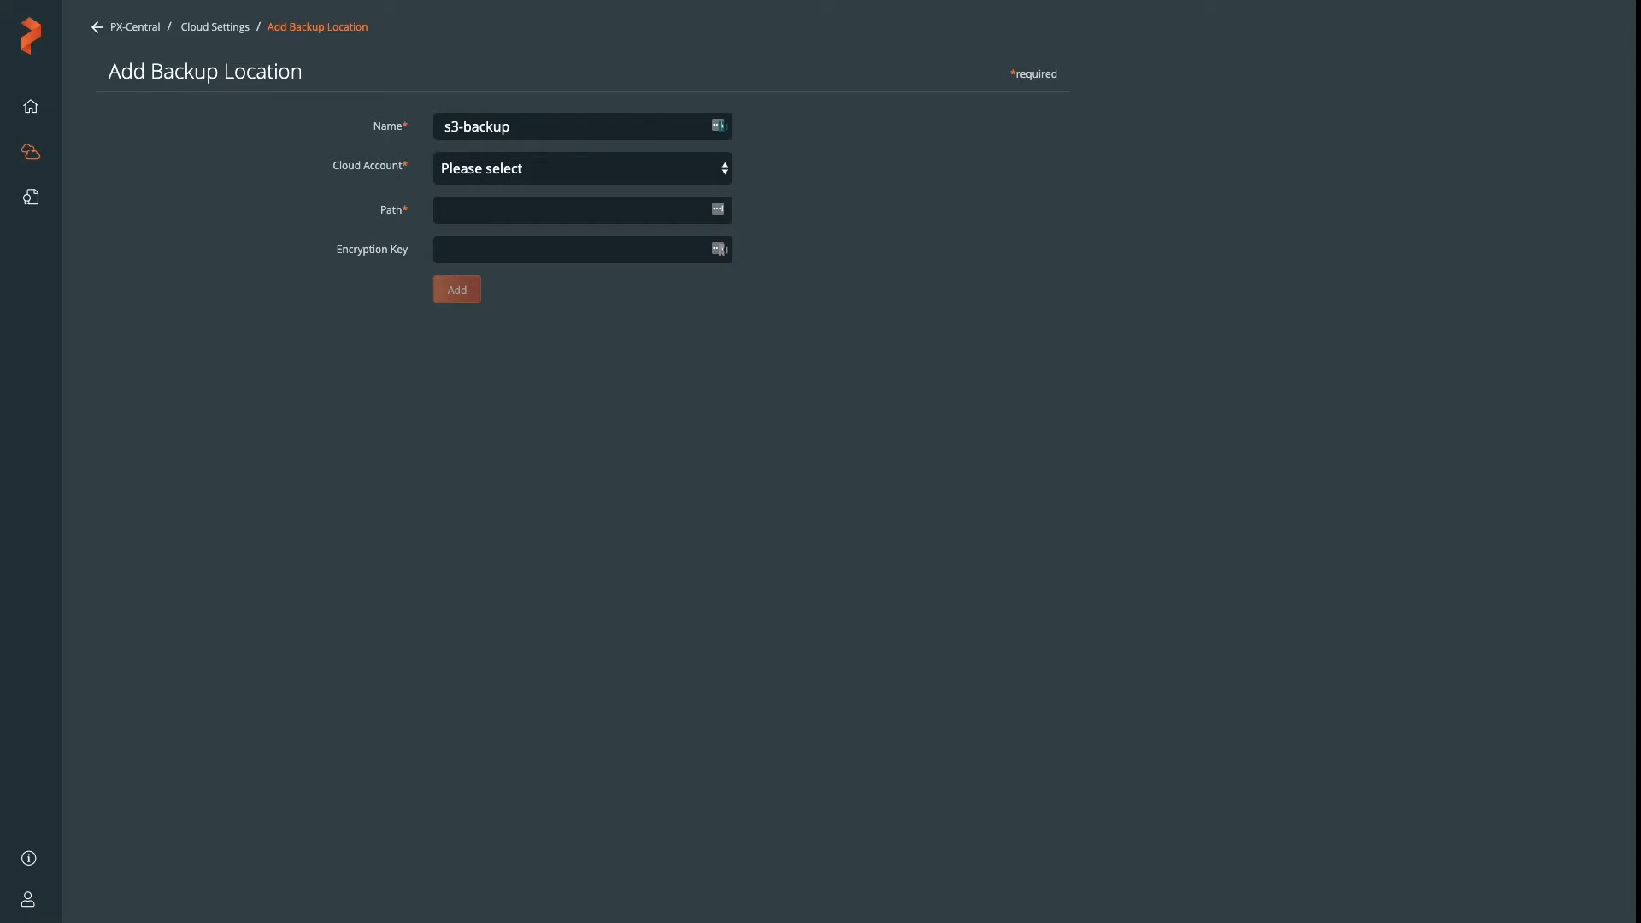
{"action": "type", "text": "-"}
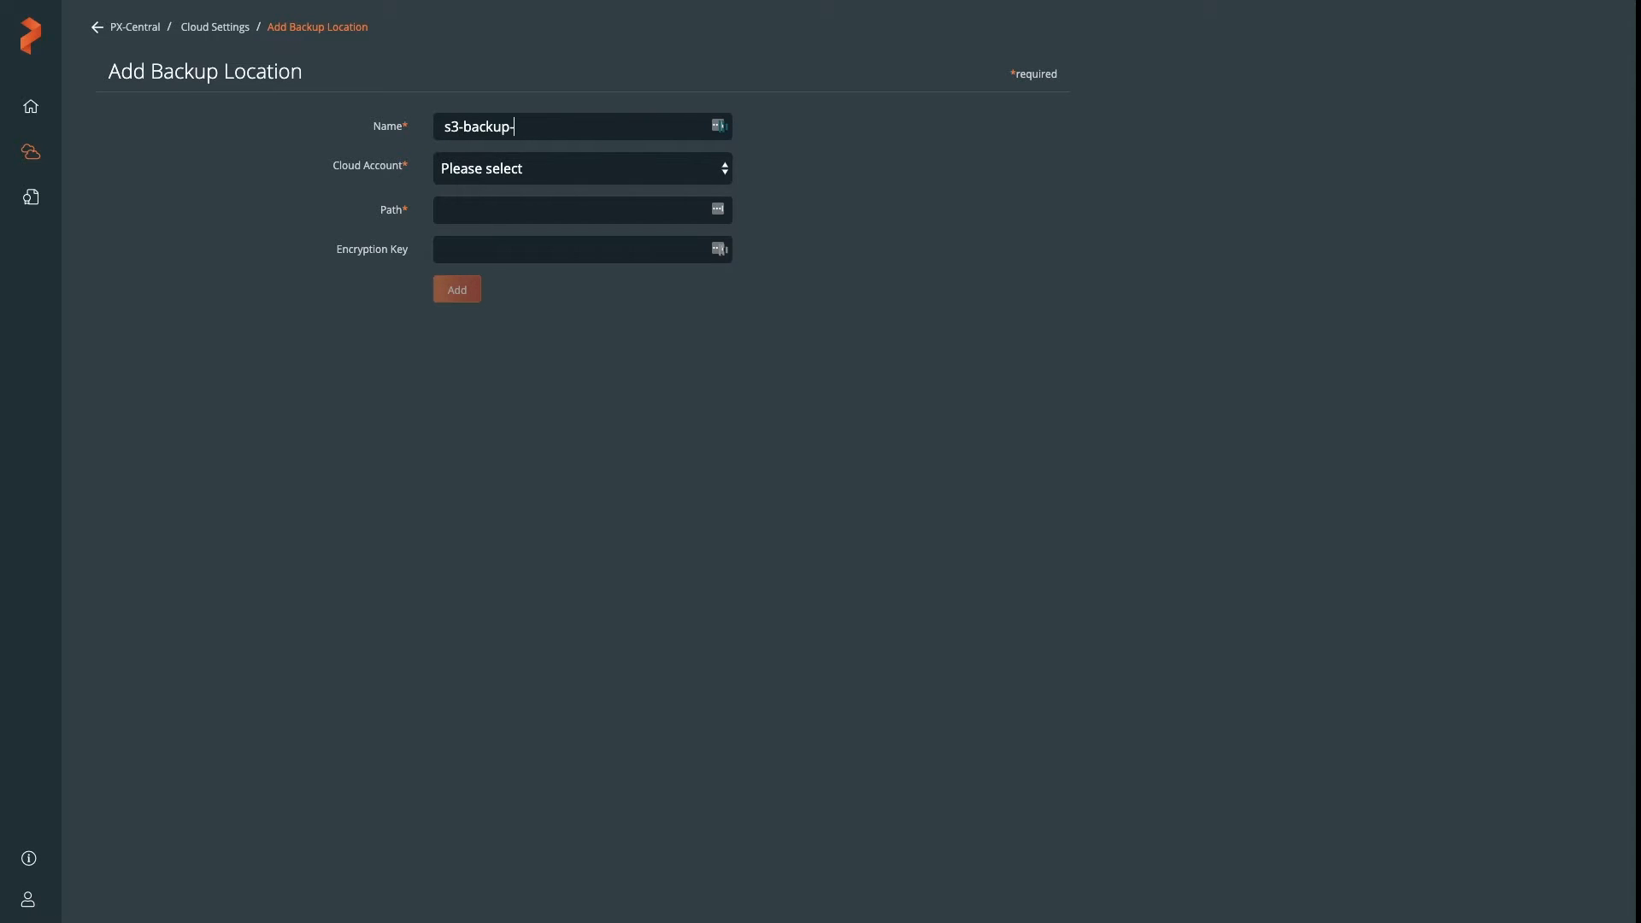
{"action": "left_click", "coordinate": [581, 168]}
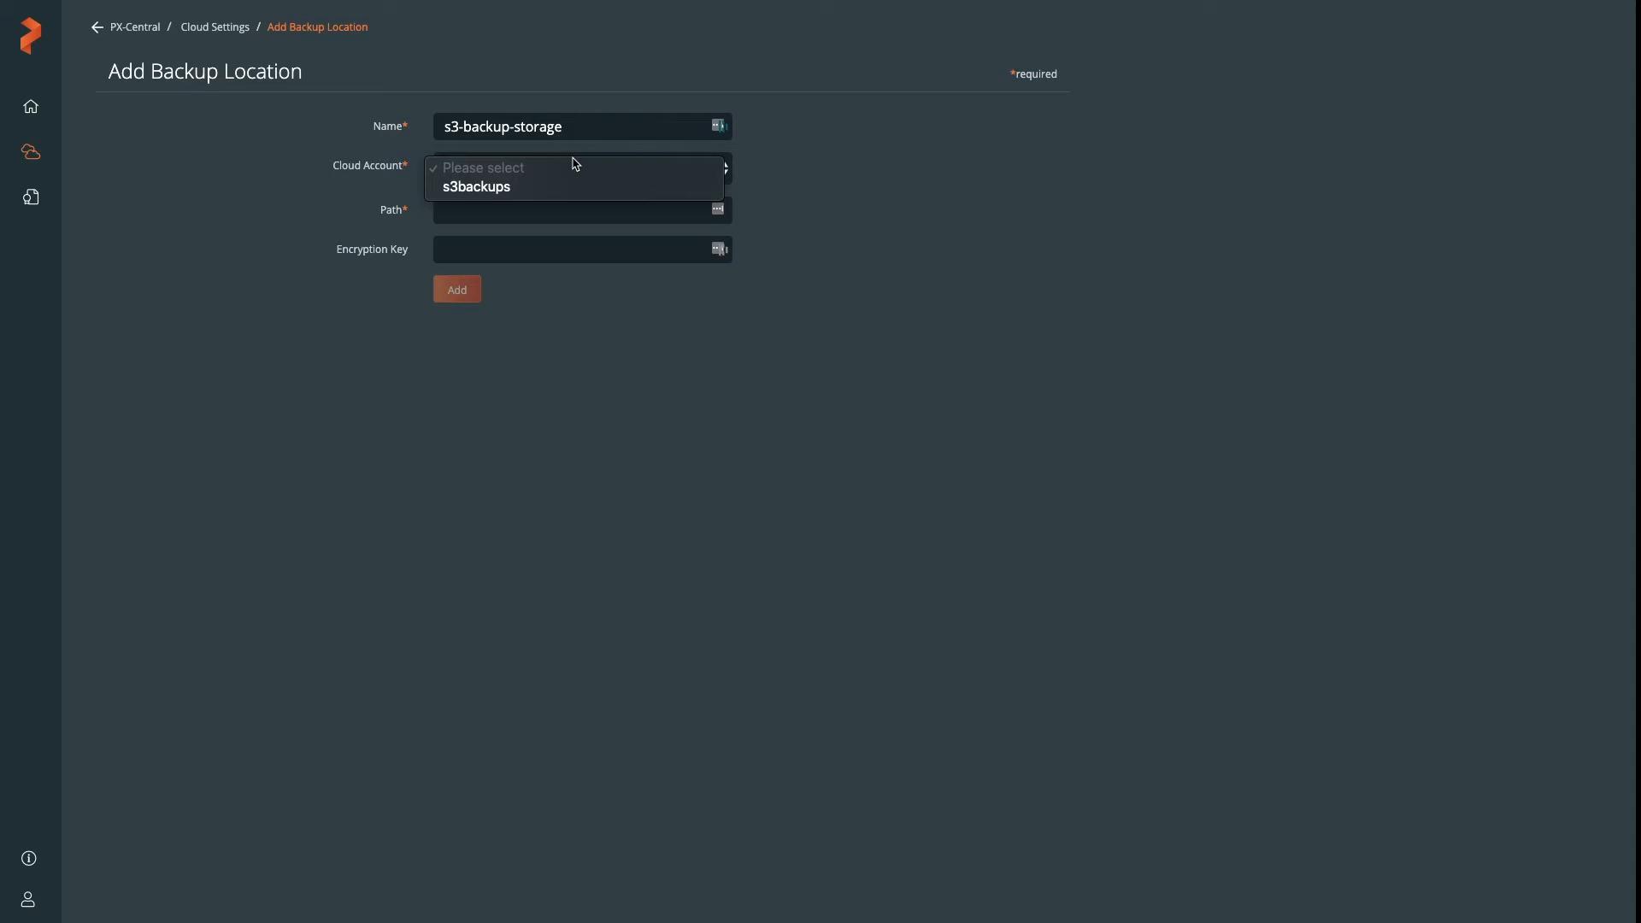
{"action": "left_click", "coordinate": [477, 187]}
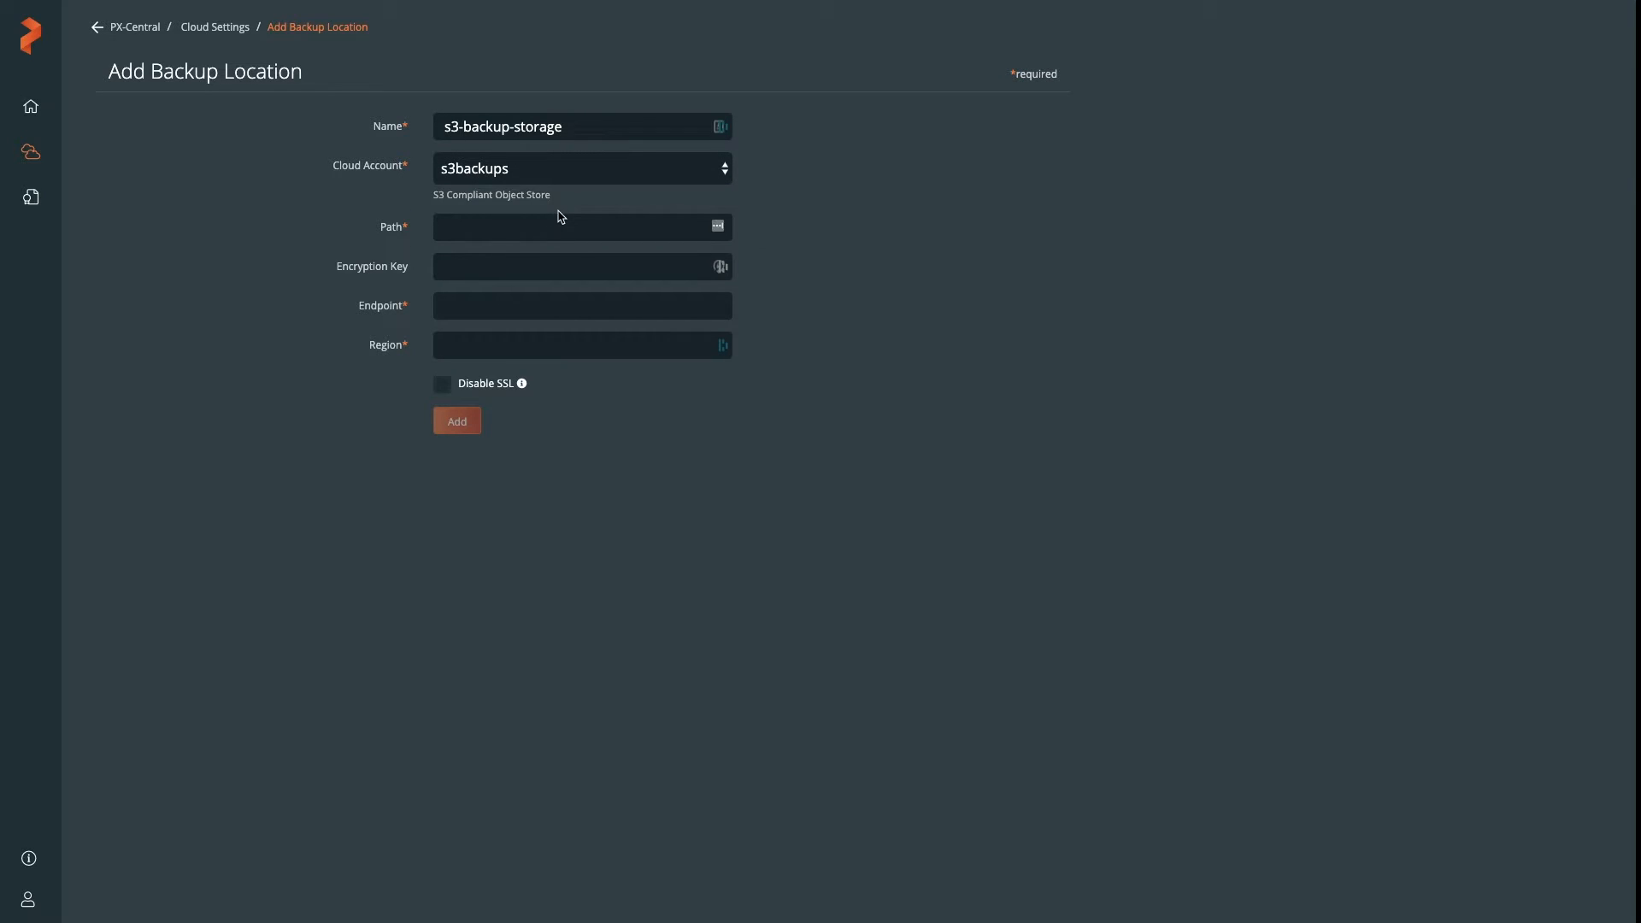
Set path backups-s3-000, endpoint s3.amazonaws.com, region us-east-1, and add the location
{"action": "type", "text": "backups-s3-"}
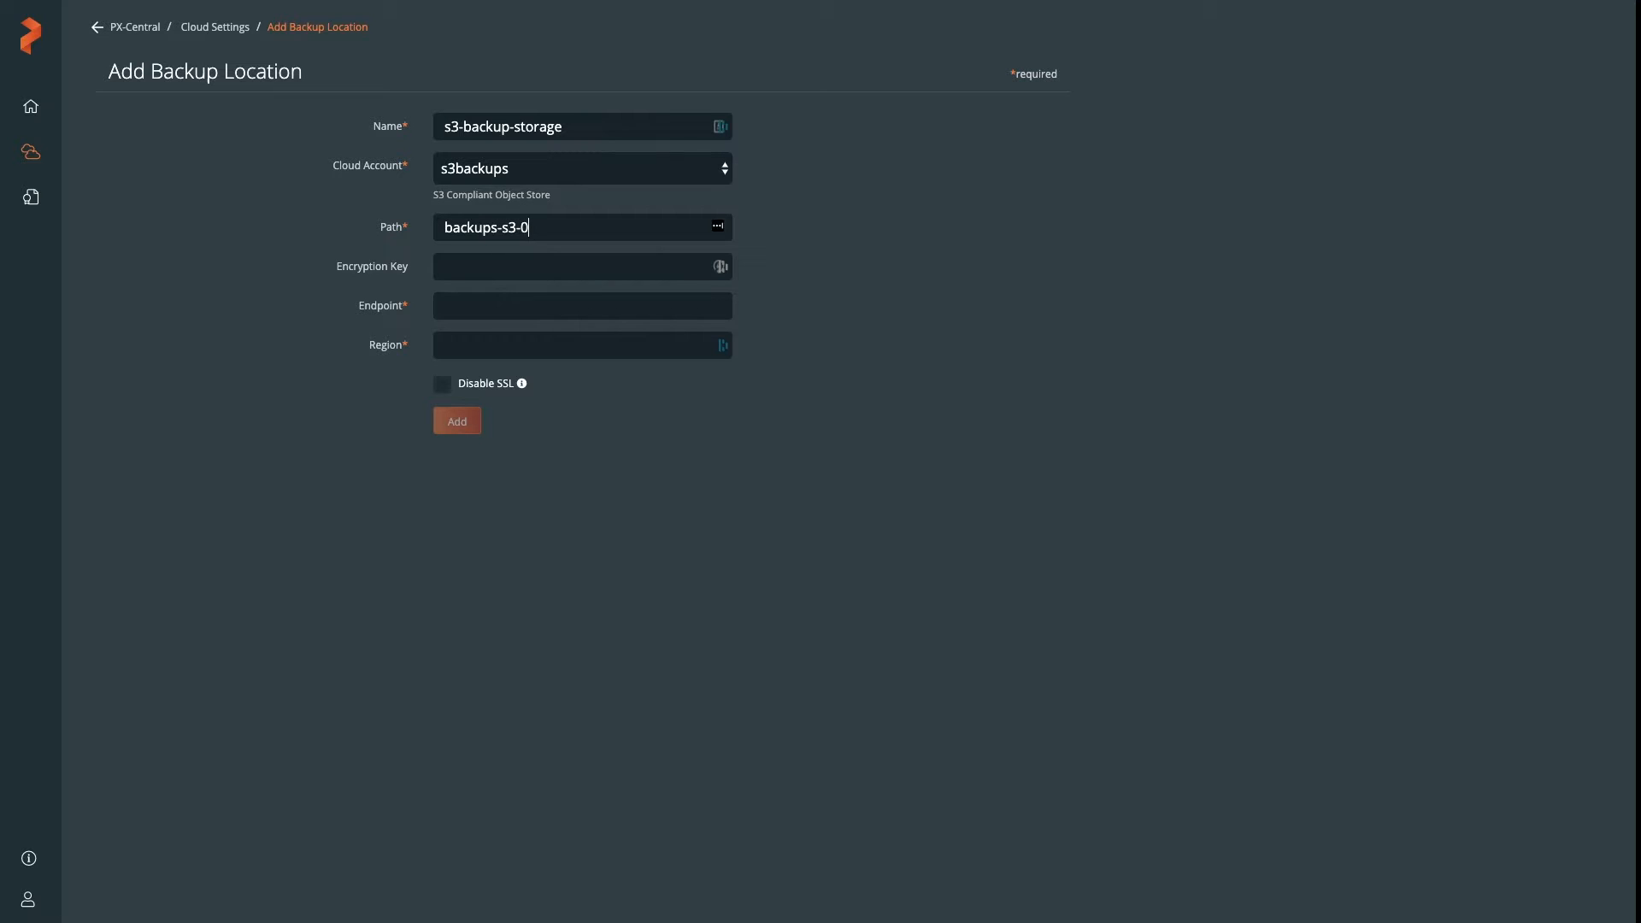
{"action": "type", "text": "00"}
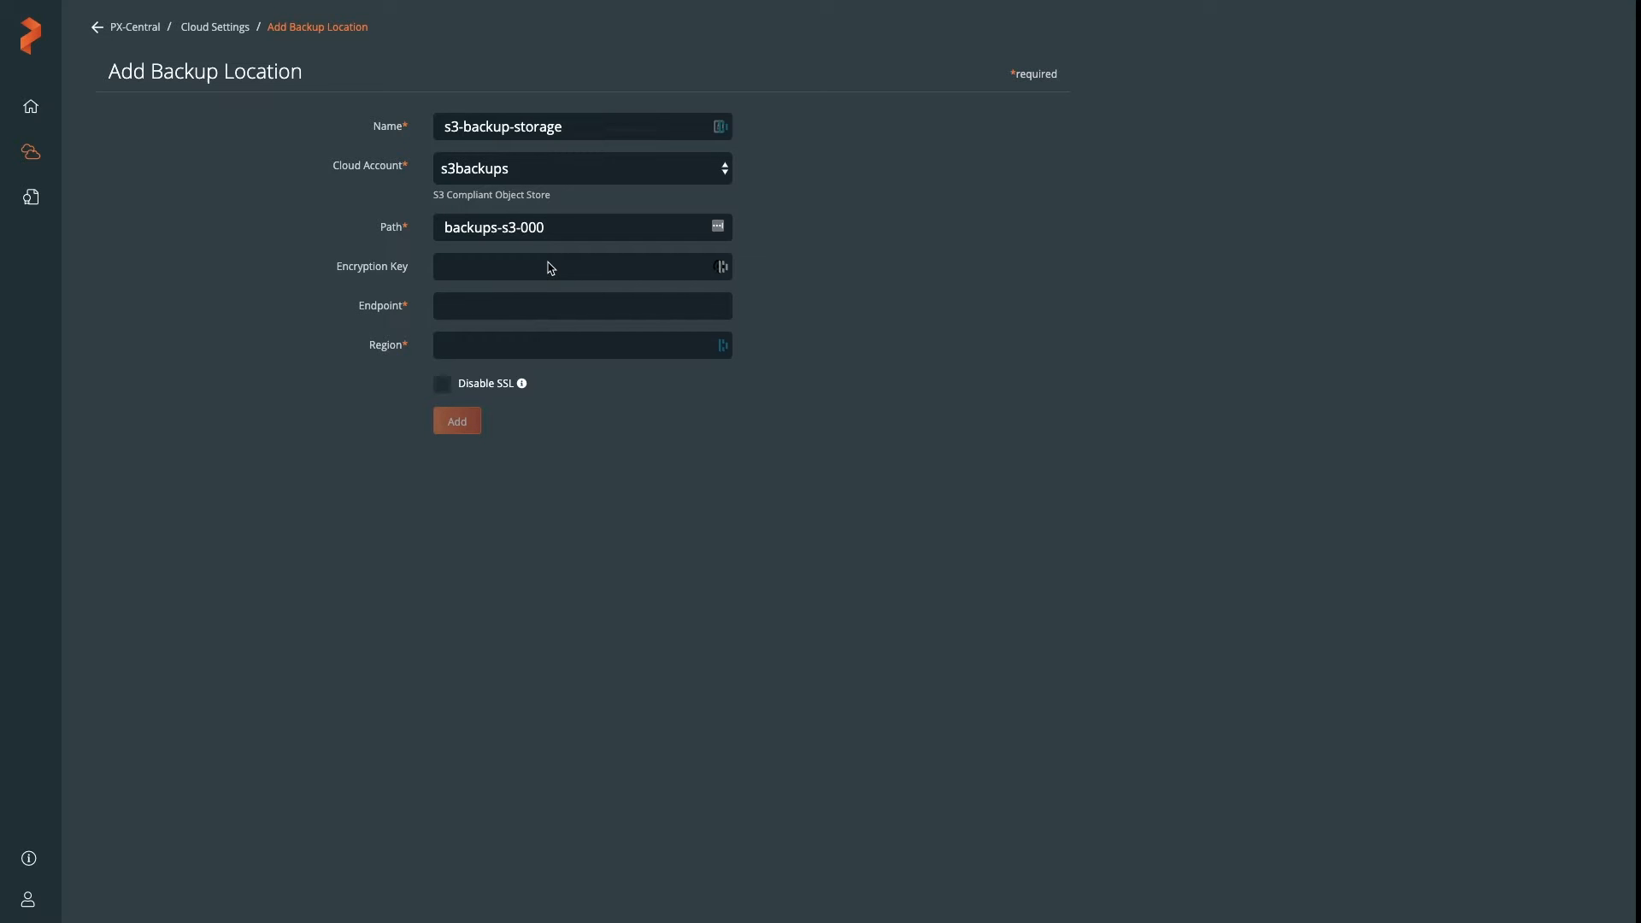
{"action": "mouse_move", "coordinate": [549, 304]}
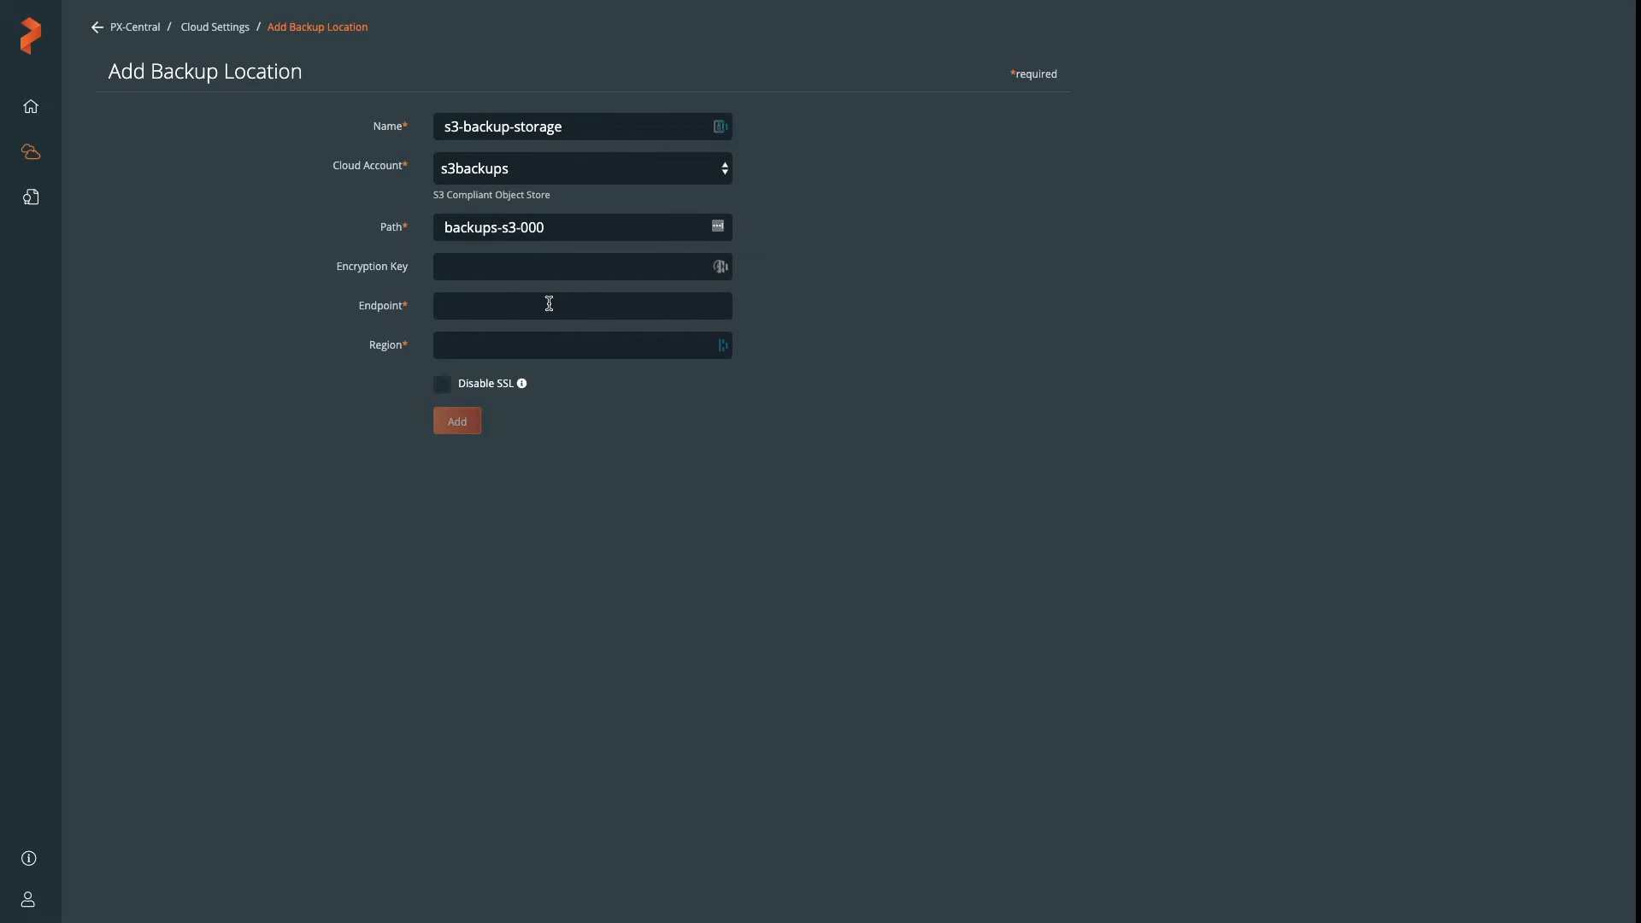
{"action": "mouse_move", "coordinate": [549, 306]}
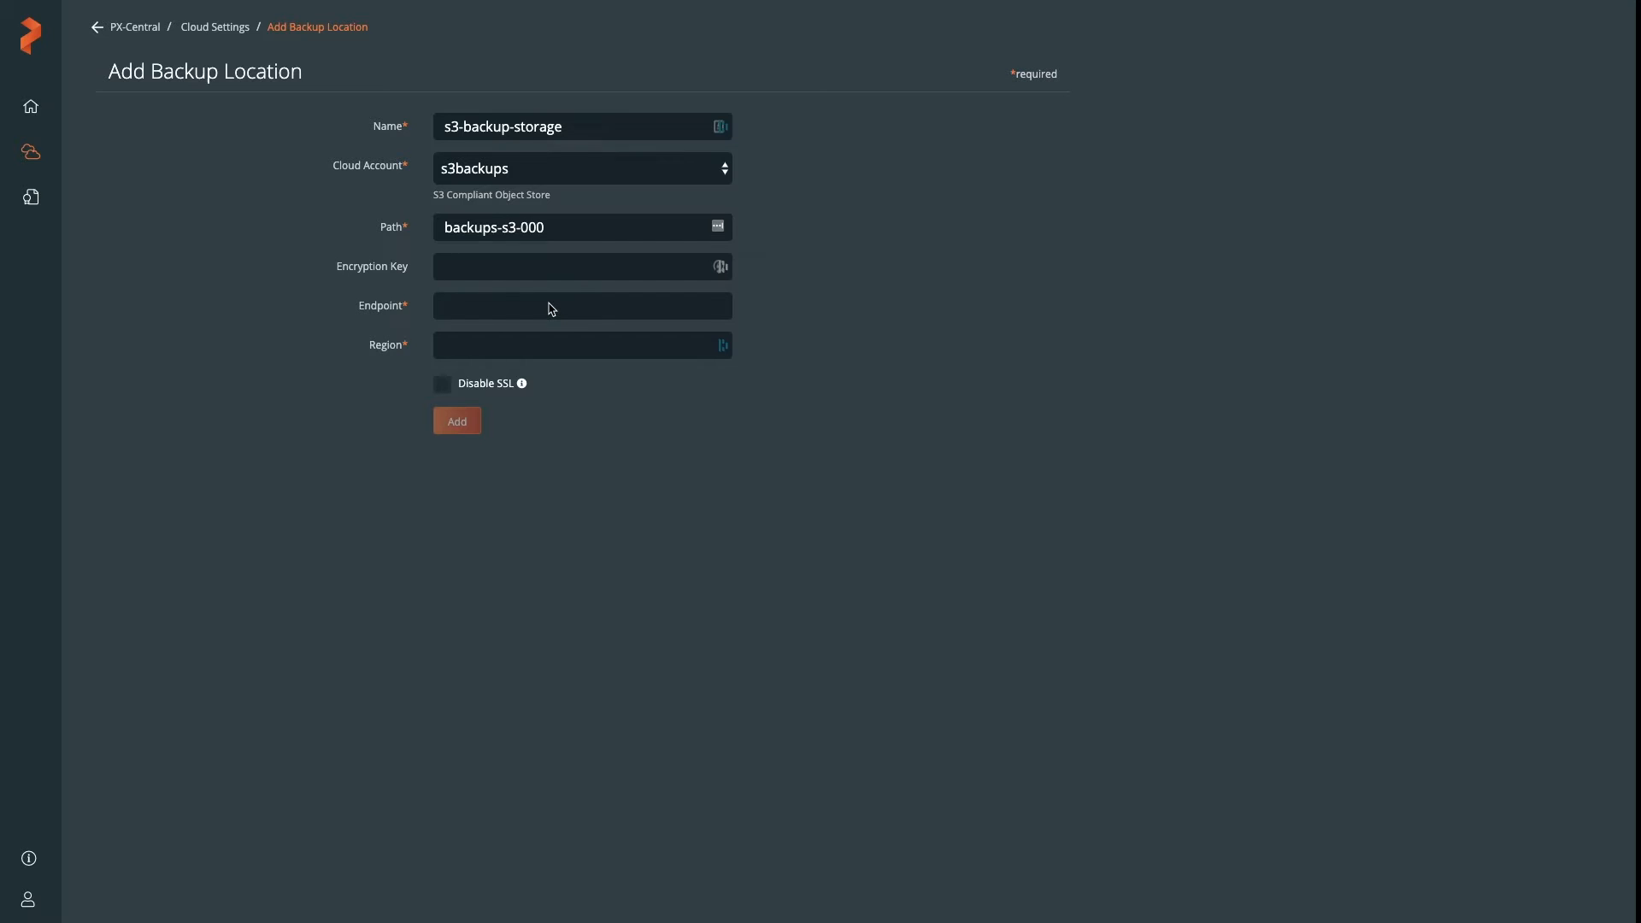
{"action": "type", "text": "s3."}
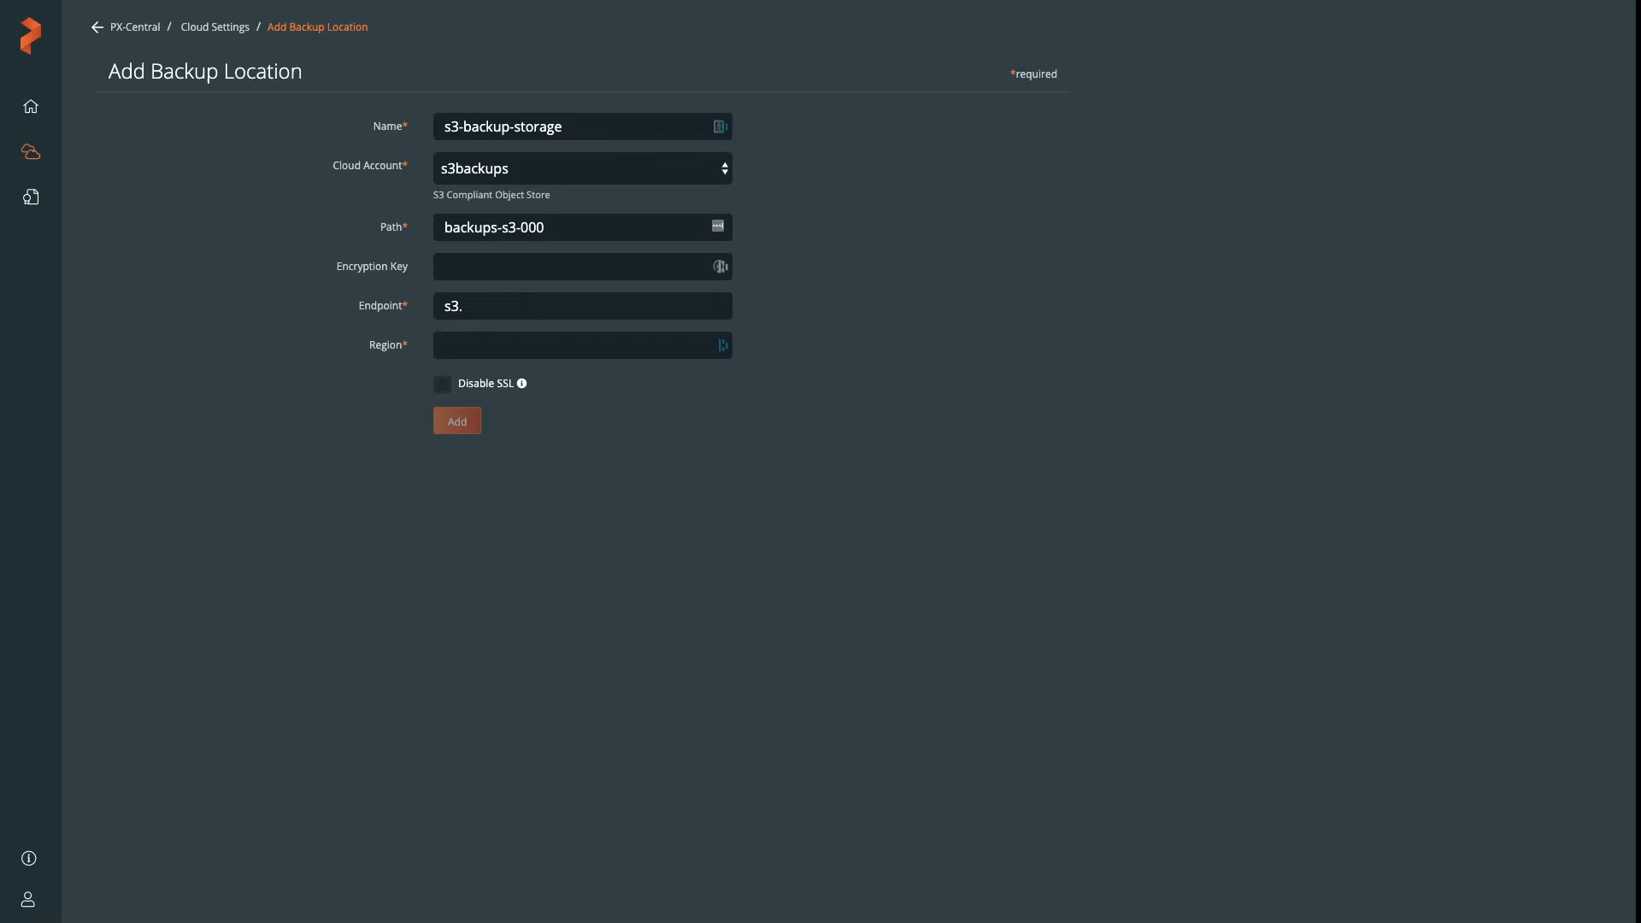
{"action": "type", "text": "amazonaws.com"}
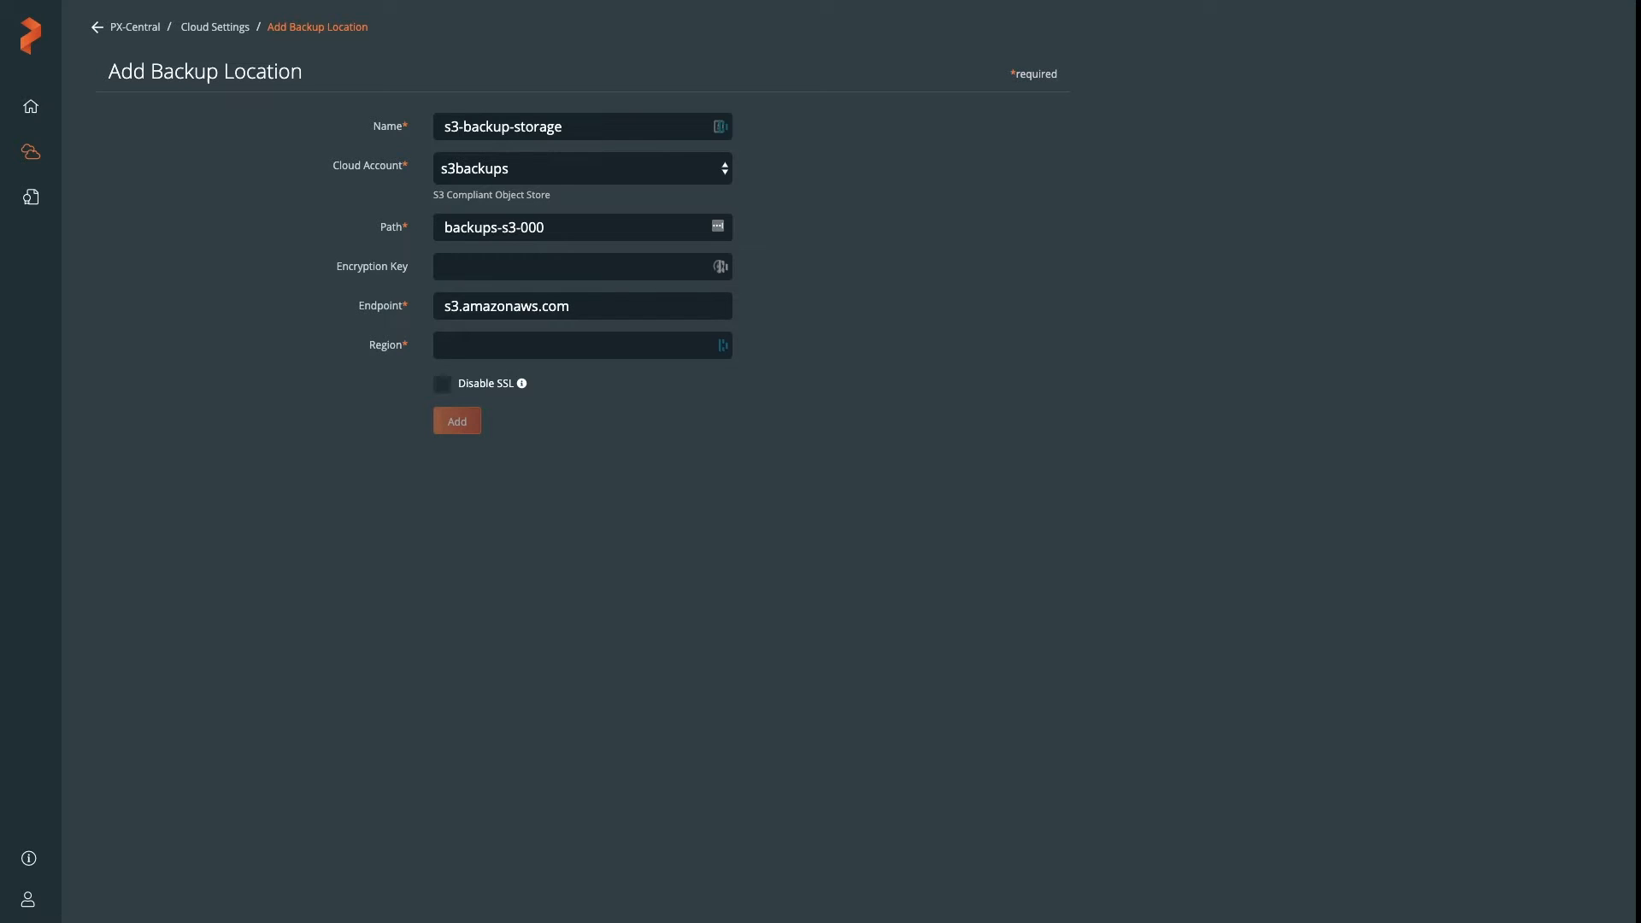
{"action": "type", "text": "us-east-1"}
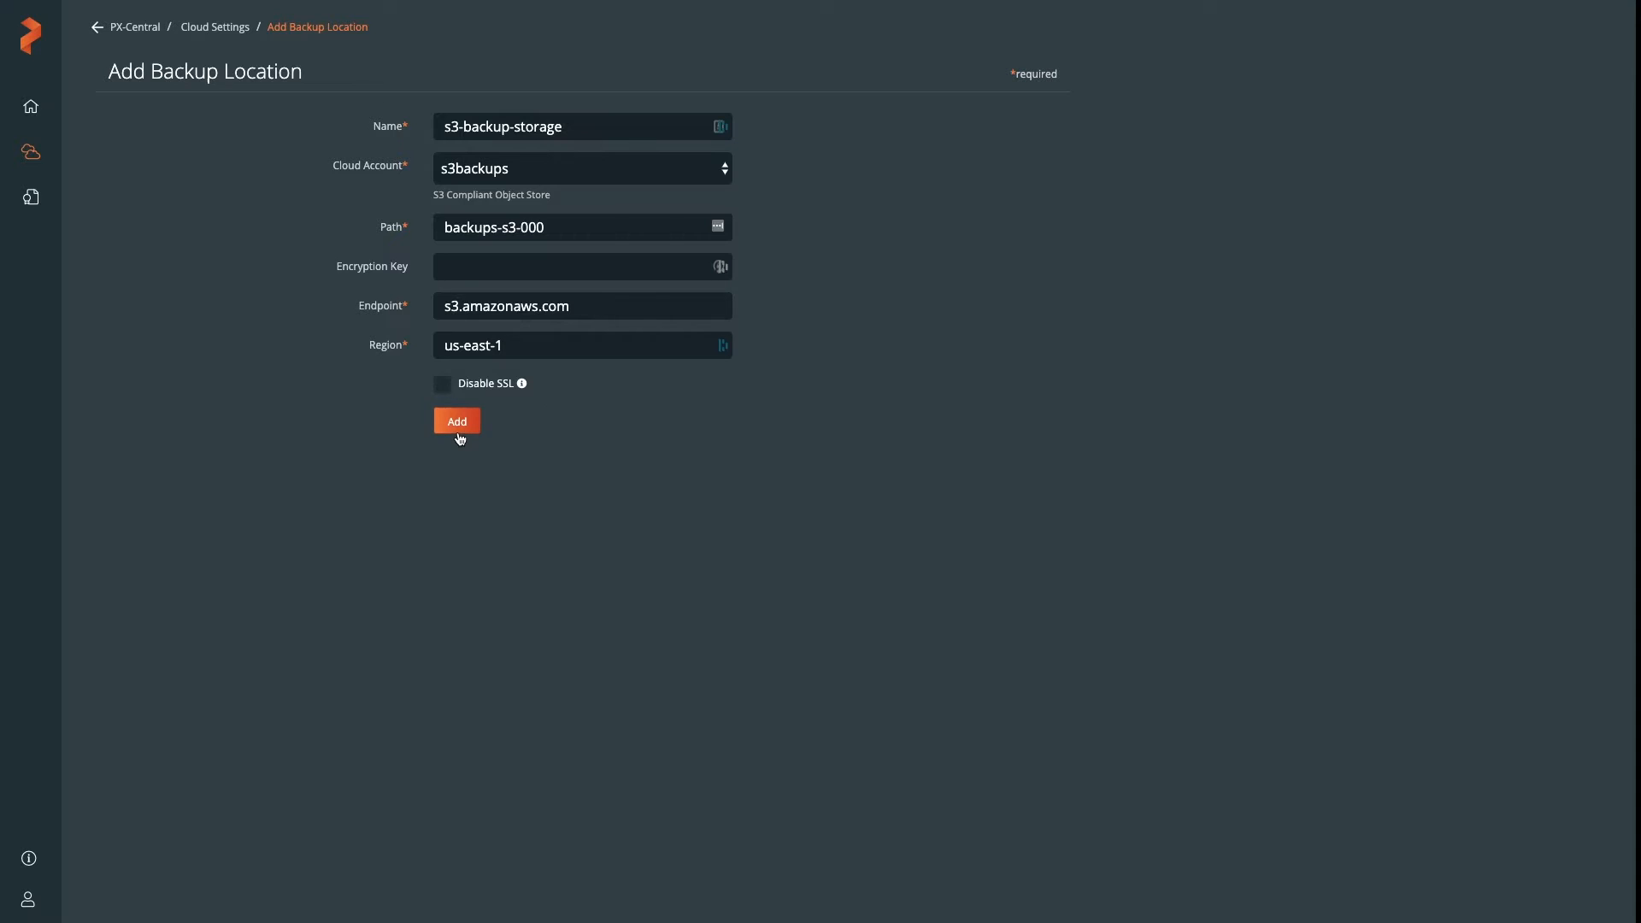
{"action": "left_click", "coordinate": [456, 420]}
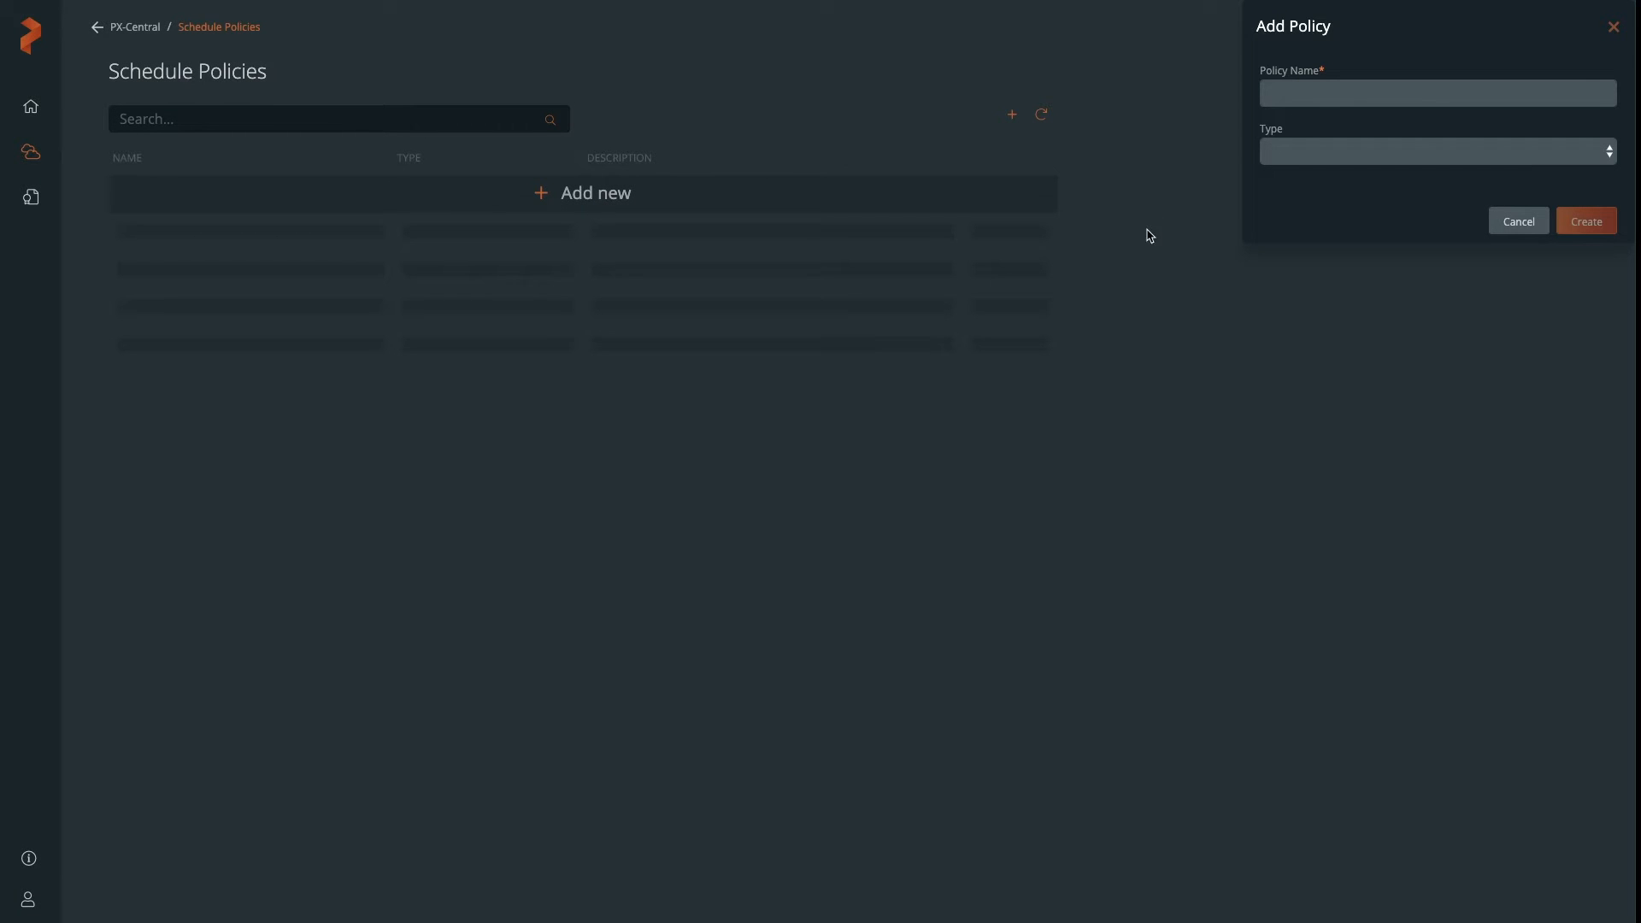
Create schedule policy once-a-day: Daily at 01:00 AM, retain 5, then return home
{"action": "type", "text": "once"}
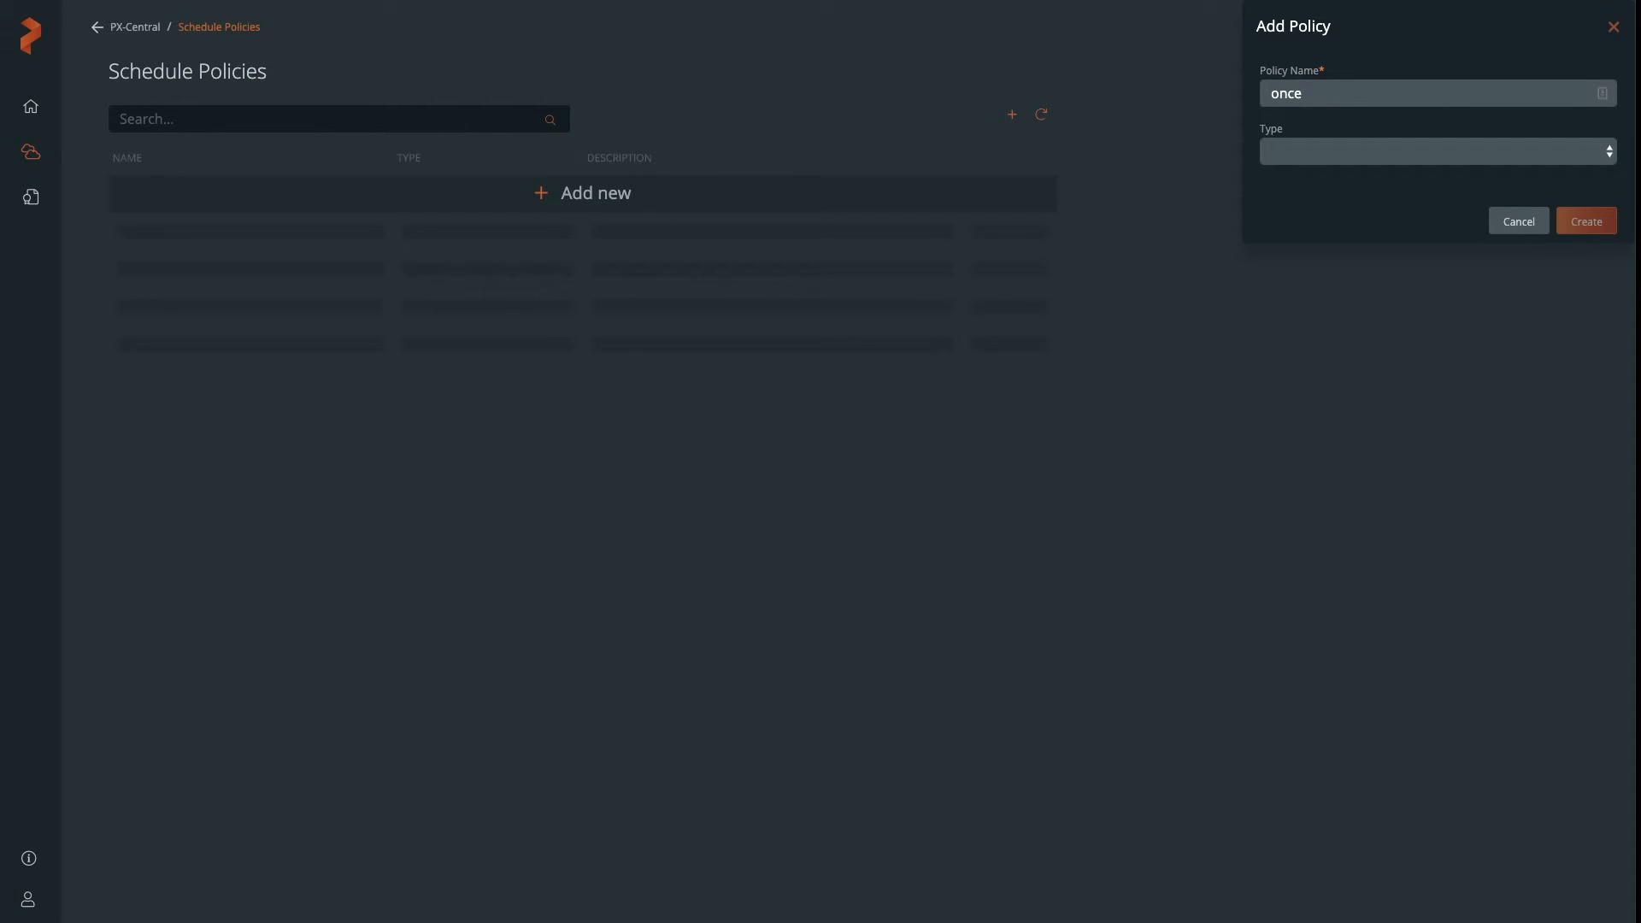
{"action": "left_click", "coordinate": [1434, 151]}
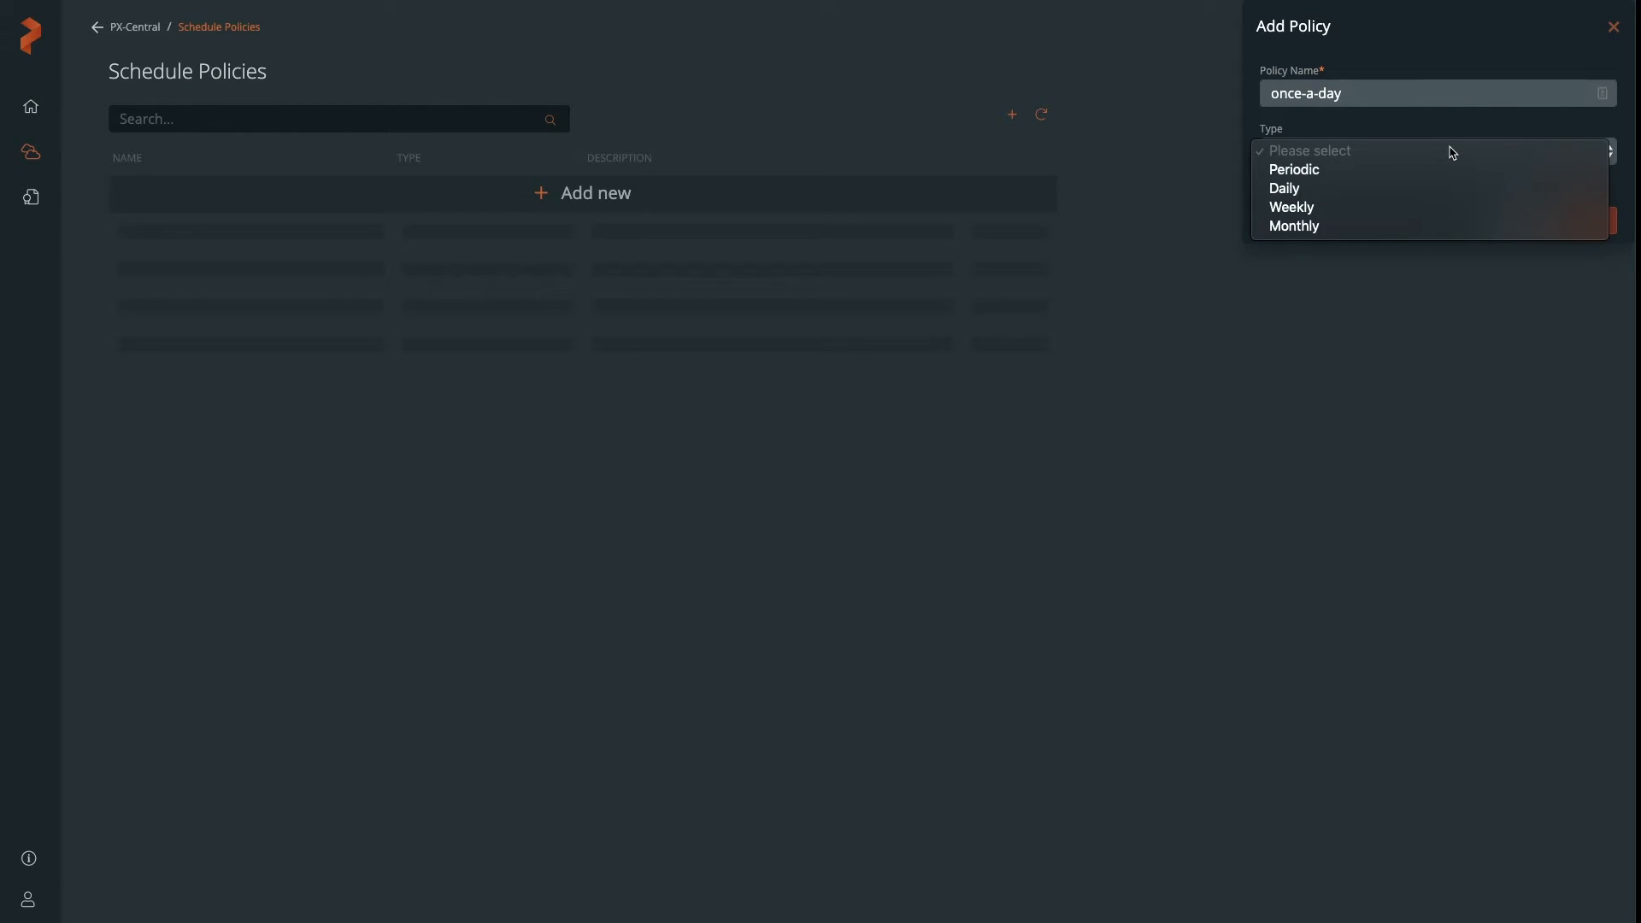
{"action": "left_click", "coordinate": [1284, 188]}
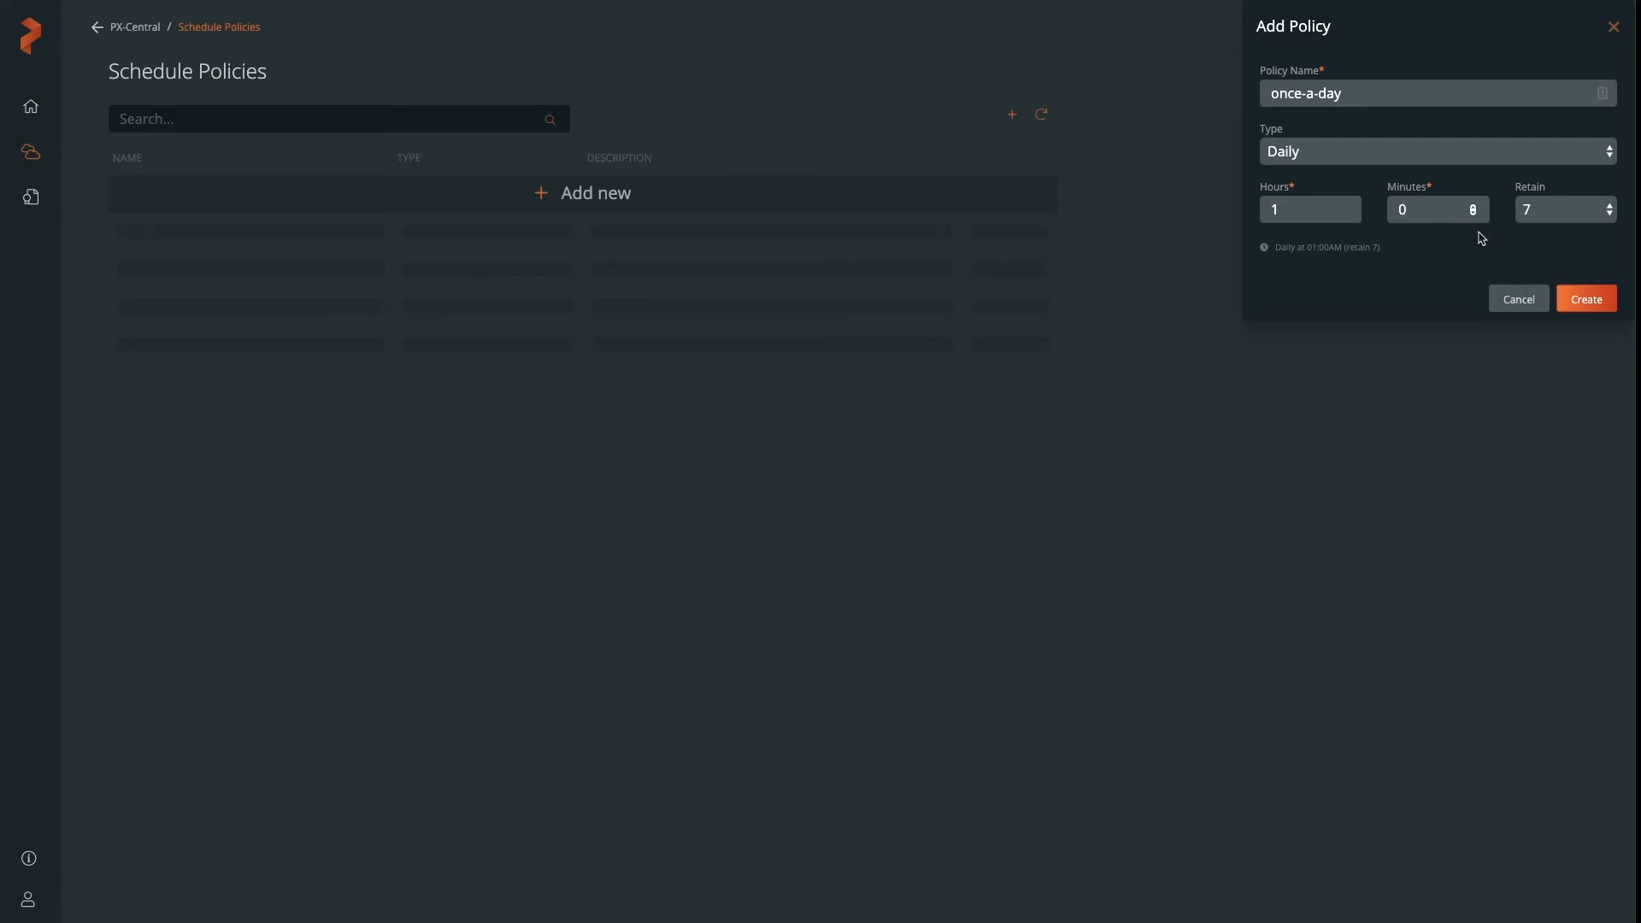
{"action": "left_click", "coordinate": [1611, 214]}
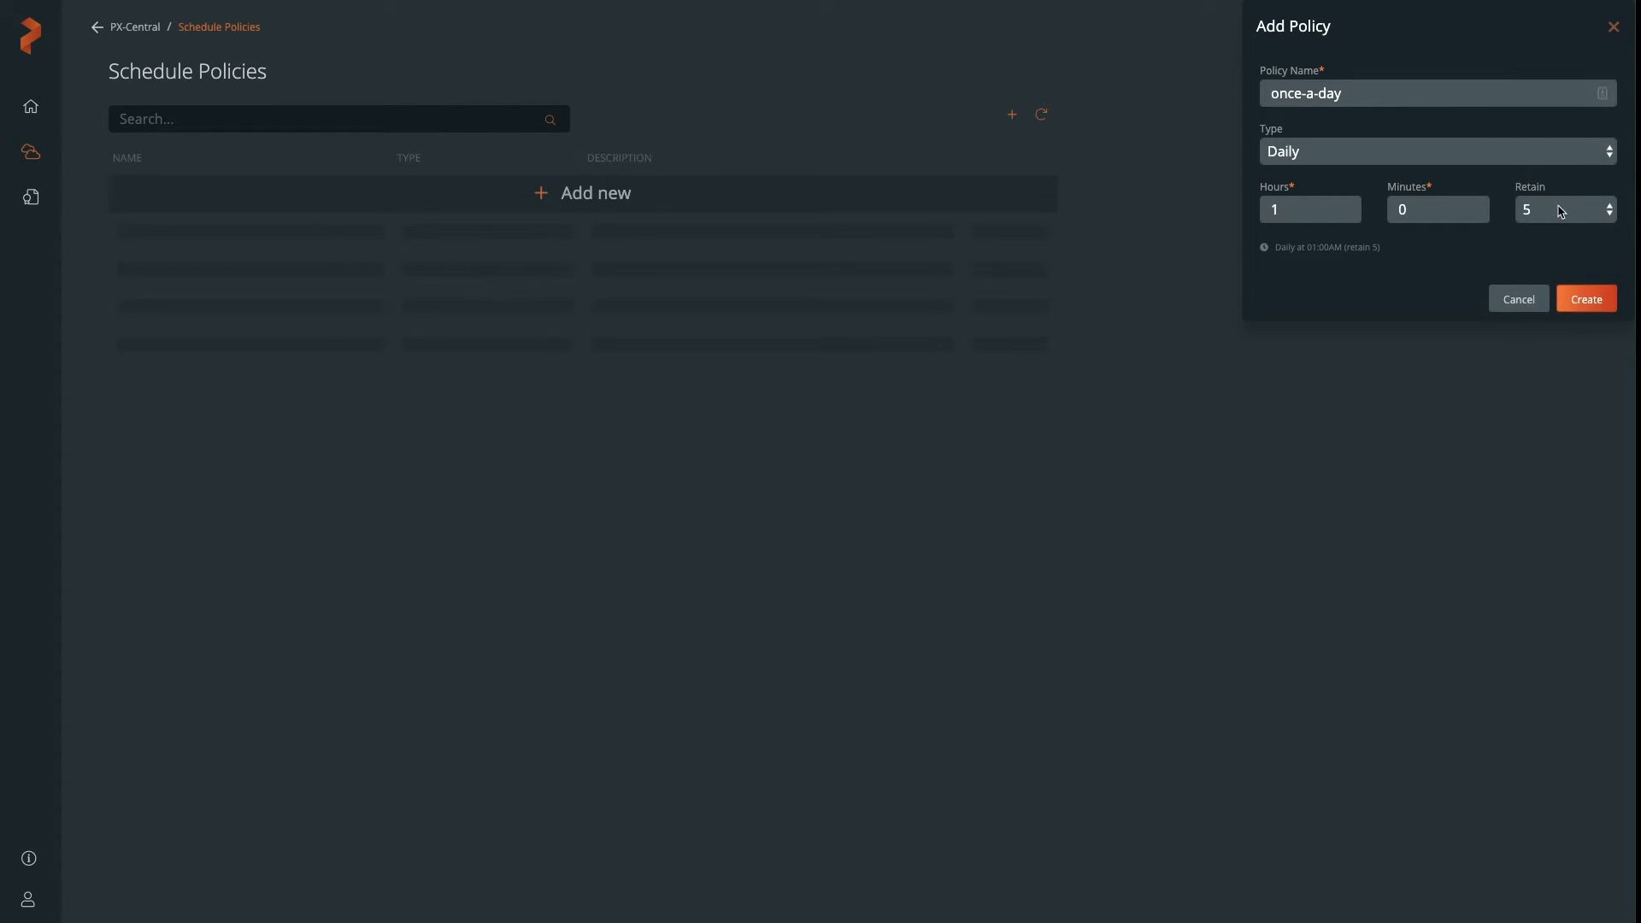
{"action": "left_click", "coordinate": [1583, 298]}
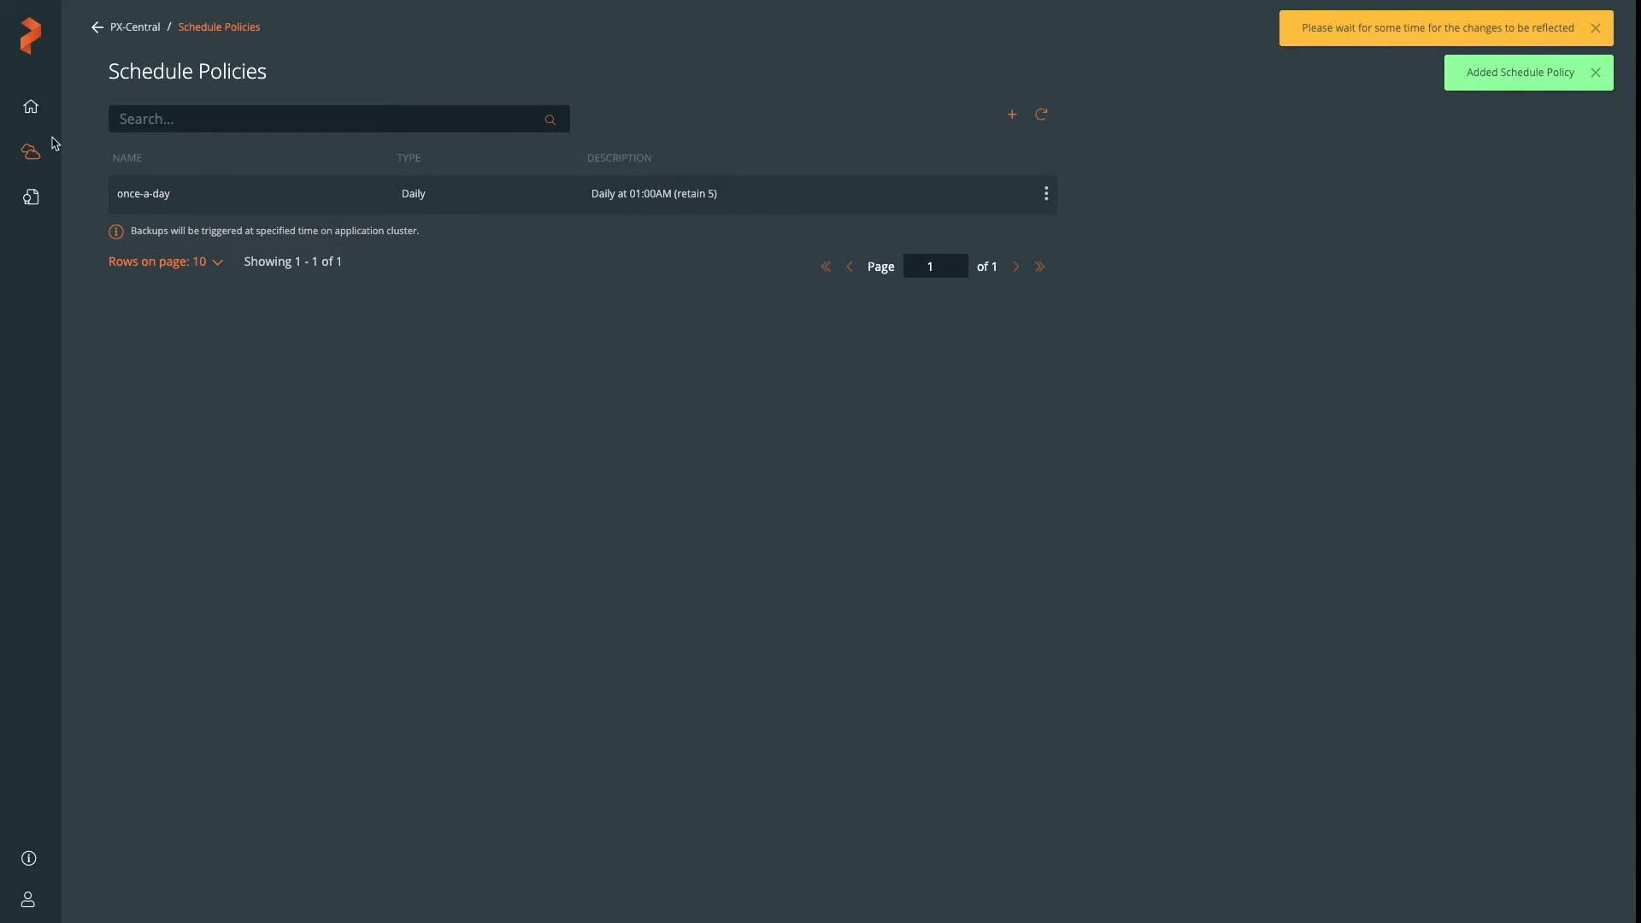
{"action": "left_click", "coordinate": [30, 106]}
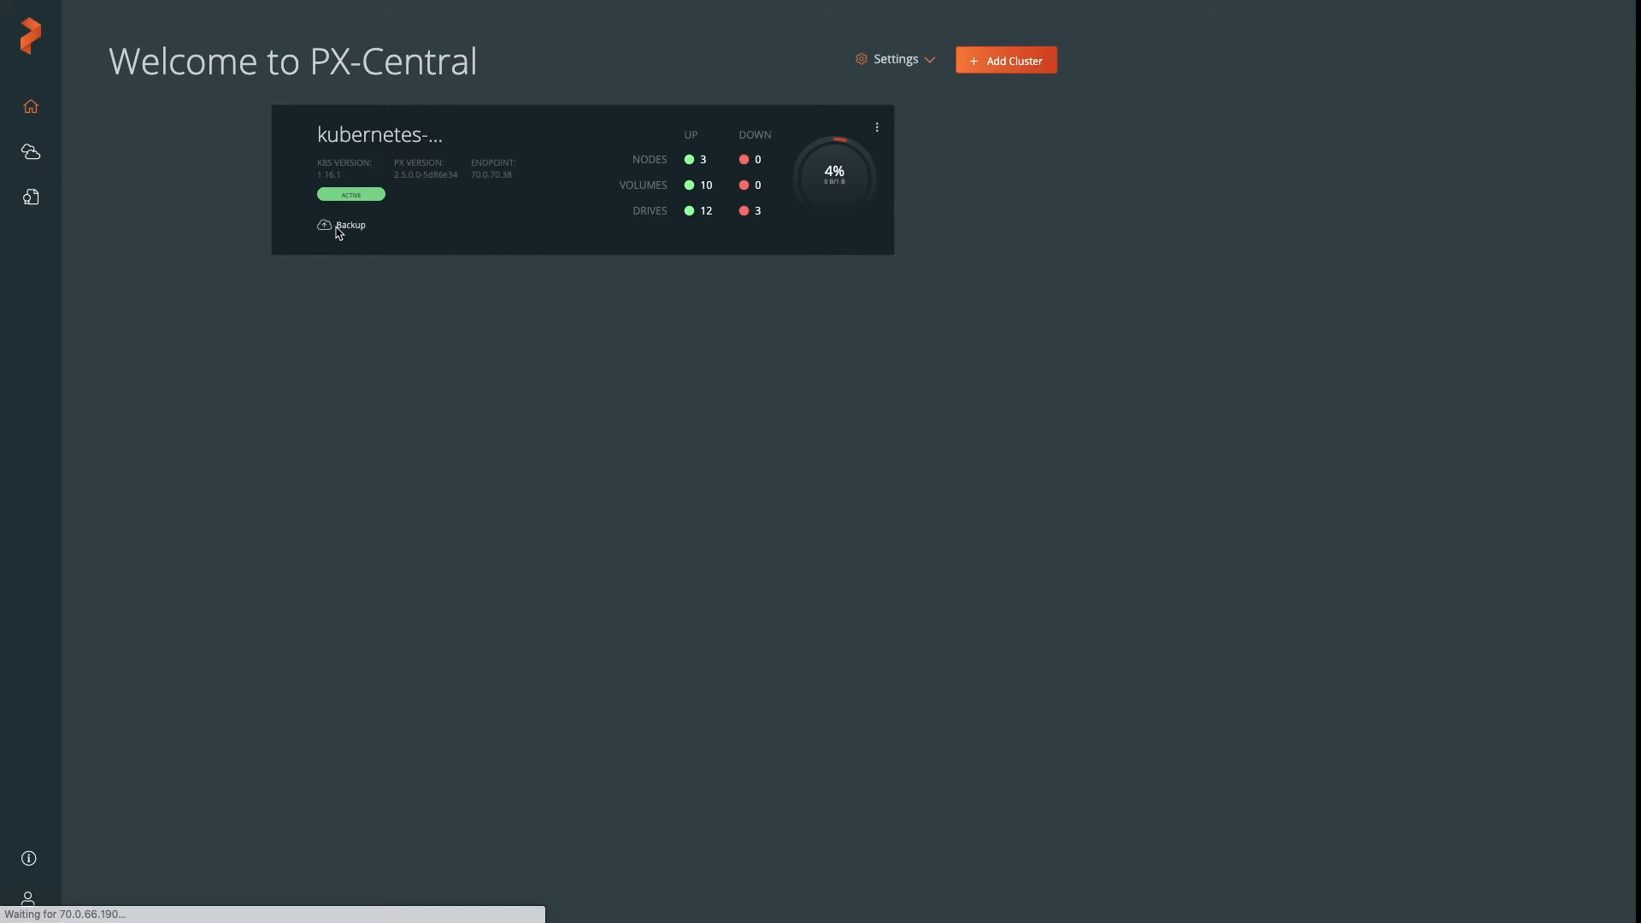
Open kubernetes-1 backups and start a backup of the app:pxc-cortex-cassandra resources
{"action": "left_click", "coordinate": [348, 226]}
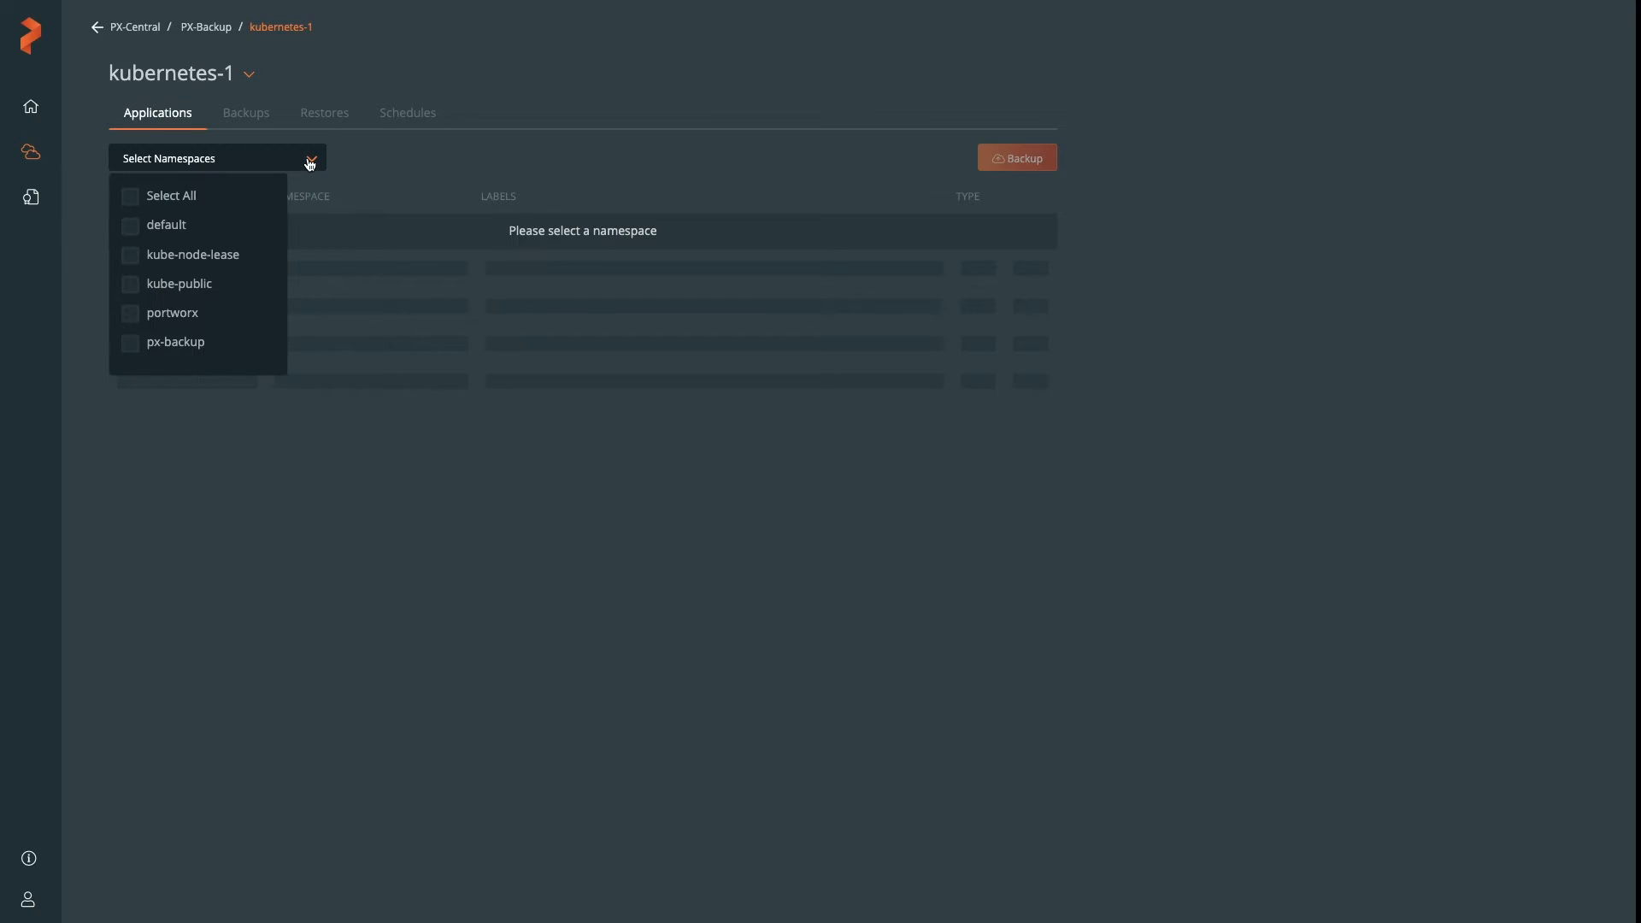
{"action": "mouse_move", "coordinate": [171, 313]}
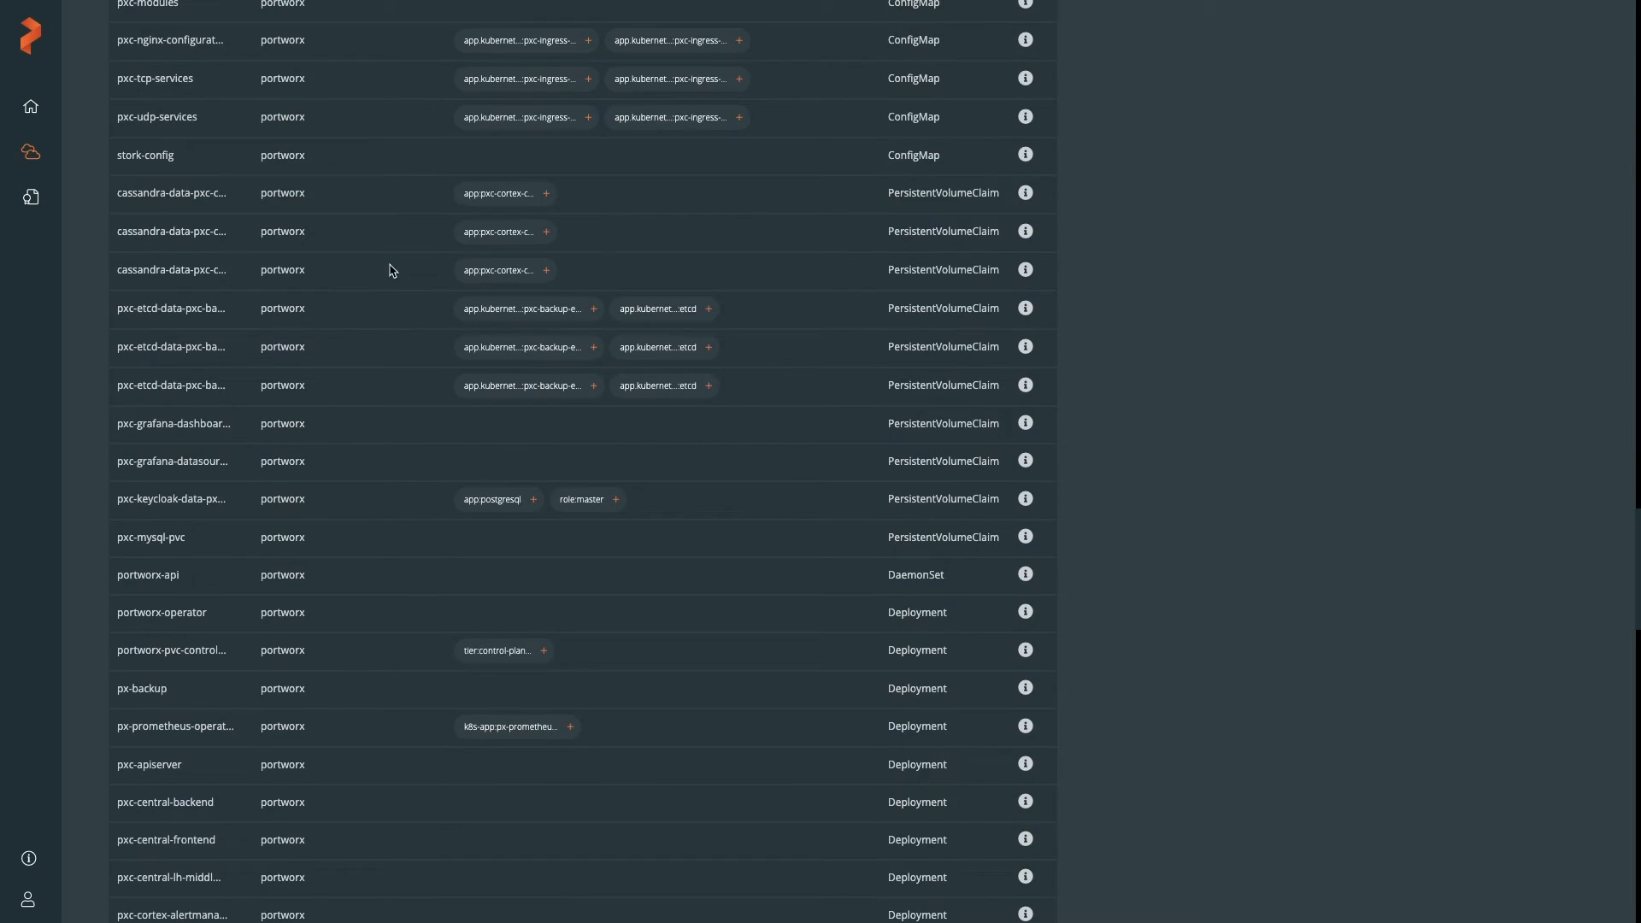
{"action": "left_click", "coordinate": [1018, 157]}
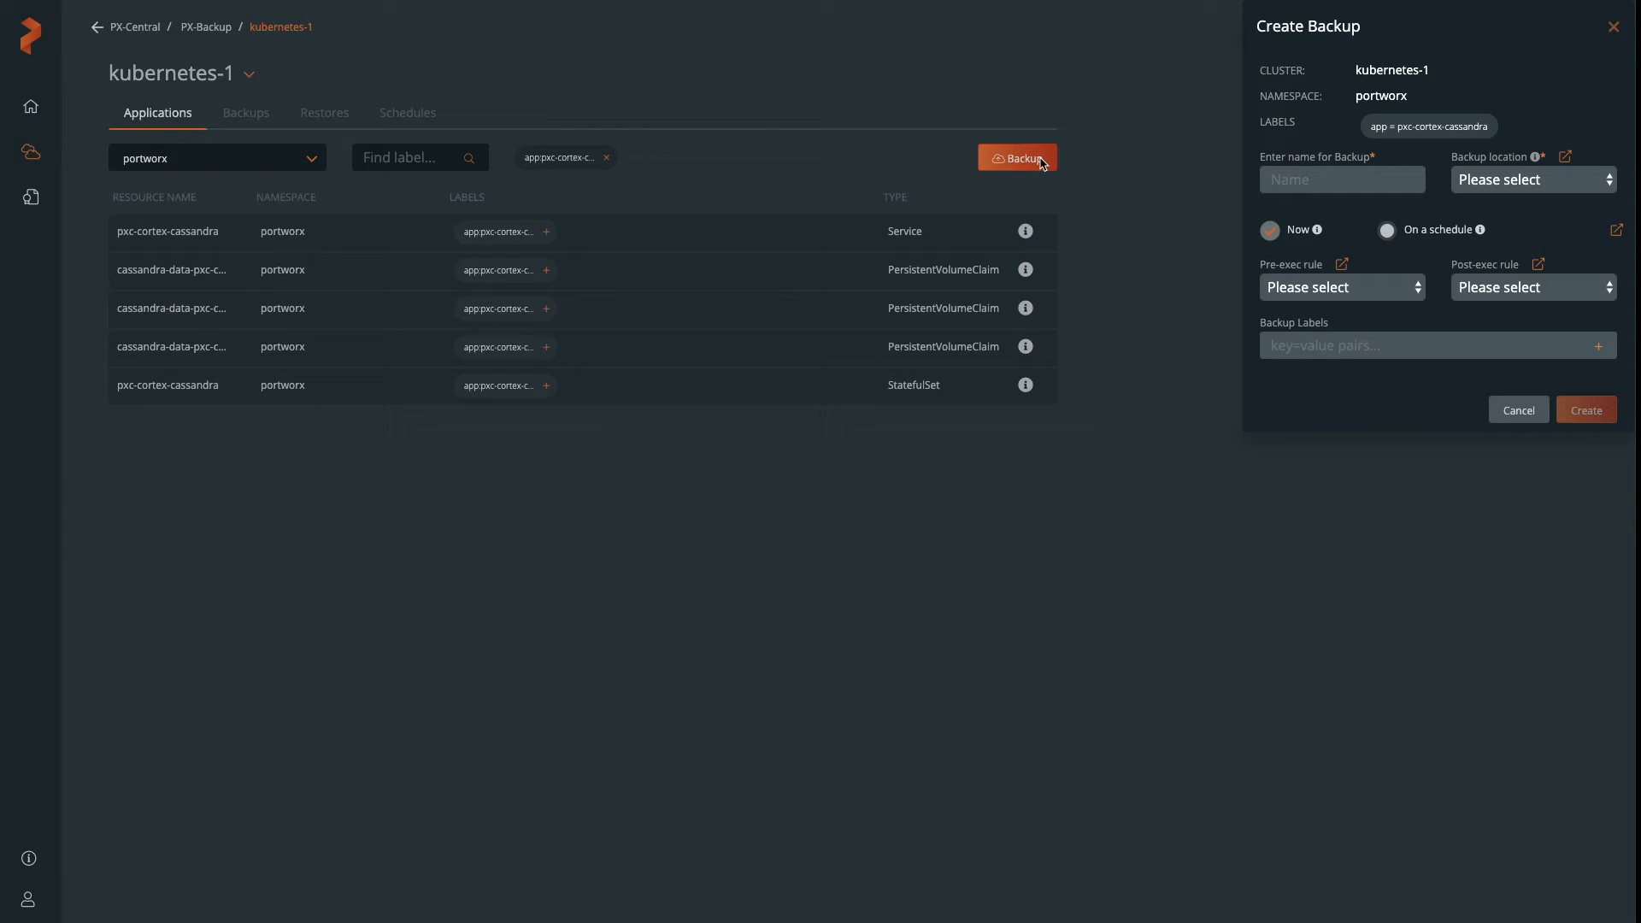
Name the backup cassandra-backup, store in s3-backup-storage, schedule once-a-day, and check pre-exec rules
{"action": "type", "text": "c"}
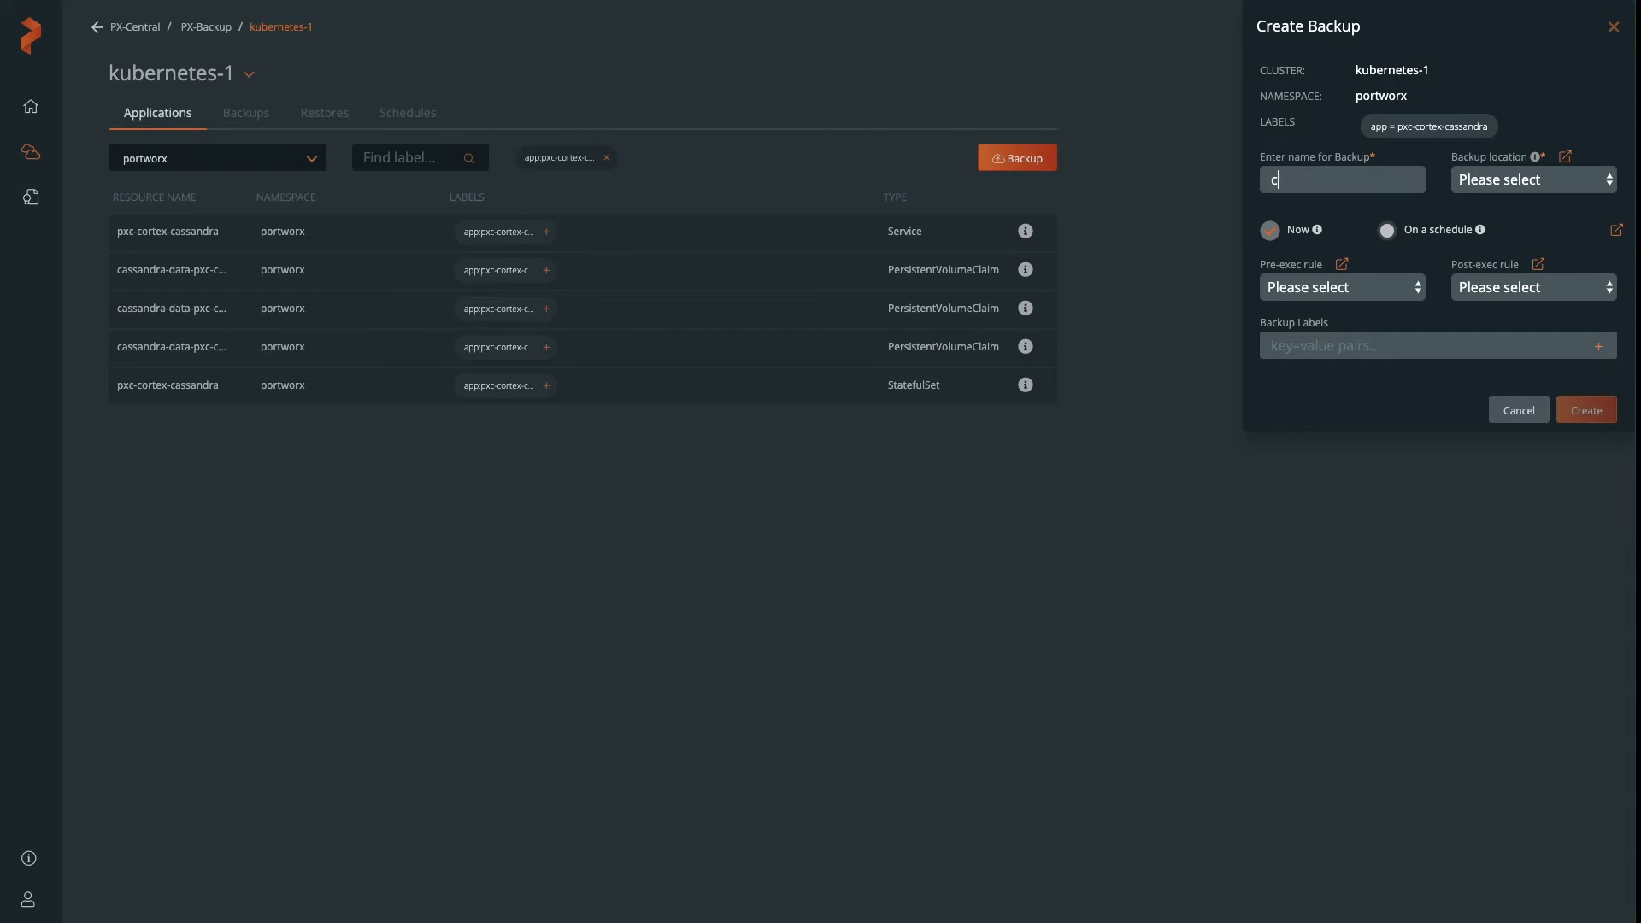
{"action": "type", "text": "assandra-backu"}
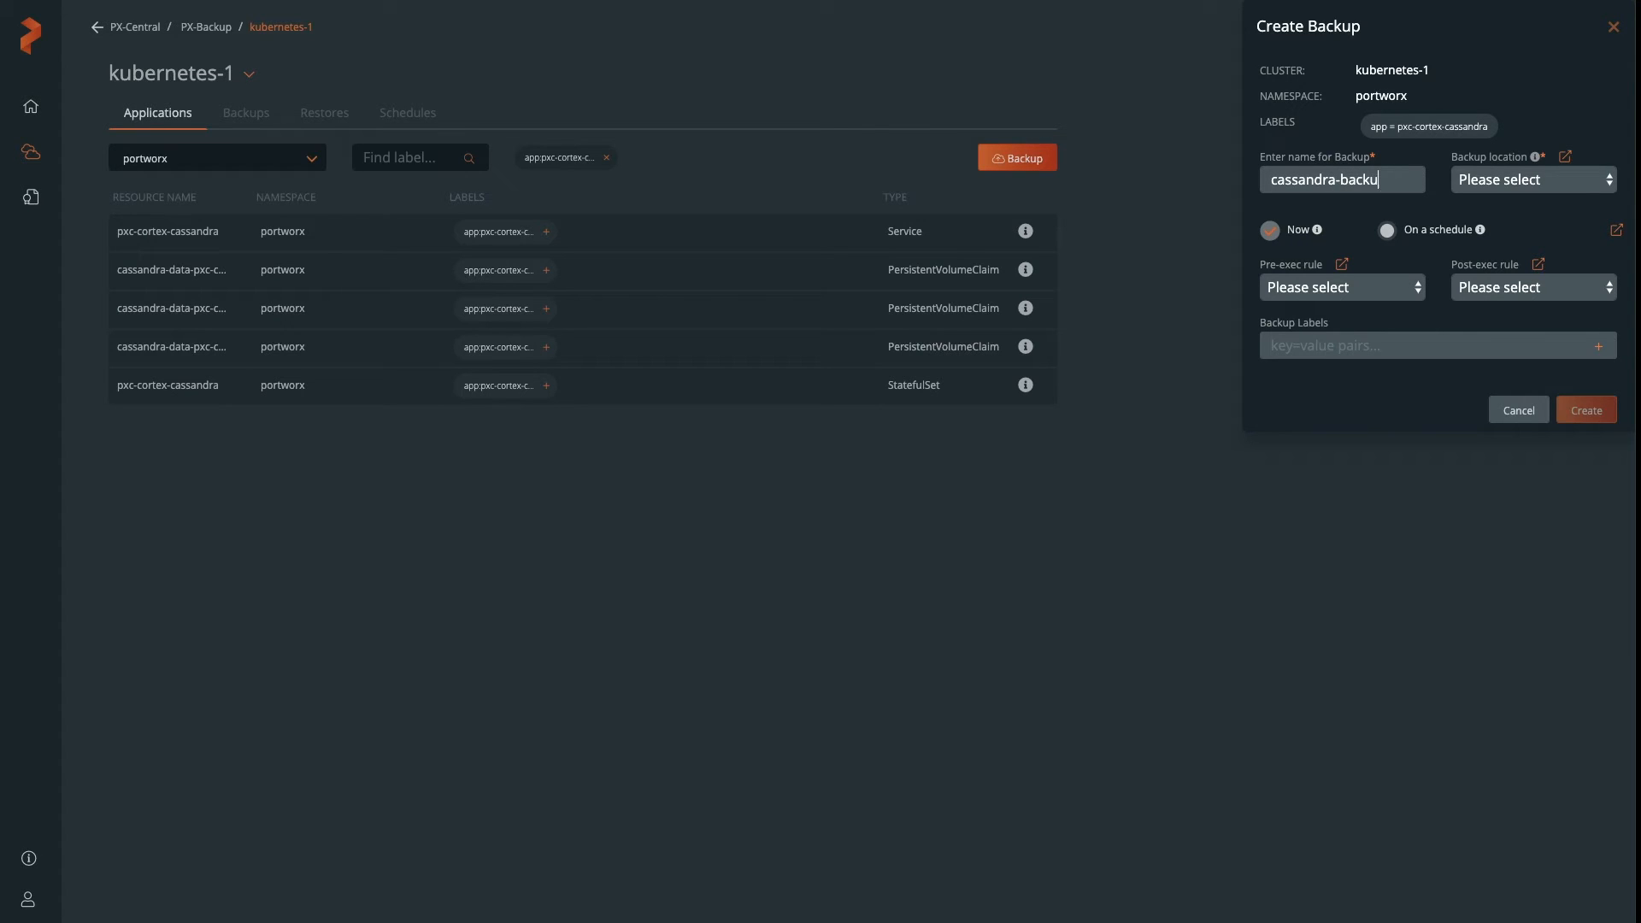
{"action": "left_click", "coordinate": [1532, 180]}
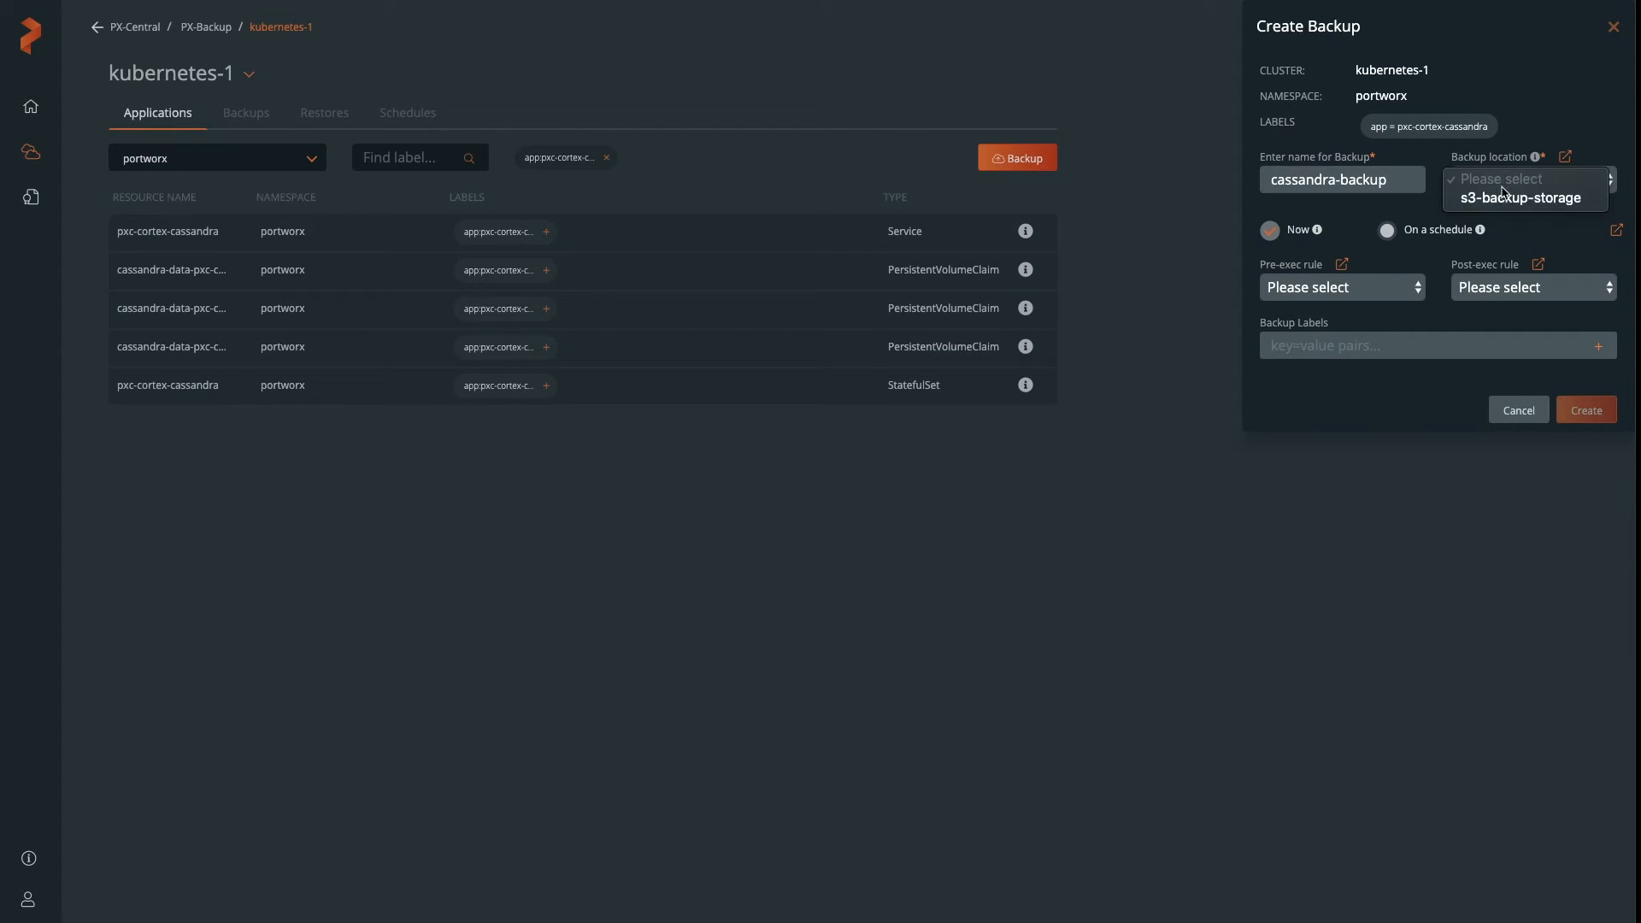
{"action": "left_click", "coordinate": [1520, 197]}
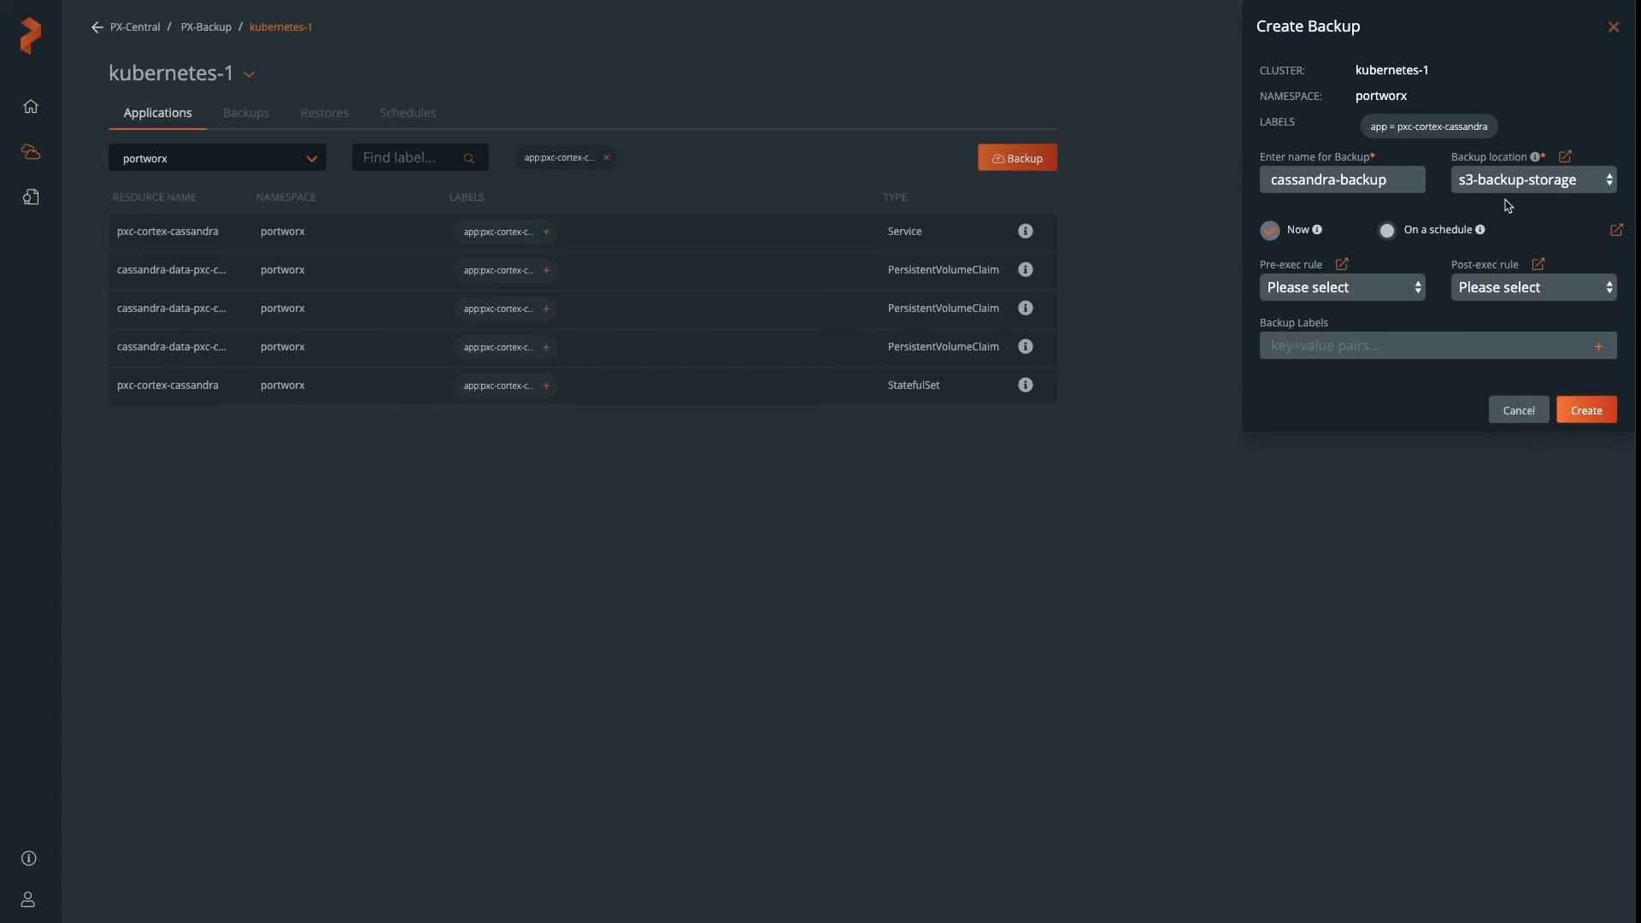
{"action": "left_click", "coordinate": [1387, 229]}
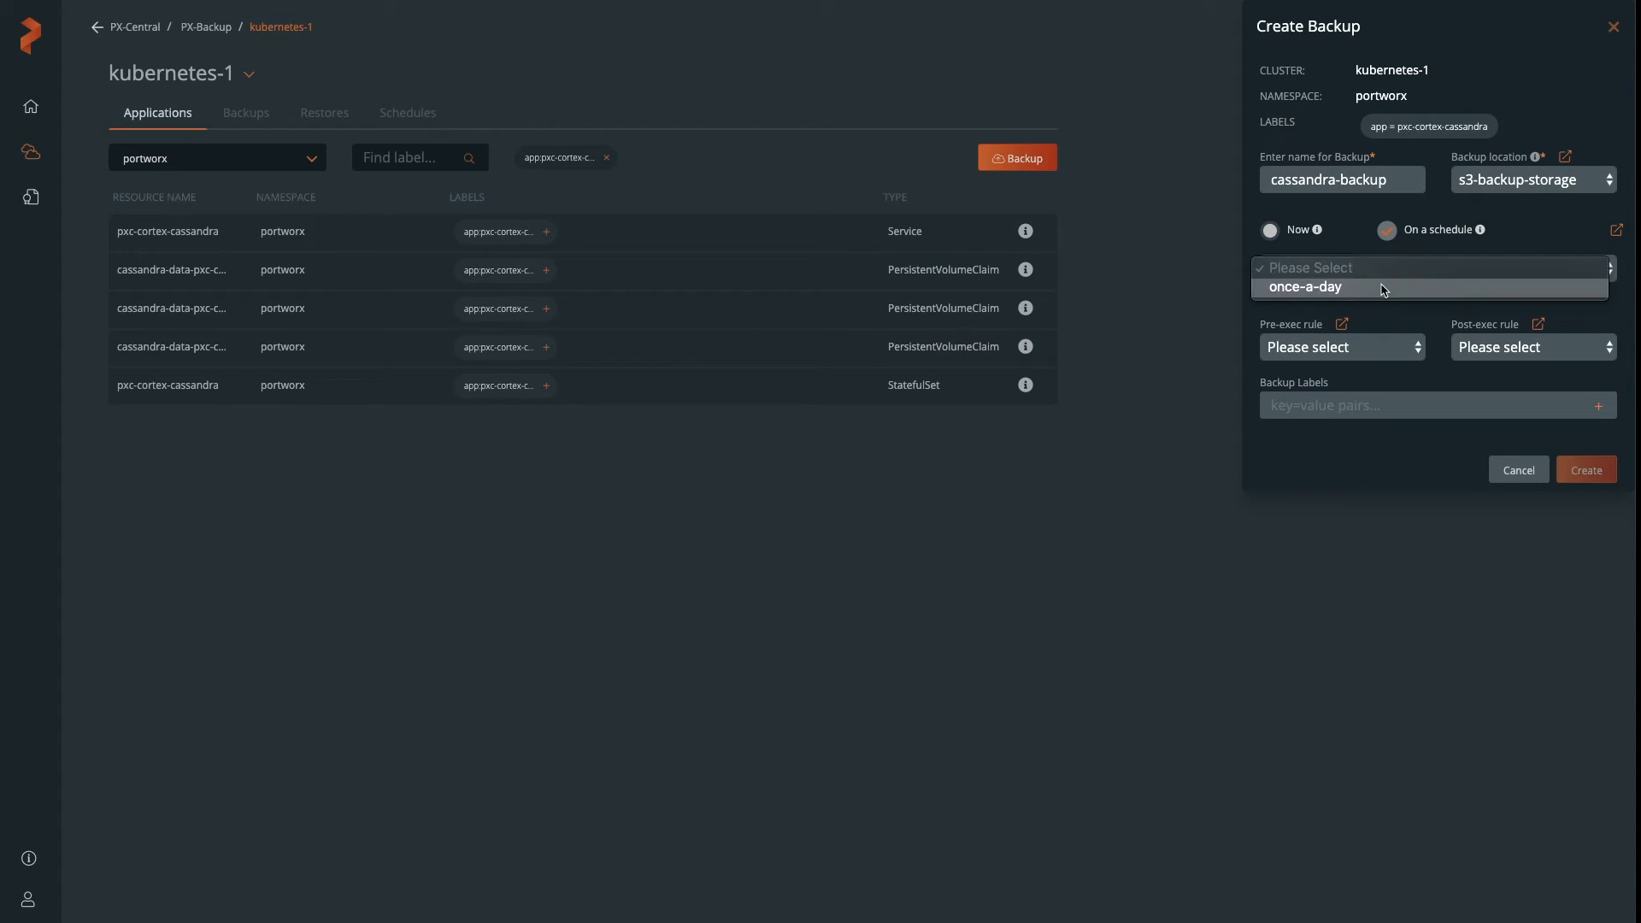
{"action": "left_click", "coordinate": [1306, 288]}
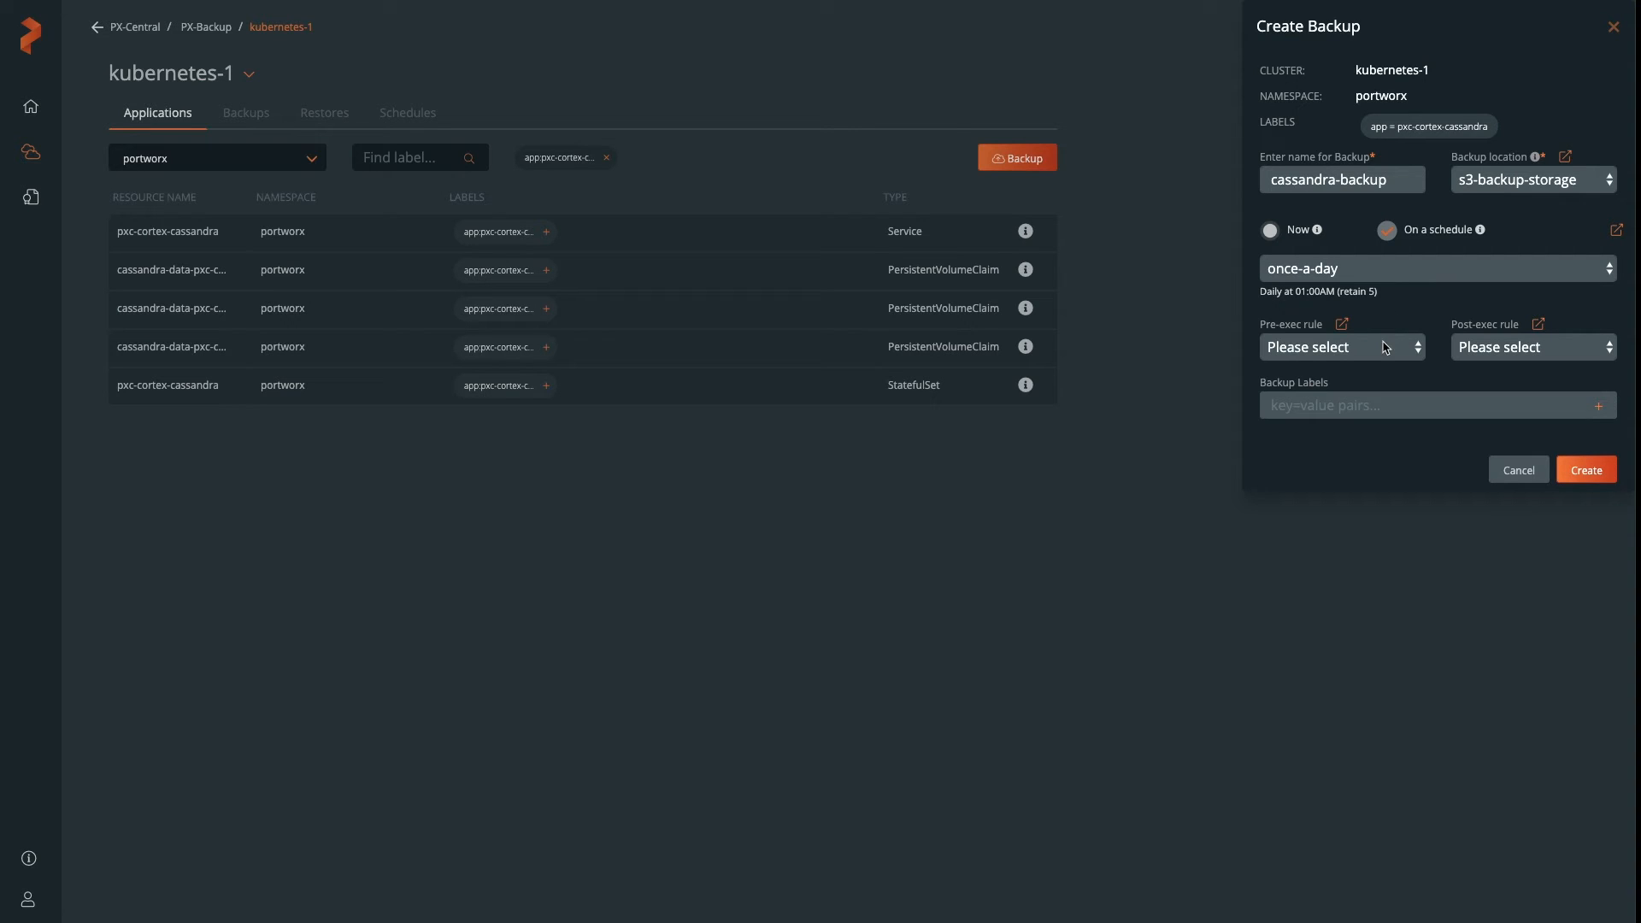
{"action": "left_click", "coordinate": [1342, 347]}
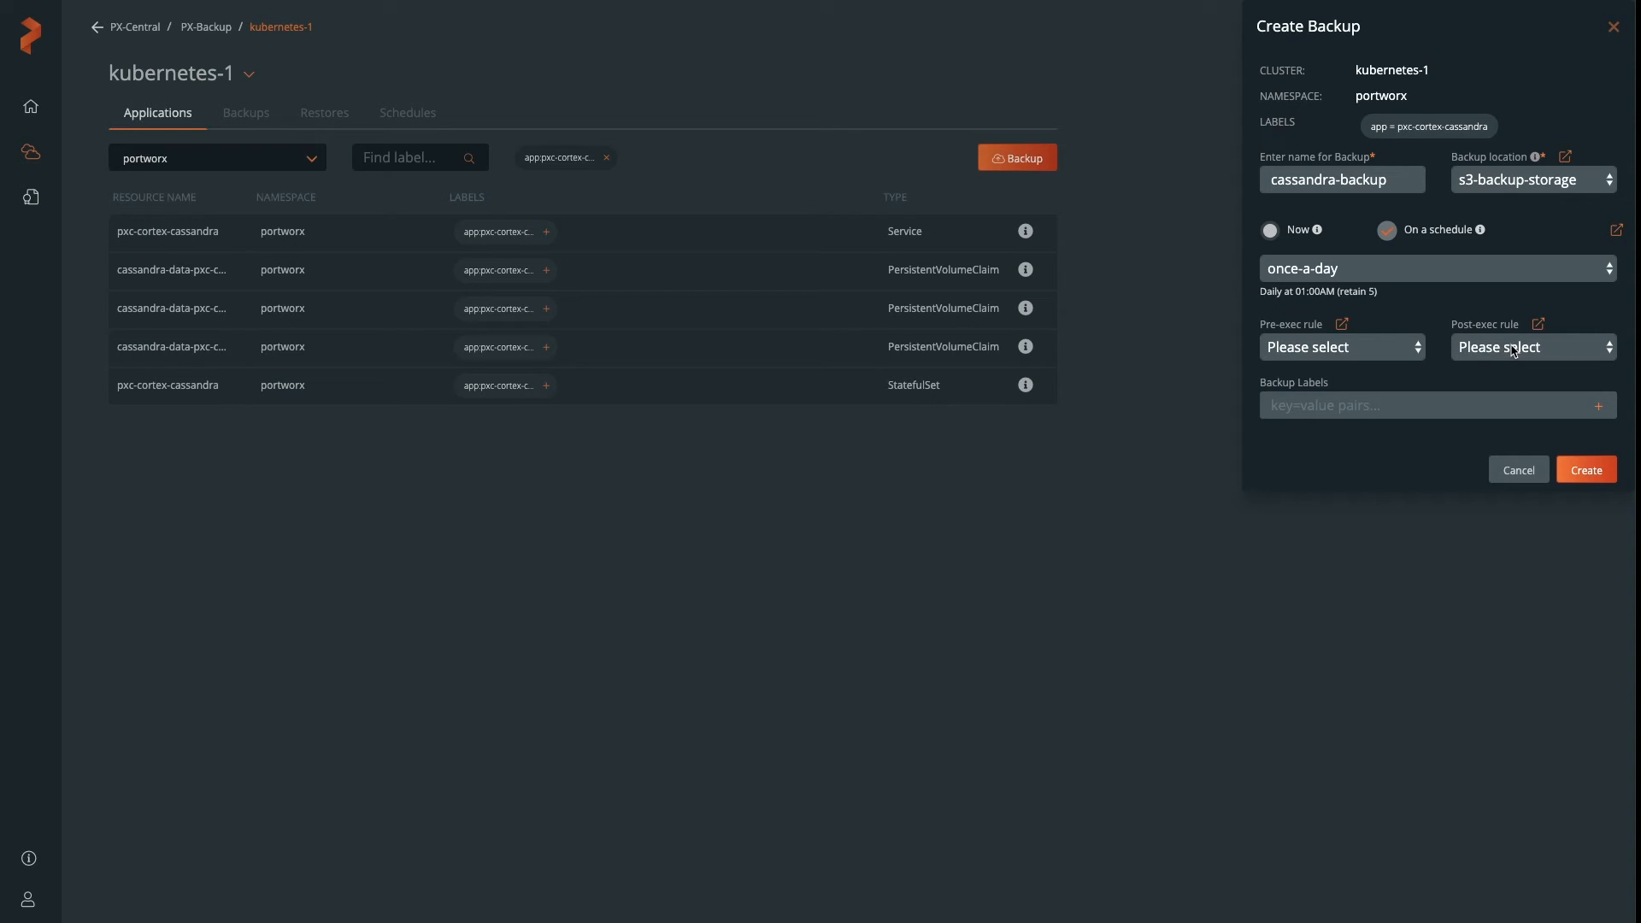
{"action": "mouse_move", "coordinate": [1516, 350]}
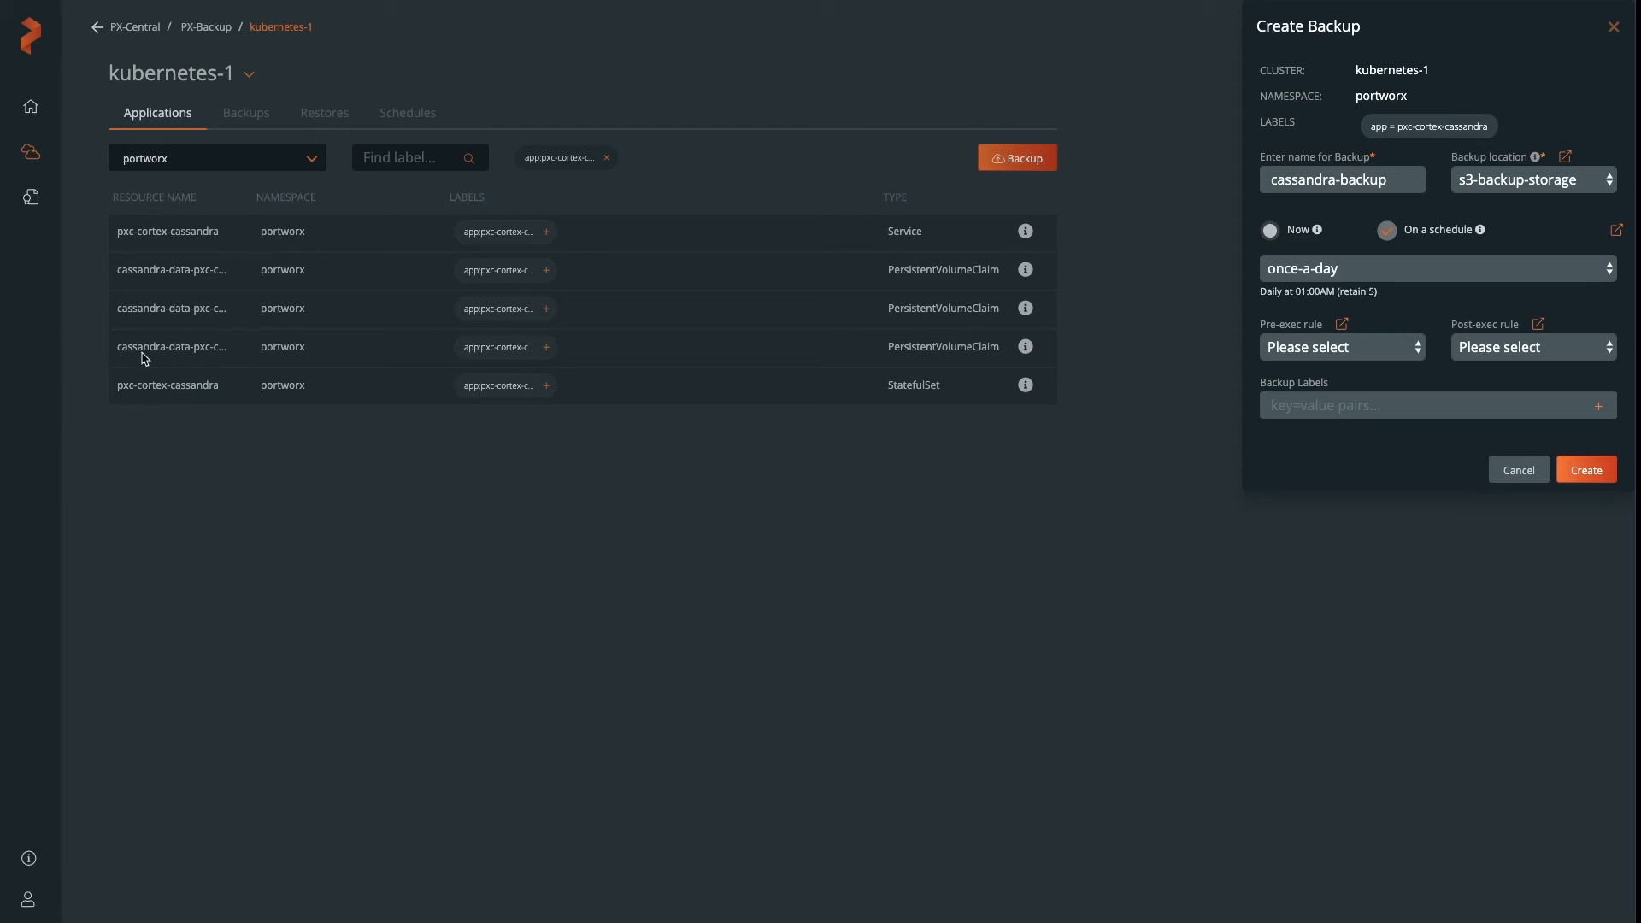
{"action": "mouse_move", "coordinate": [1344, 325]}
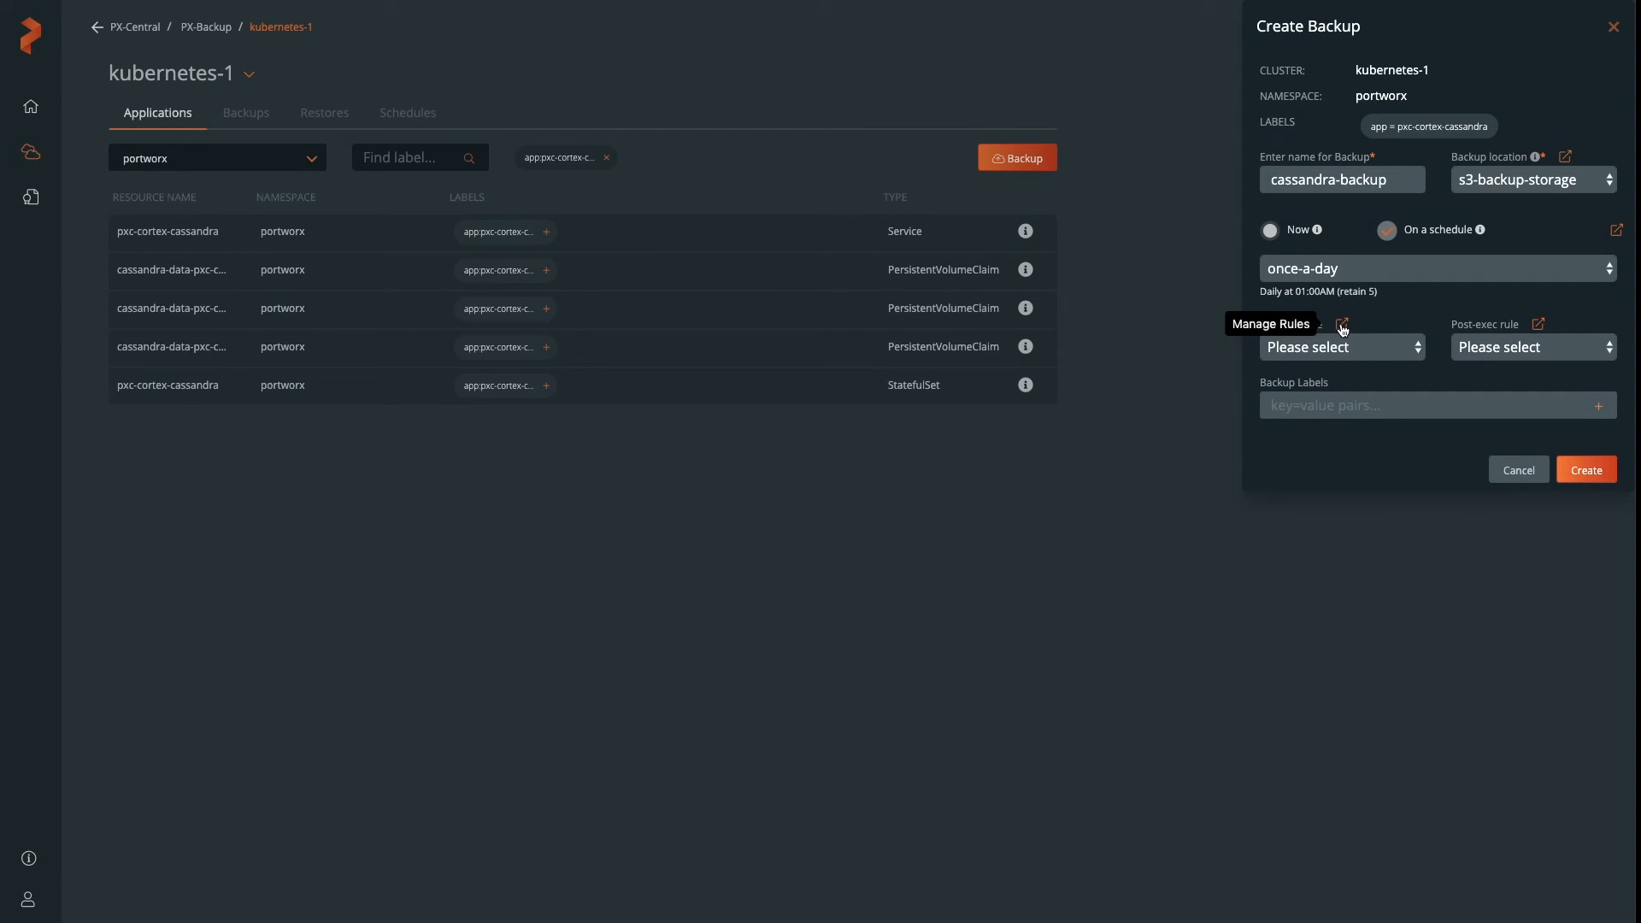
In Manage Rules, start rule cassandra-flush with pod selector app=cassandra
{"action": "left_click", "coordinate": [1344, 323]}
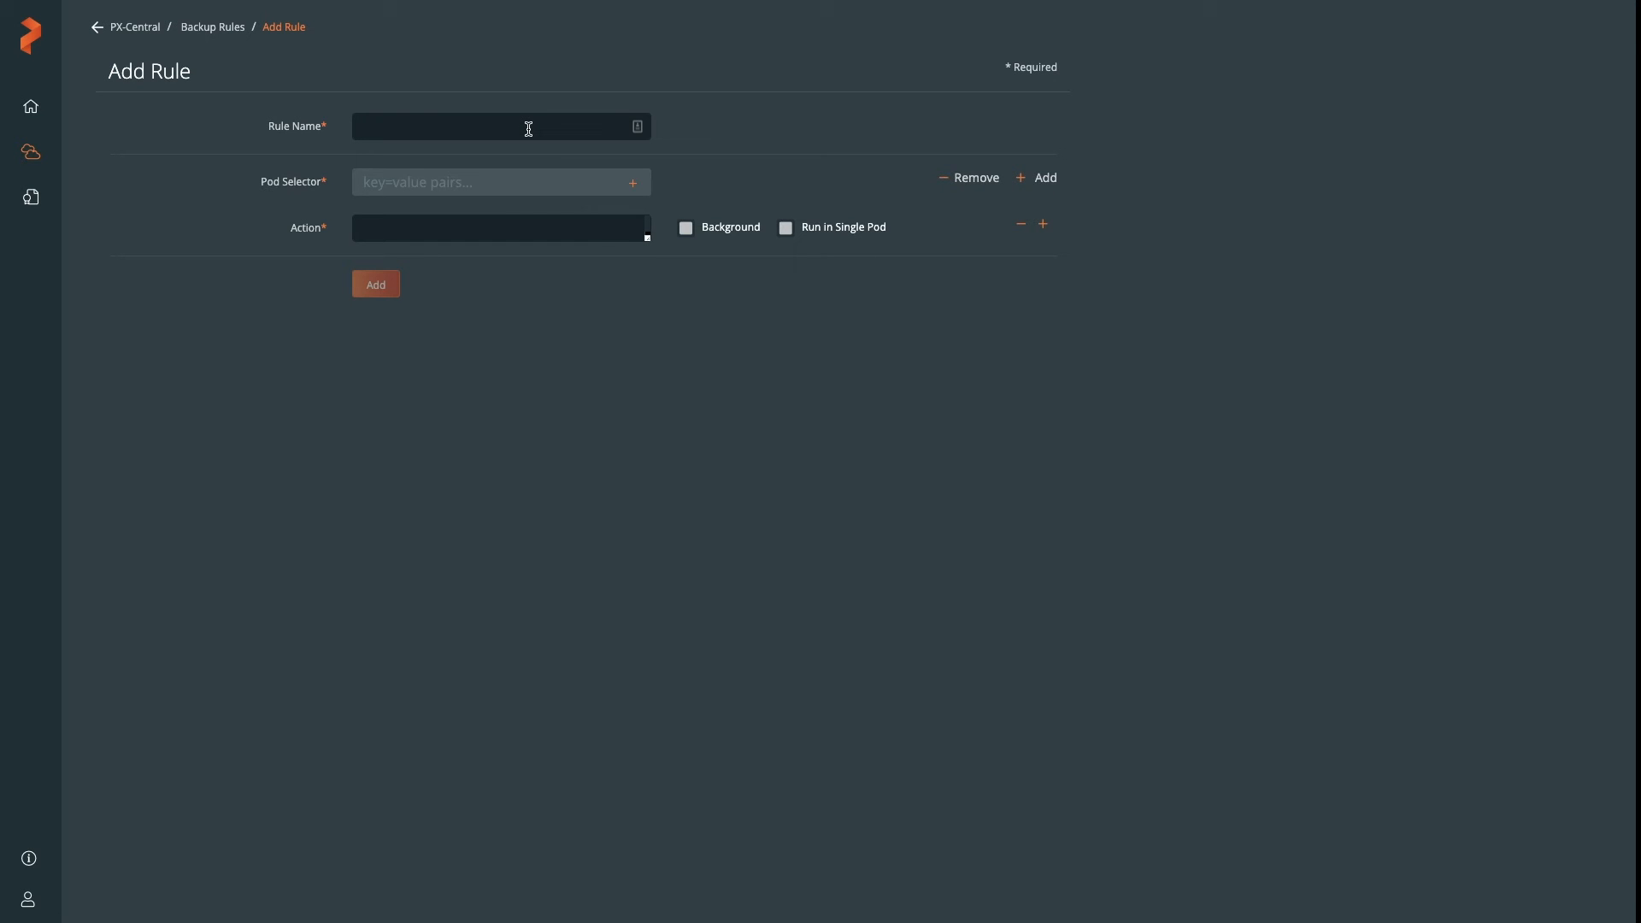
{"action": "type", "text": "cassandra-flush"}
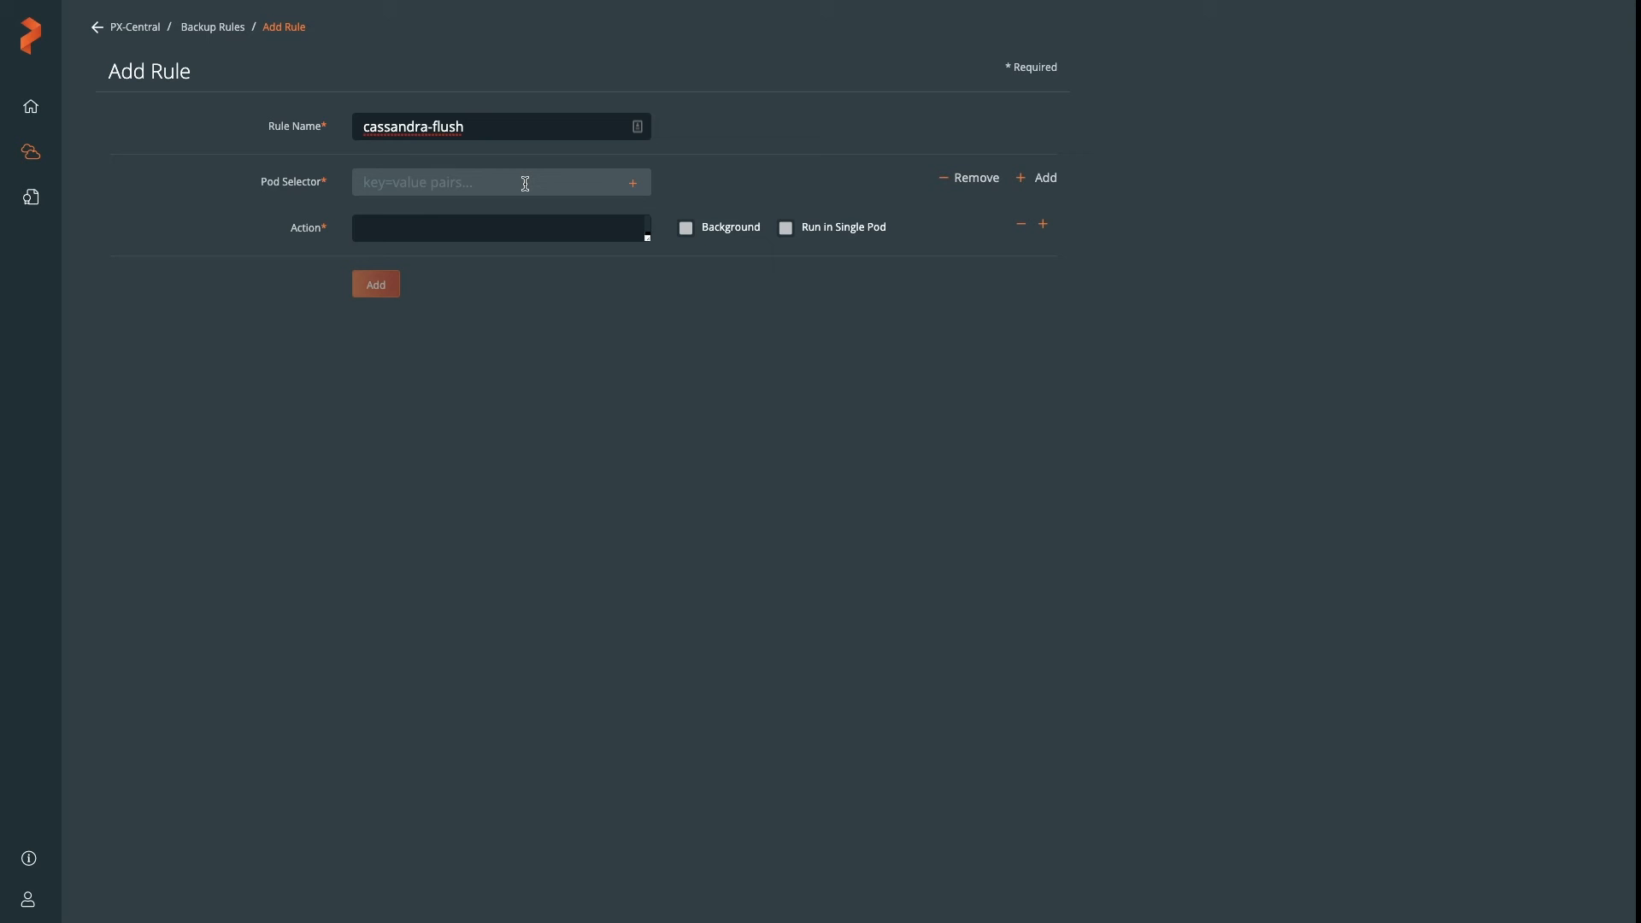
{"action": "left_click", "coordinate": [501, 181]}
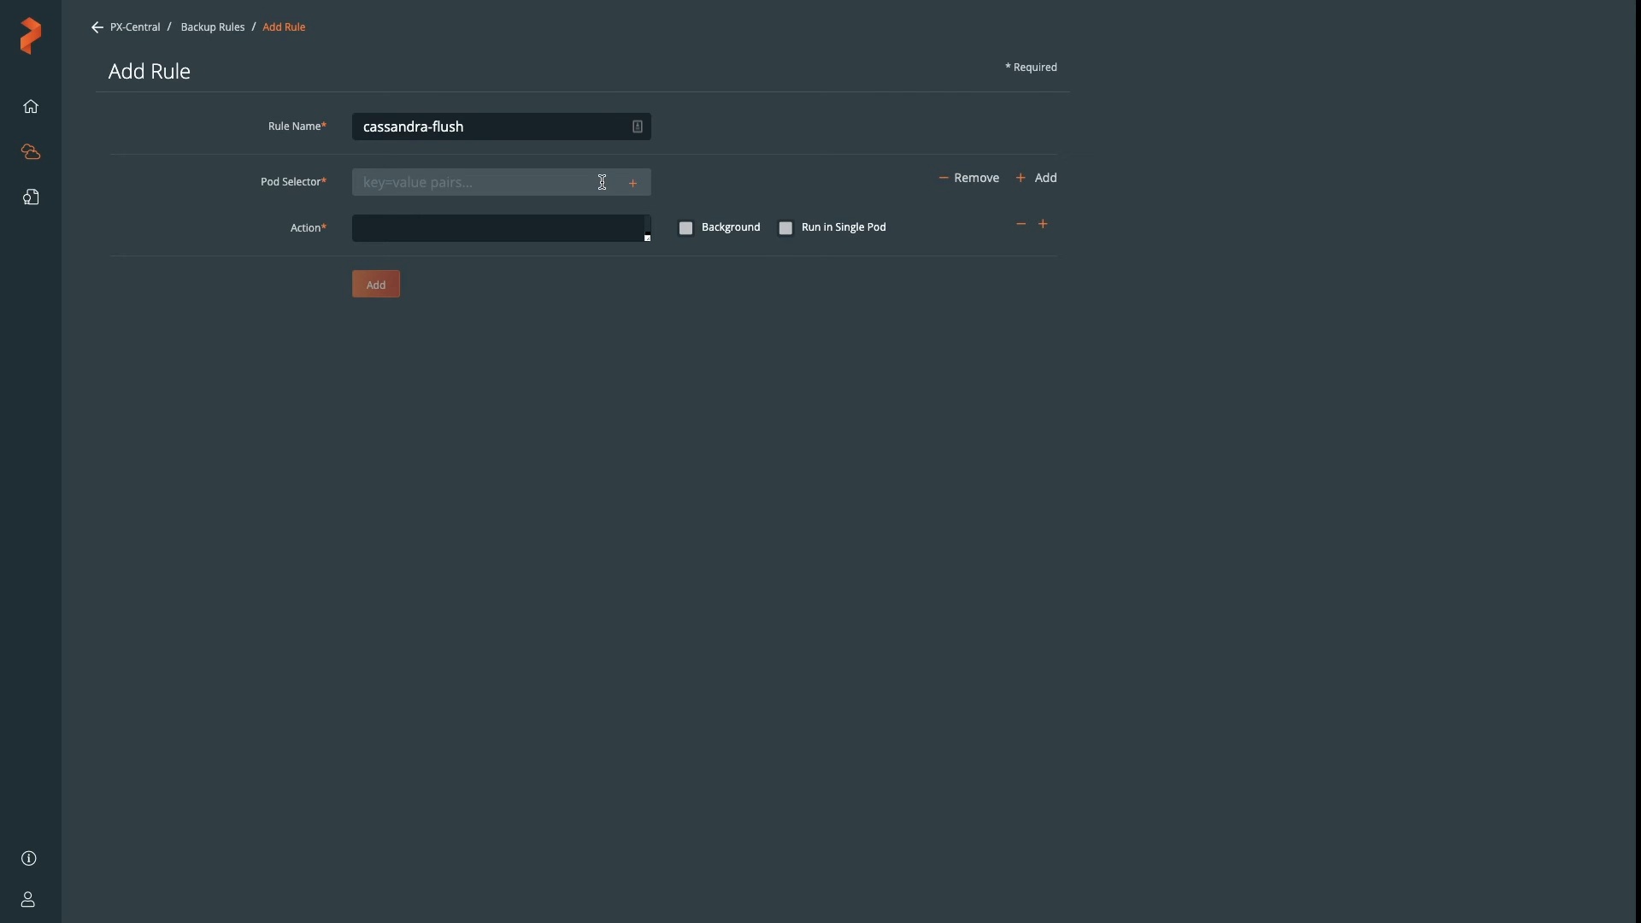
{"action": "mouse_move", "coordinate": [627, 184]}
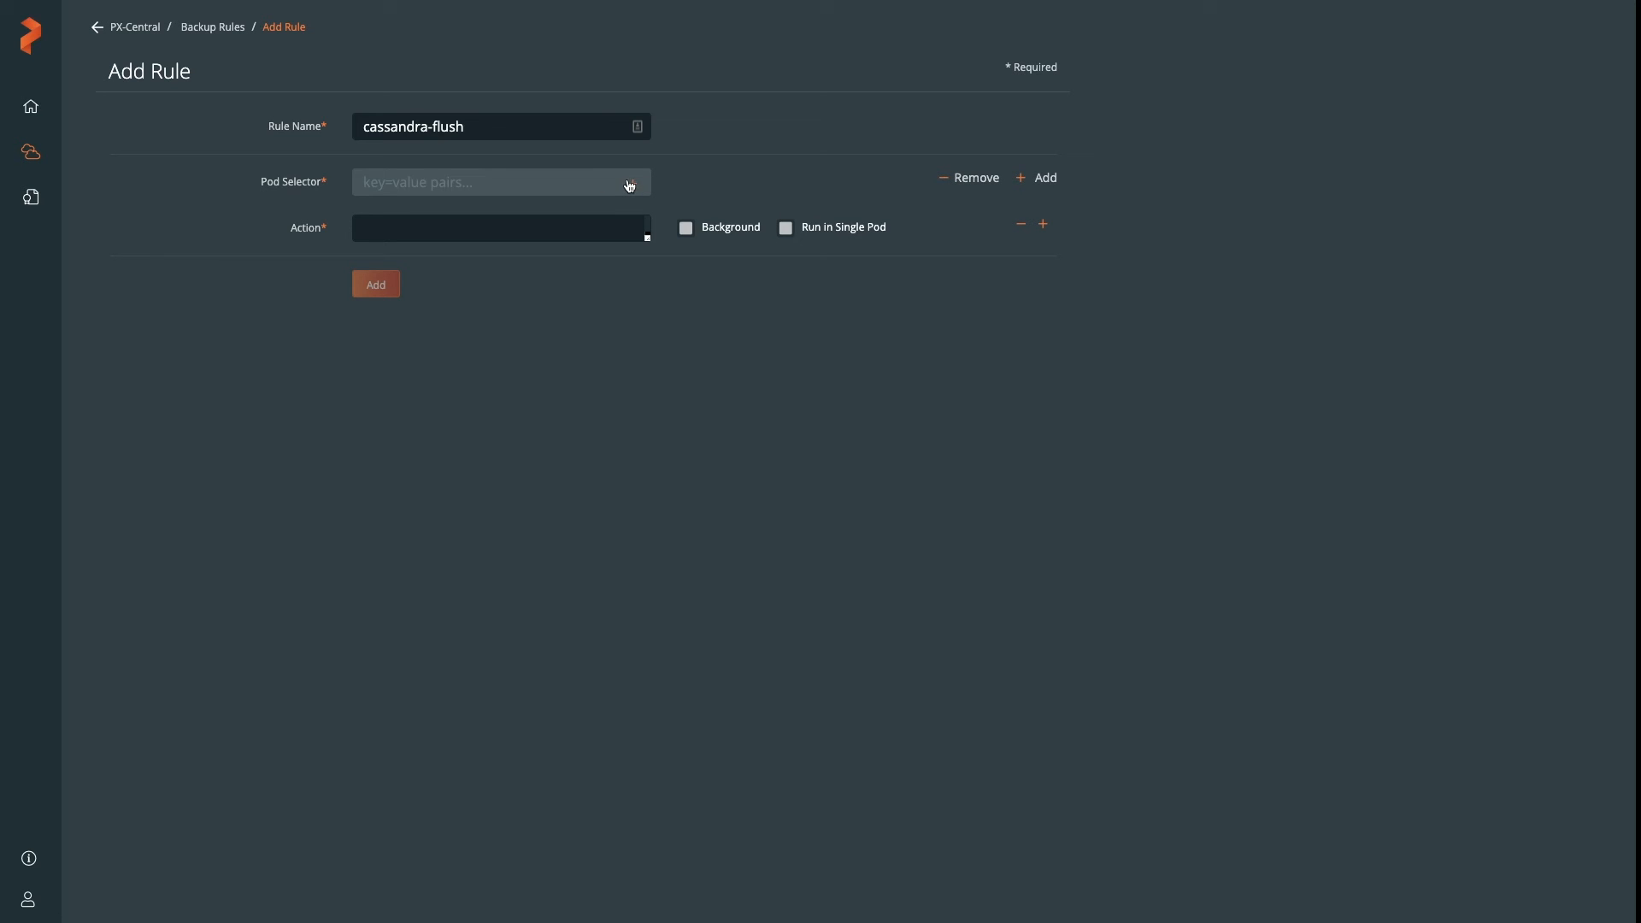
{"action": "left_click", "coordinate": [501, 181]}
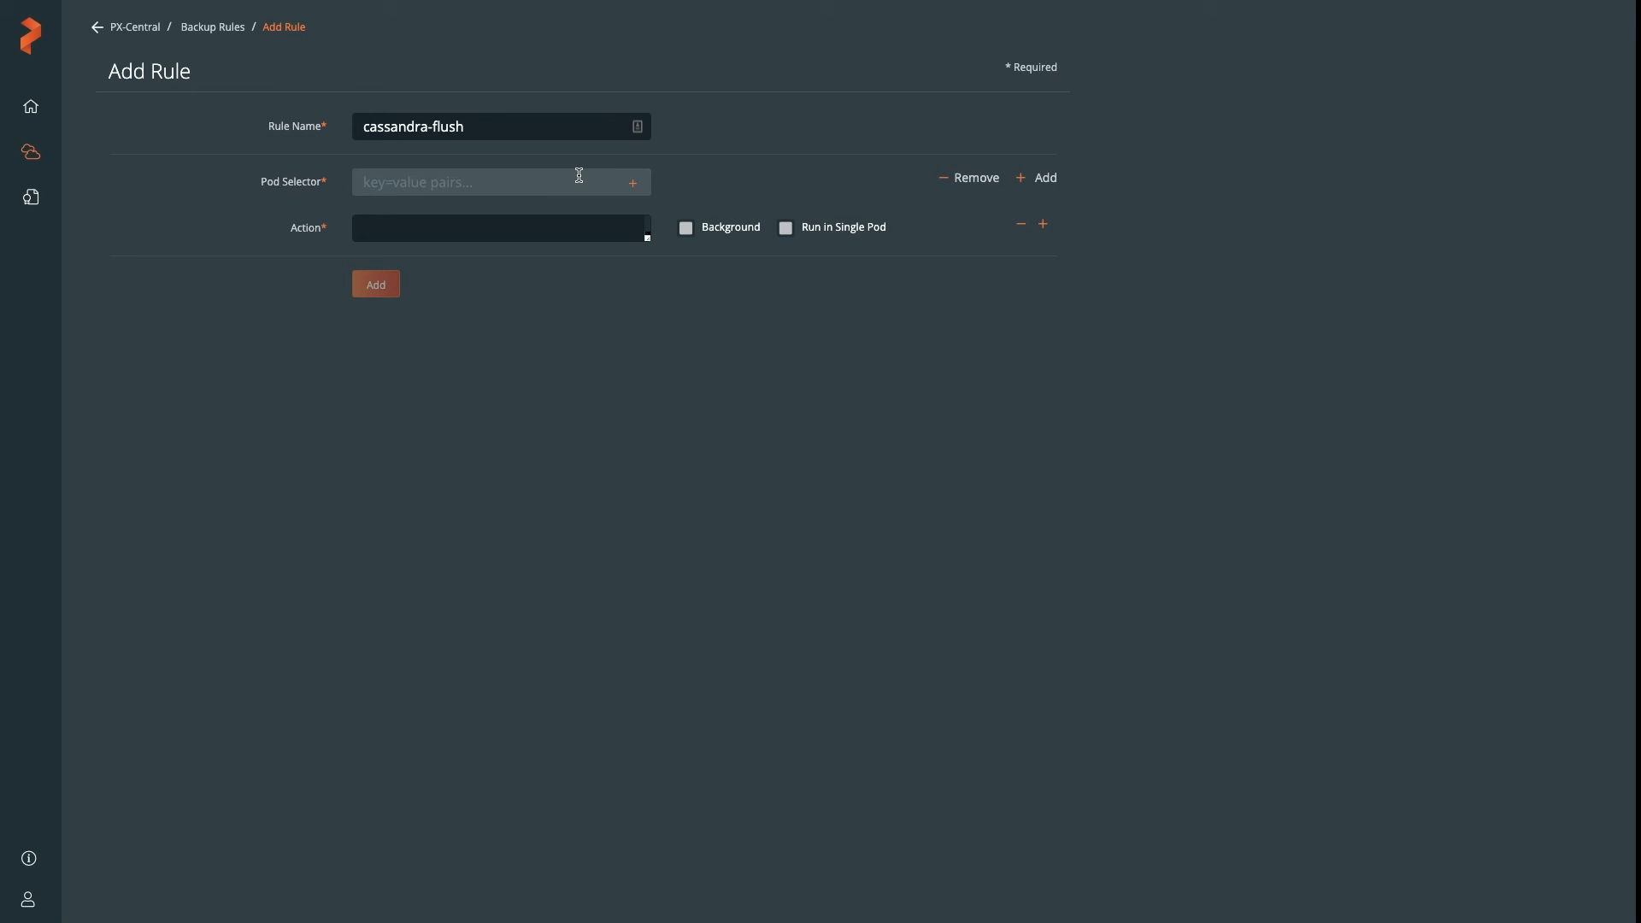
{"action": "type", "text": "app=cassand"}
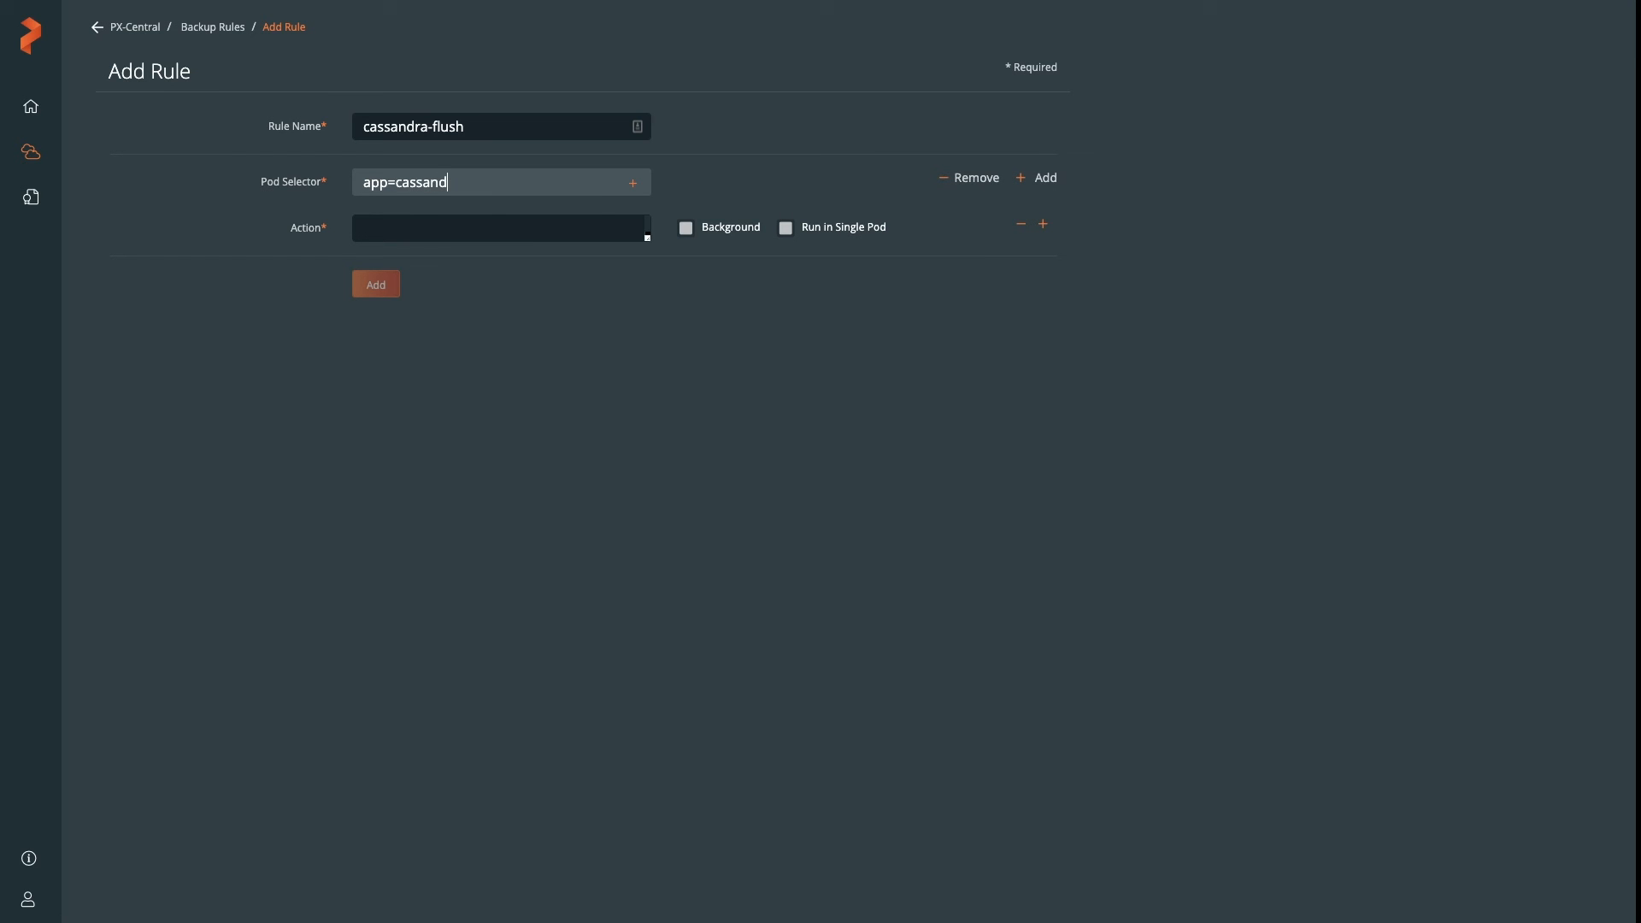
{"action": "key", "text": "Enter"}
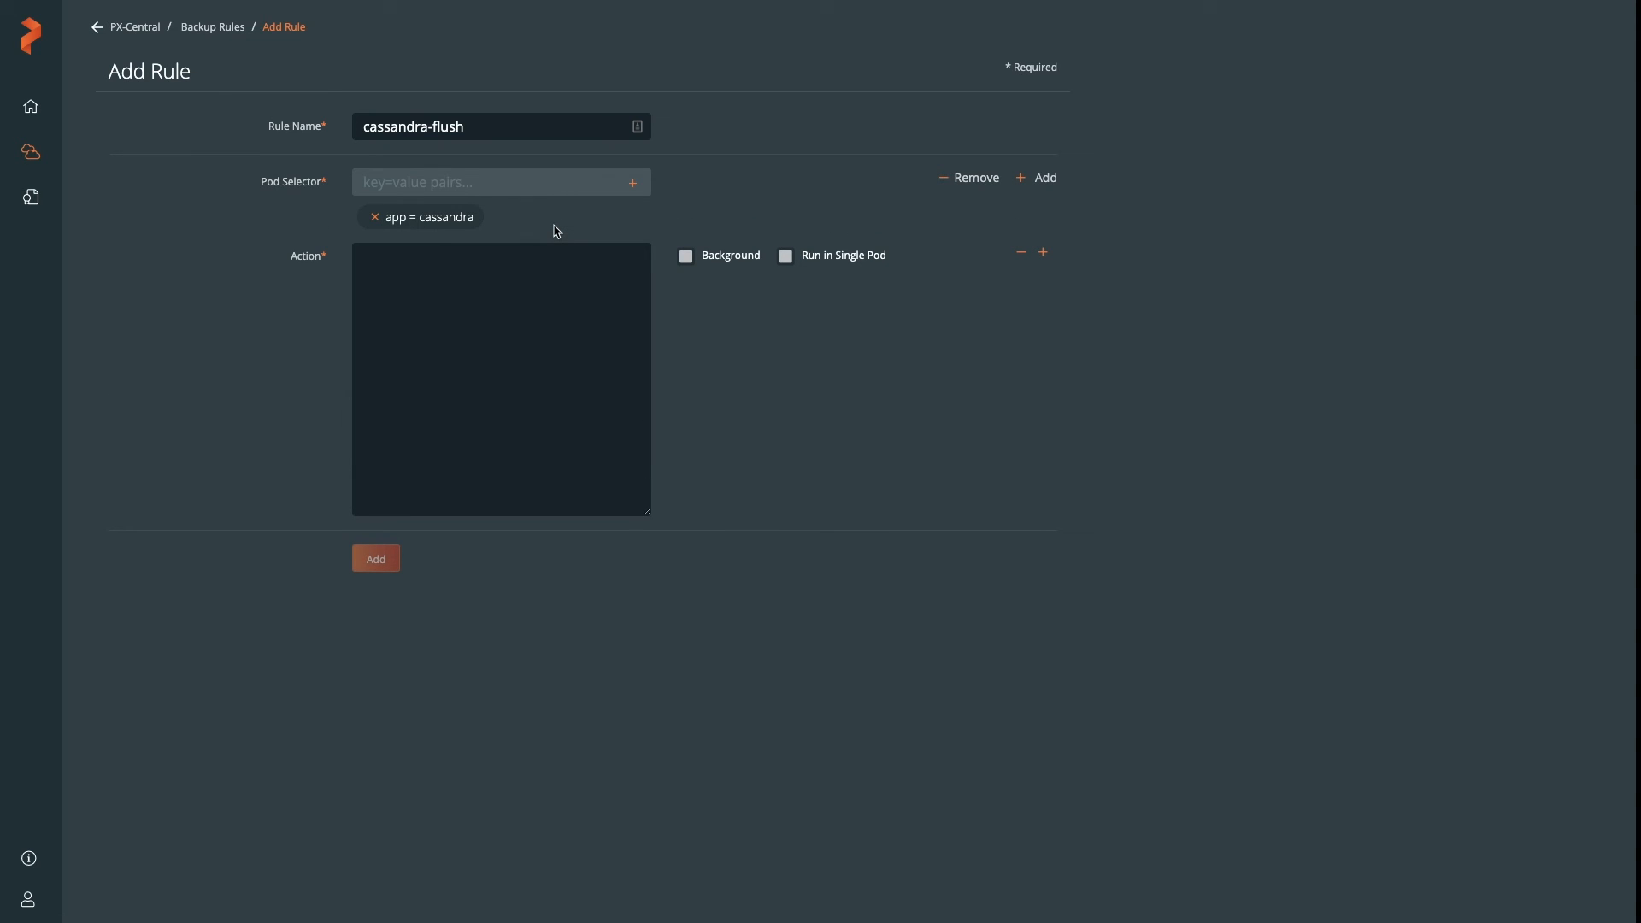
Set the action to nodetool flush and add the cassandra-flush rule
{"action": "type", "text": "nodetool flush"}
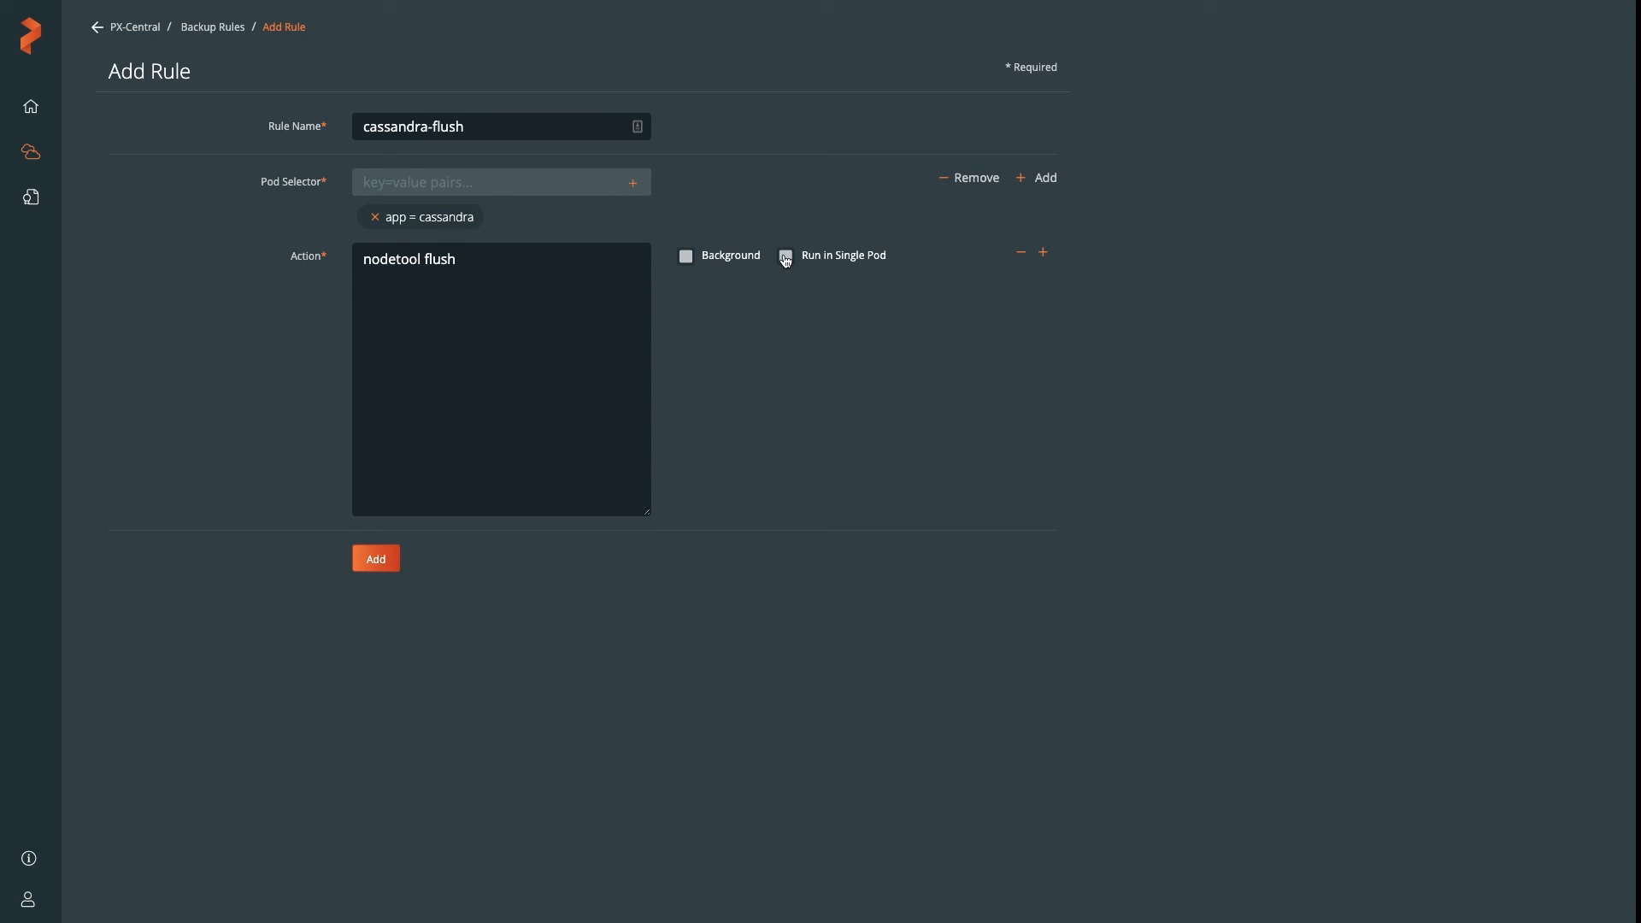
{"action": "left_click", "coordinate": [784, 255]}
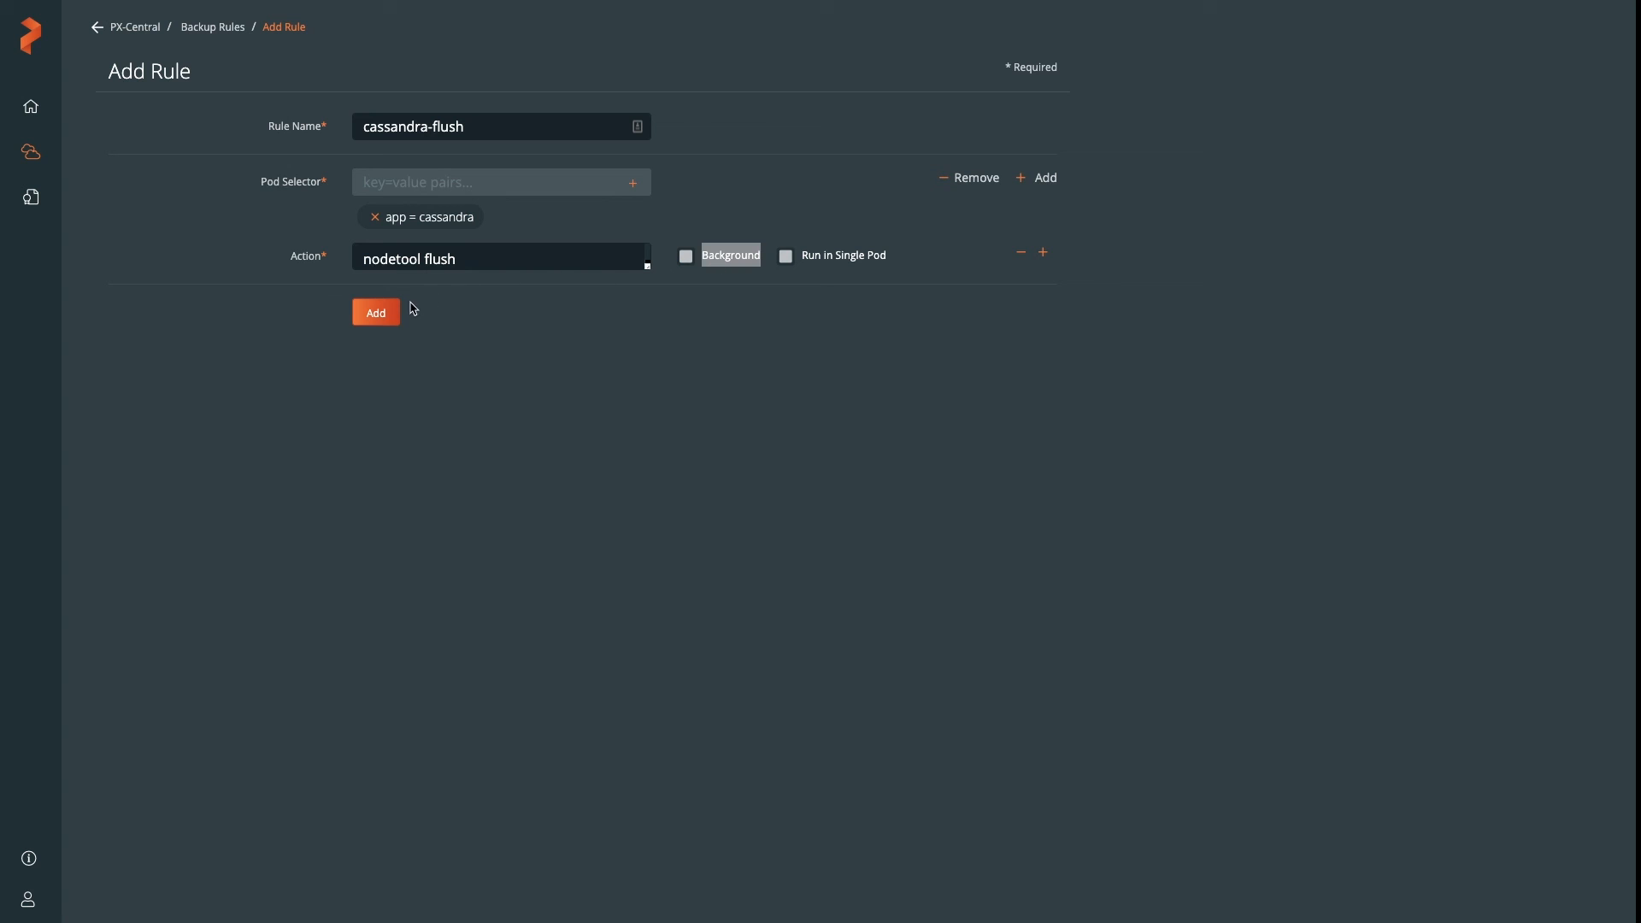
{"action": "left_click", "coordinate": [374, 311]}
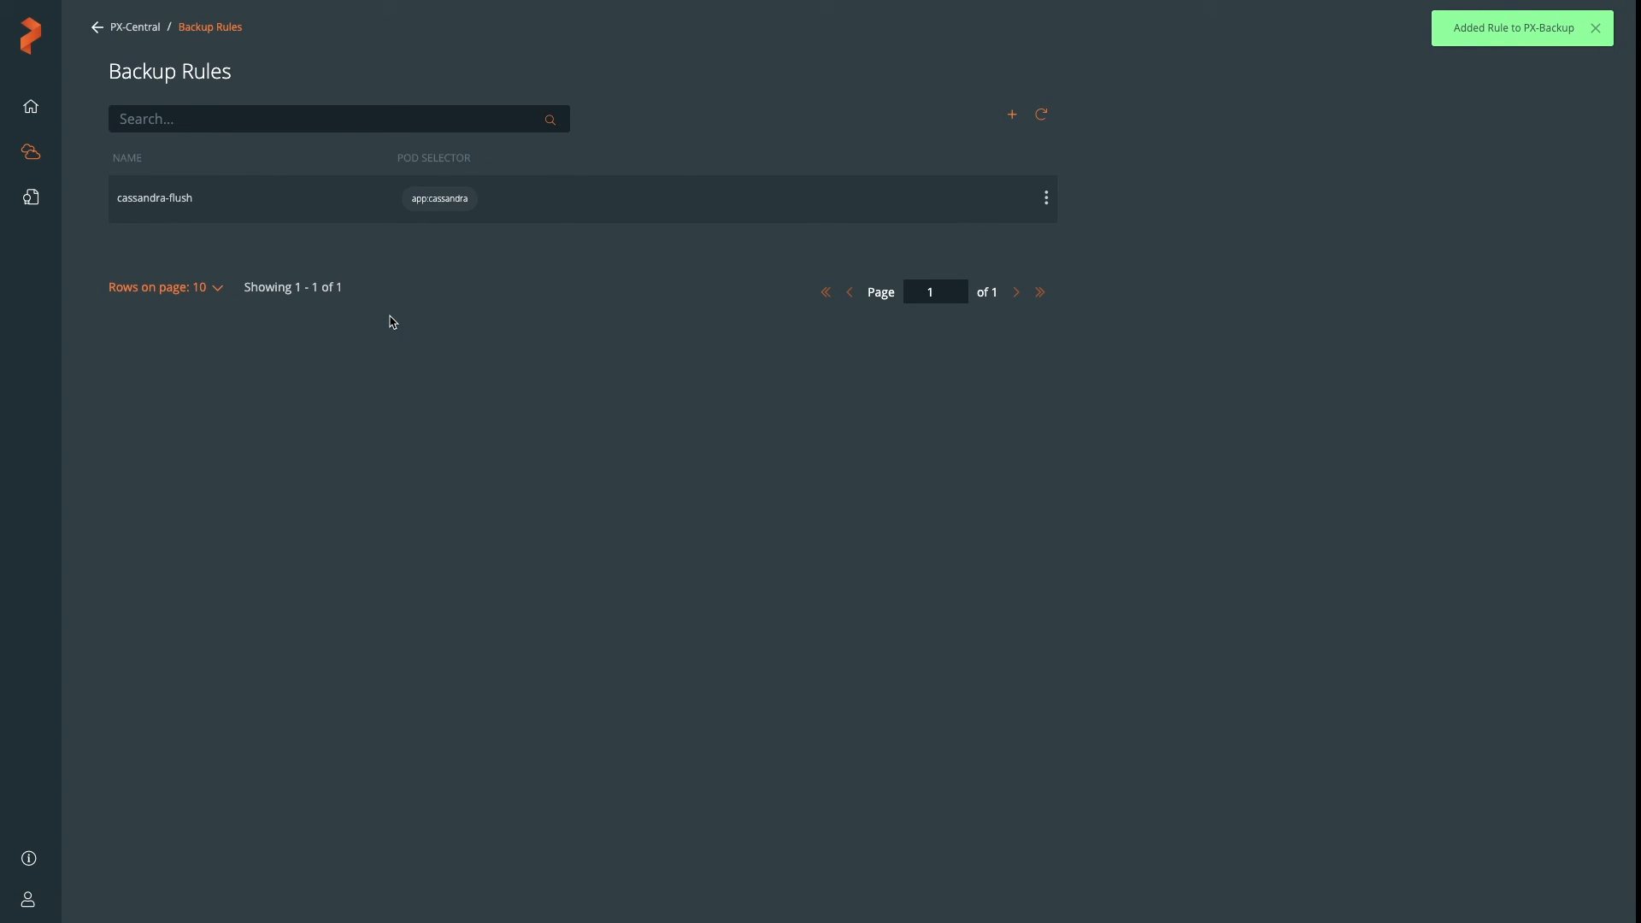
{"action": "mouse_move", "coordinate": [31, 106]}
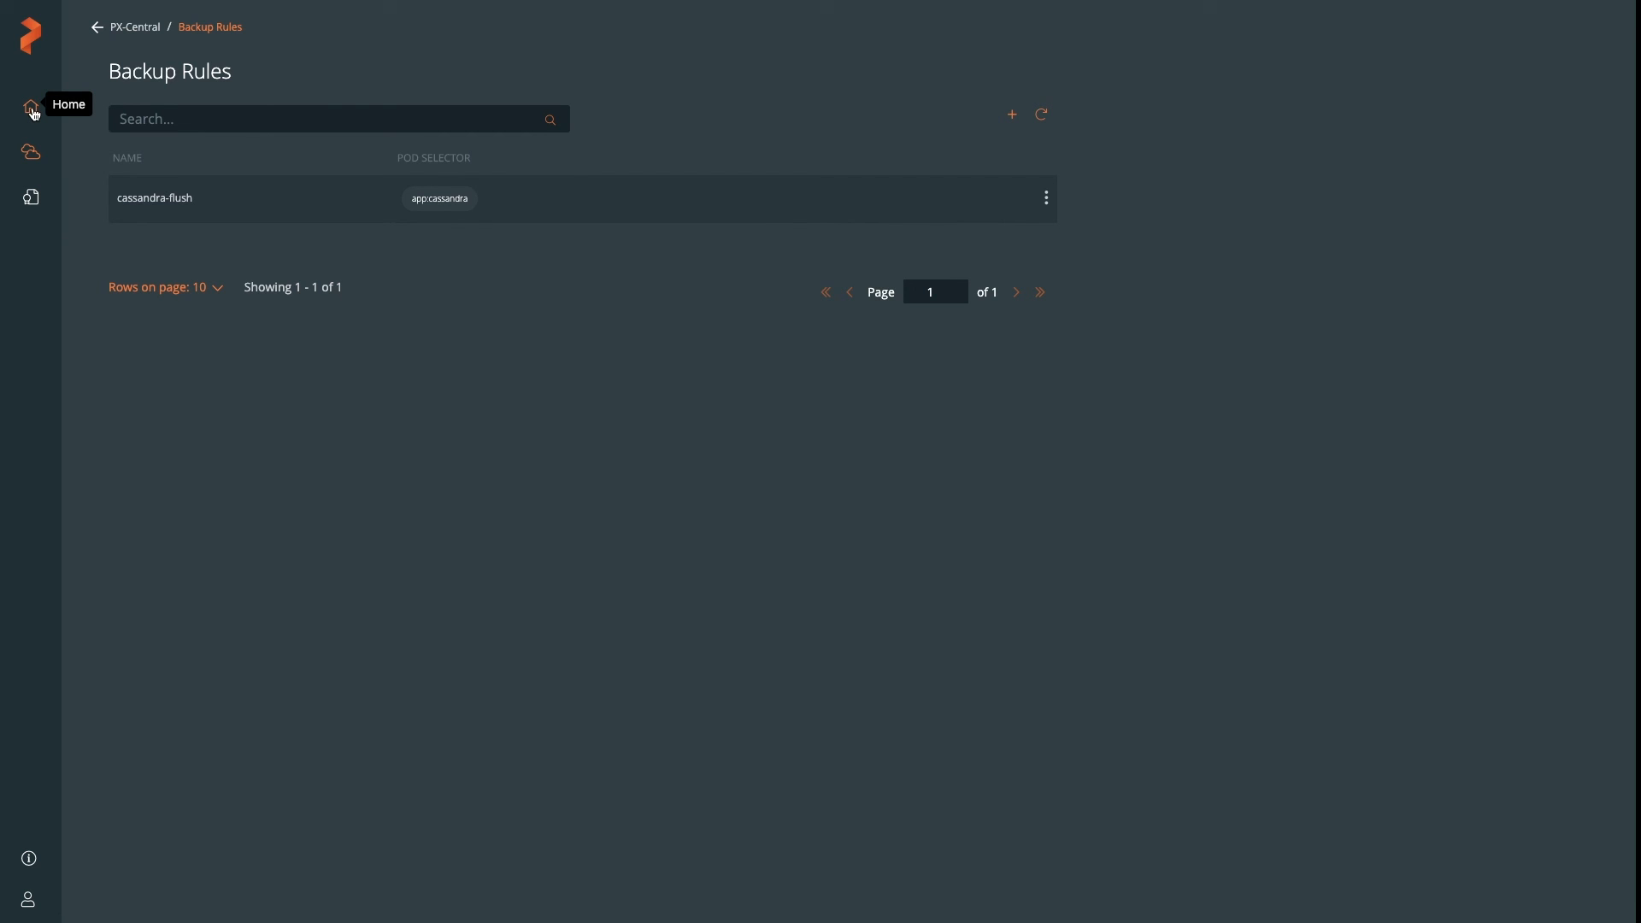
Return to the PX-Central welcome page showing the kubernetes-1 cluster overview
{"action": "left_click", "coordinate": [31, 106]}
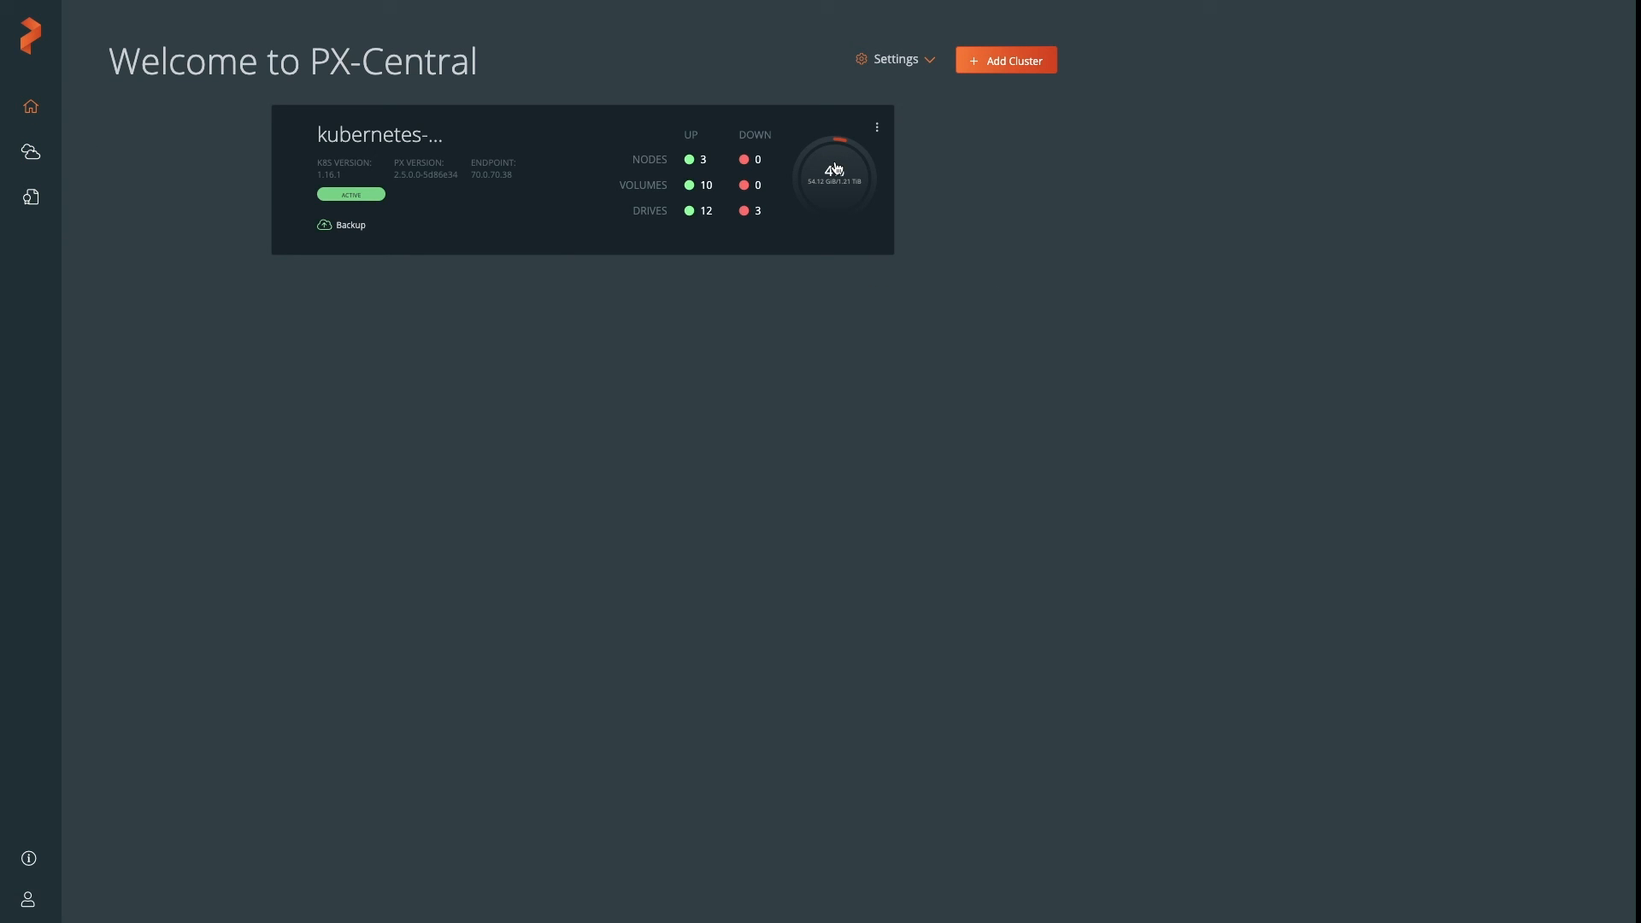